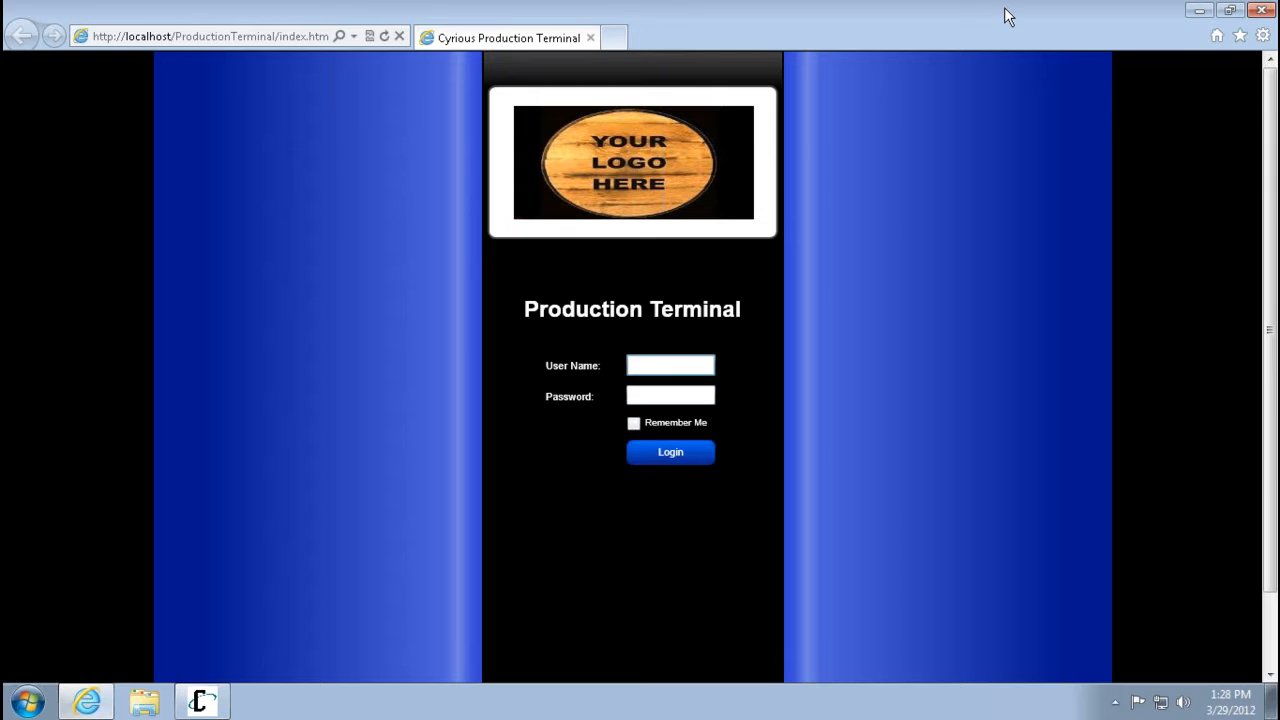
Log in as user KG to reach the job list for order 1005
left_click(670, 365)
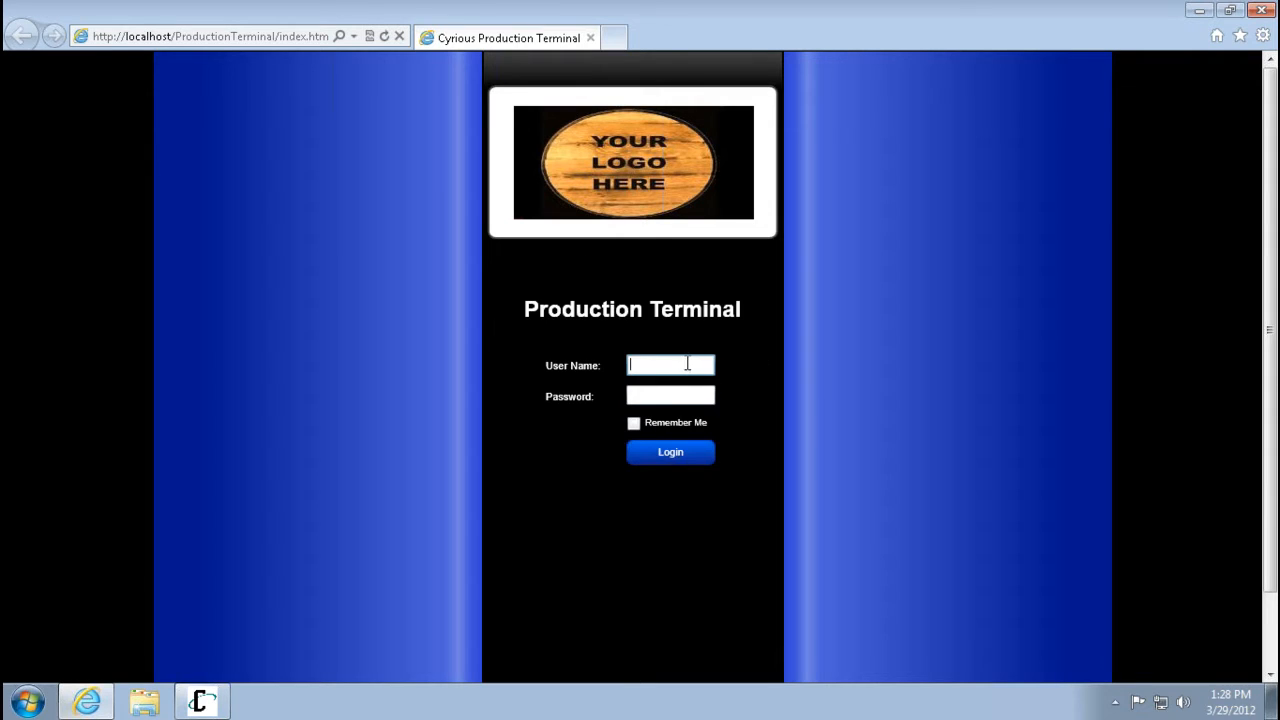
mouse_move(660, 354)
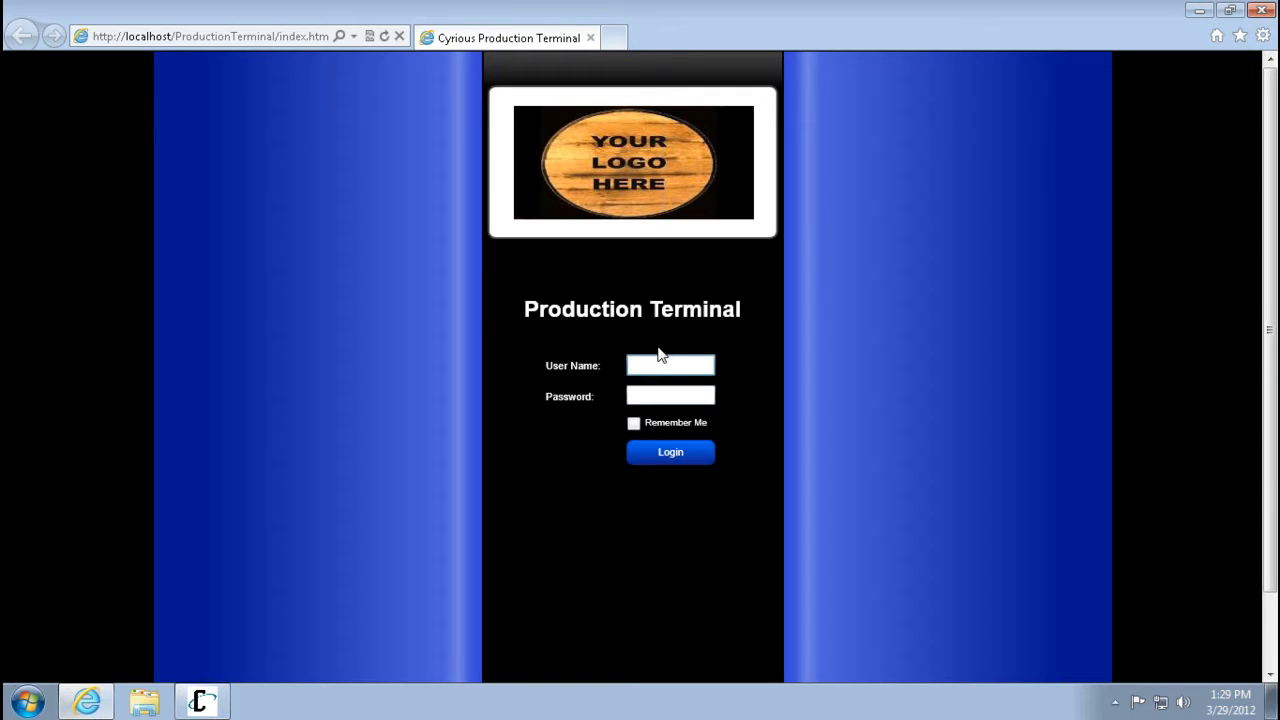
left_click(670, 365)
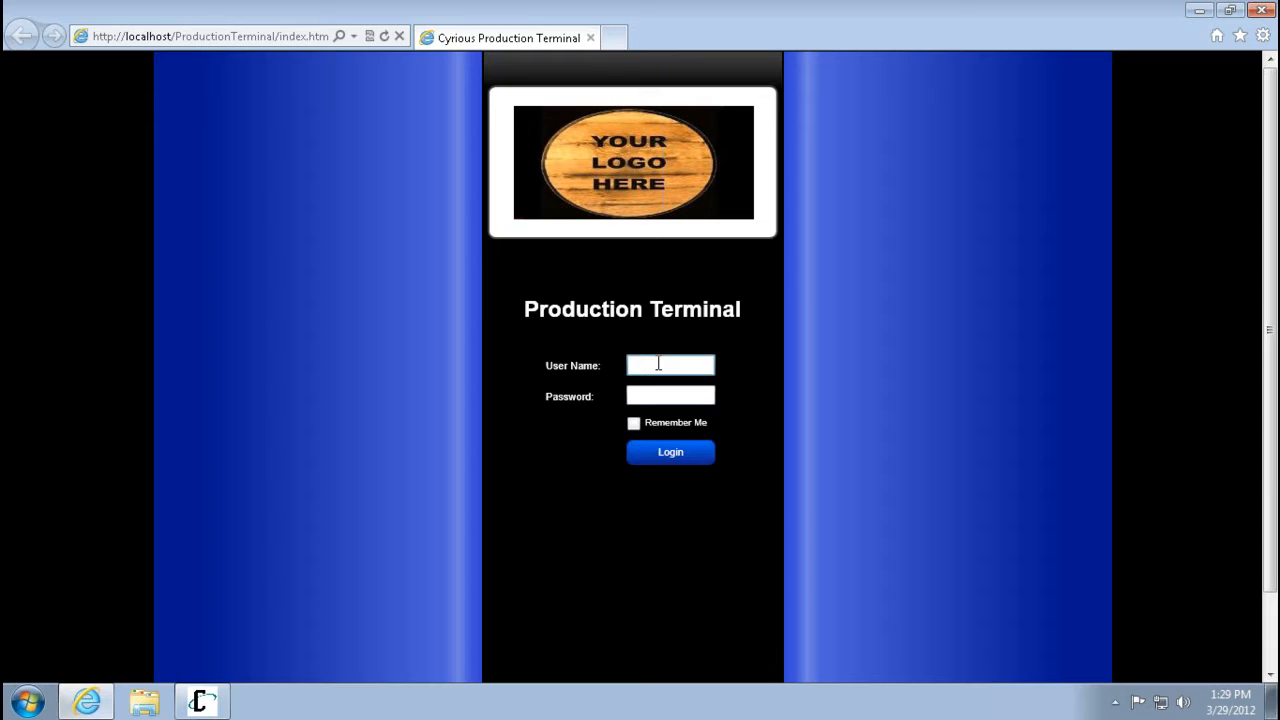
type("KGreen")
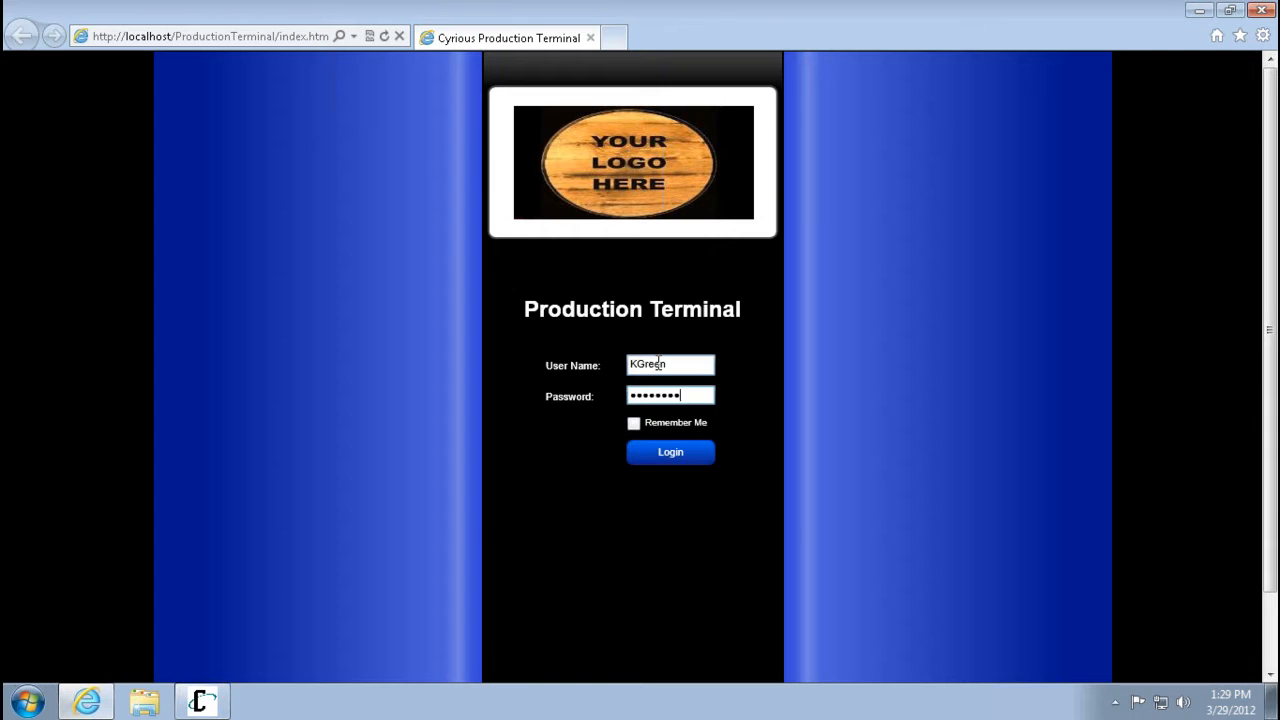
left_click(670, 451)
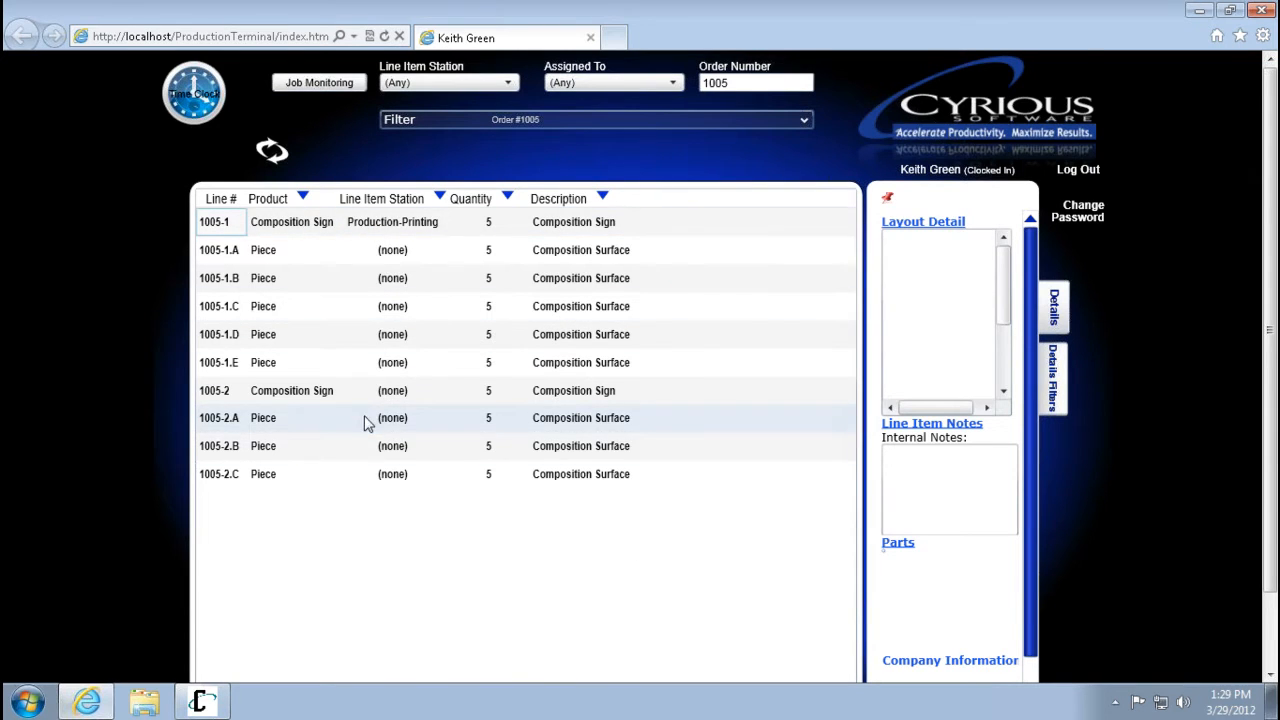
Clear the order 1005 filter, page through all orders' line items, and open the time clock
scroll("down", 3)
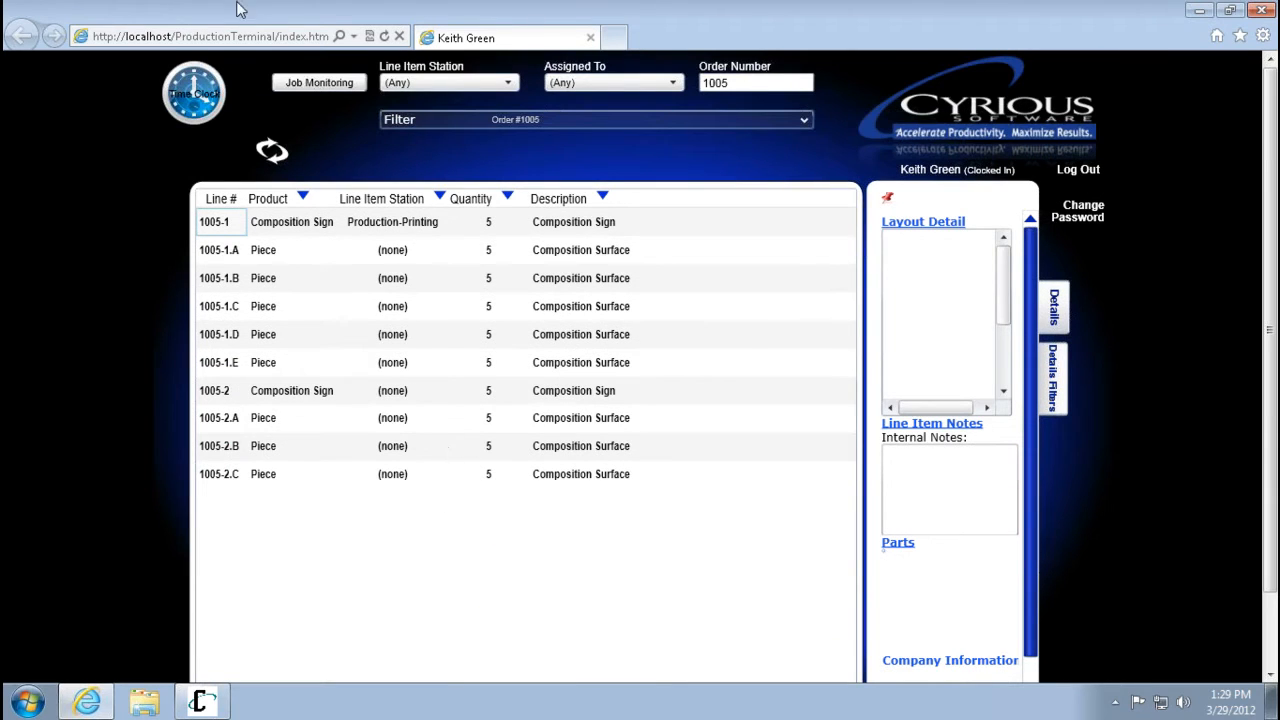
left_click(755, 82)
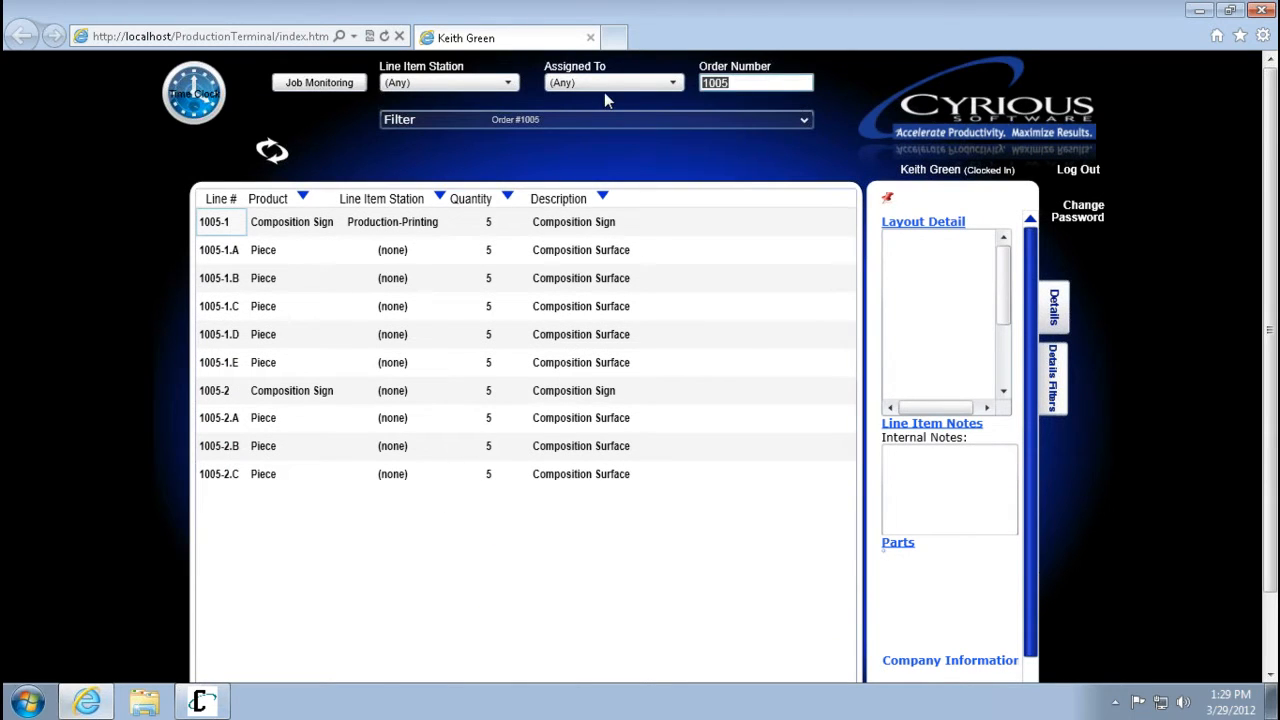
left_click(756, 82)
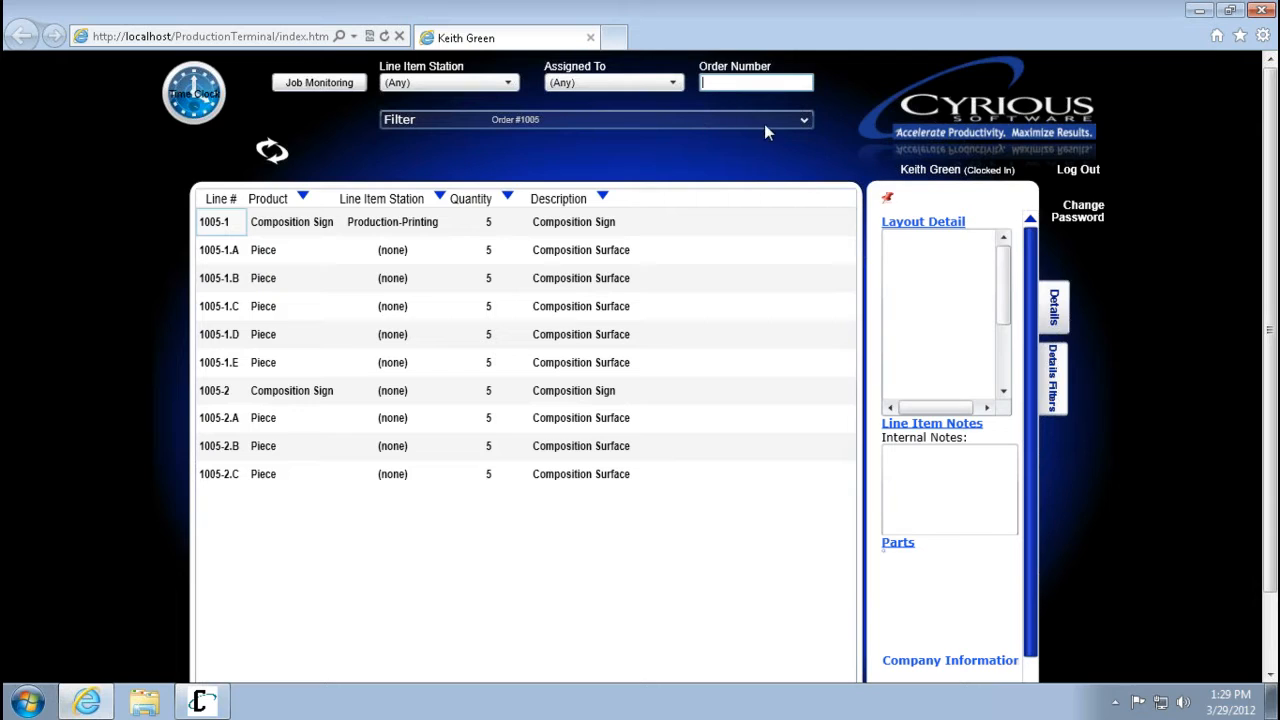
scroll("down", 3)
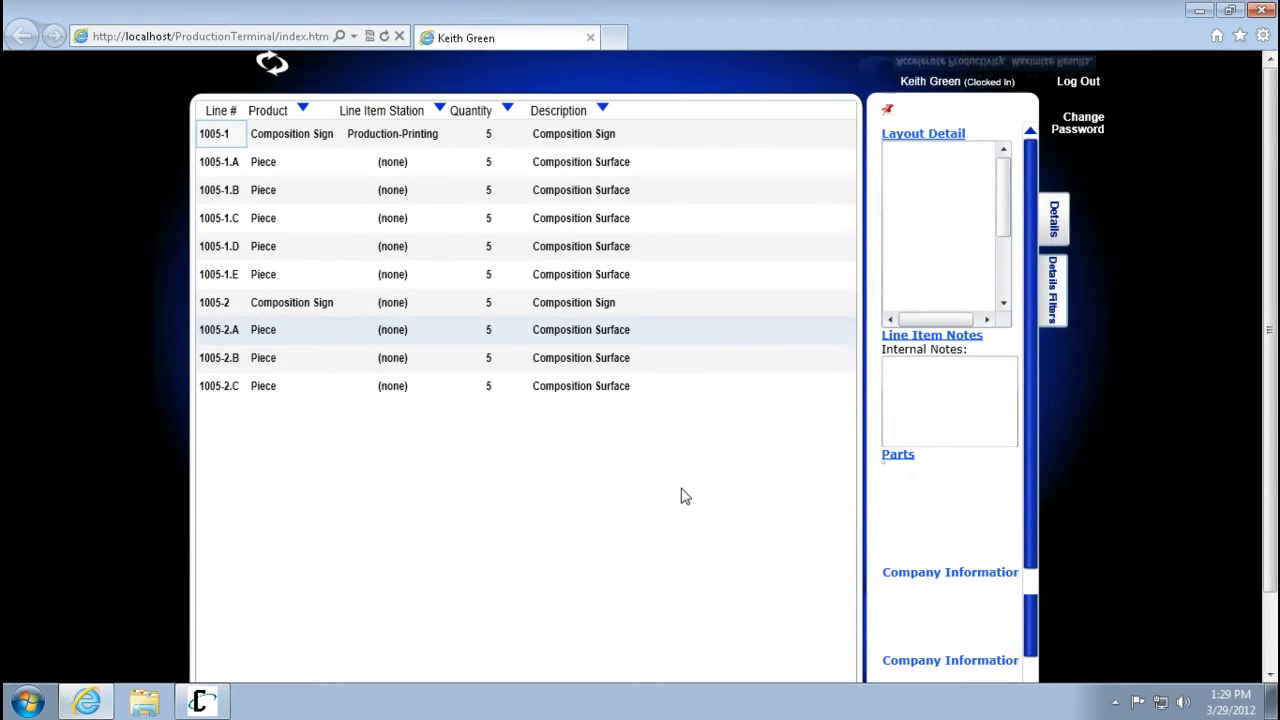
left_click(570, 626)
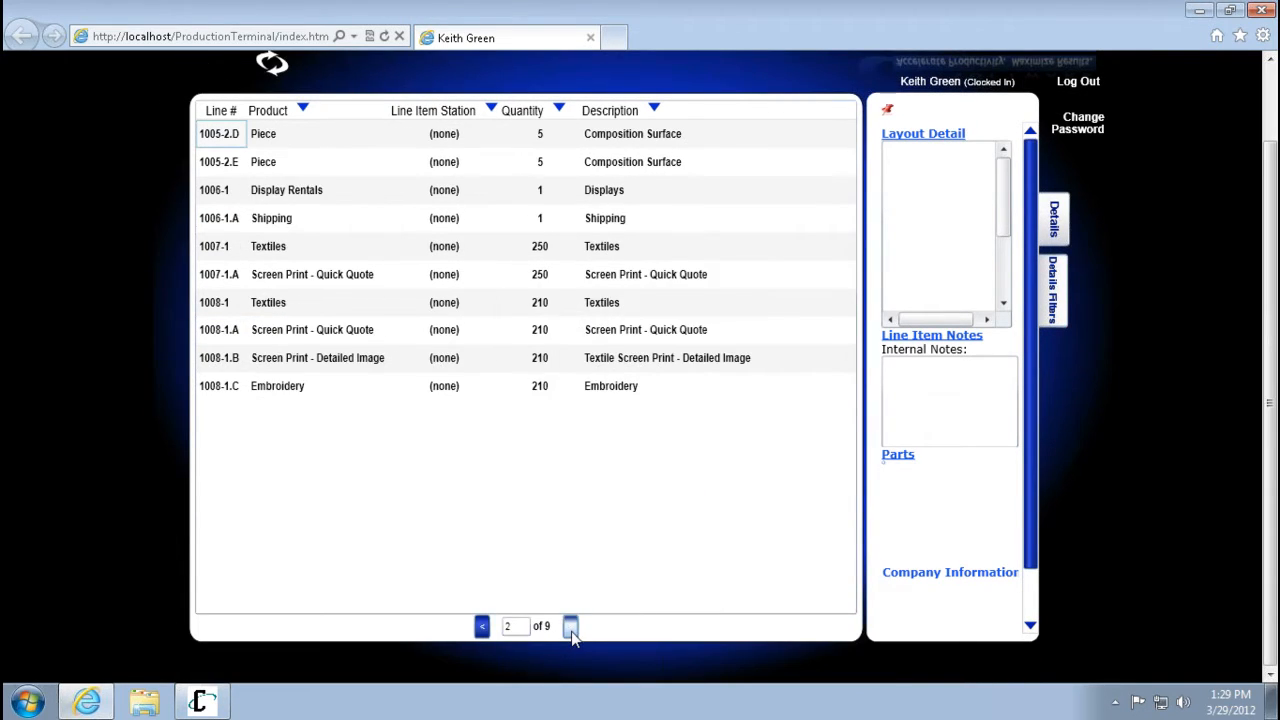
left_click(570, 626)
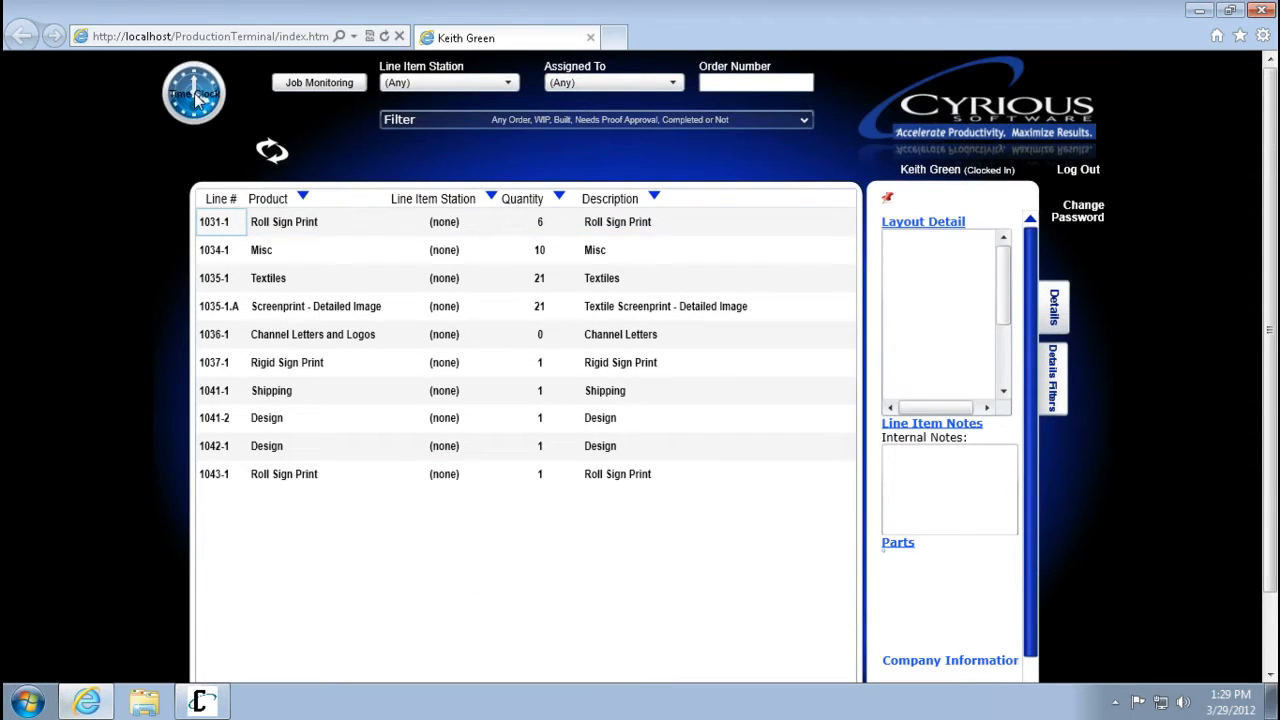
left_click(193, 92)
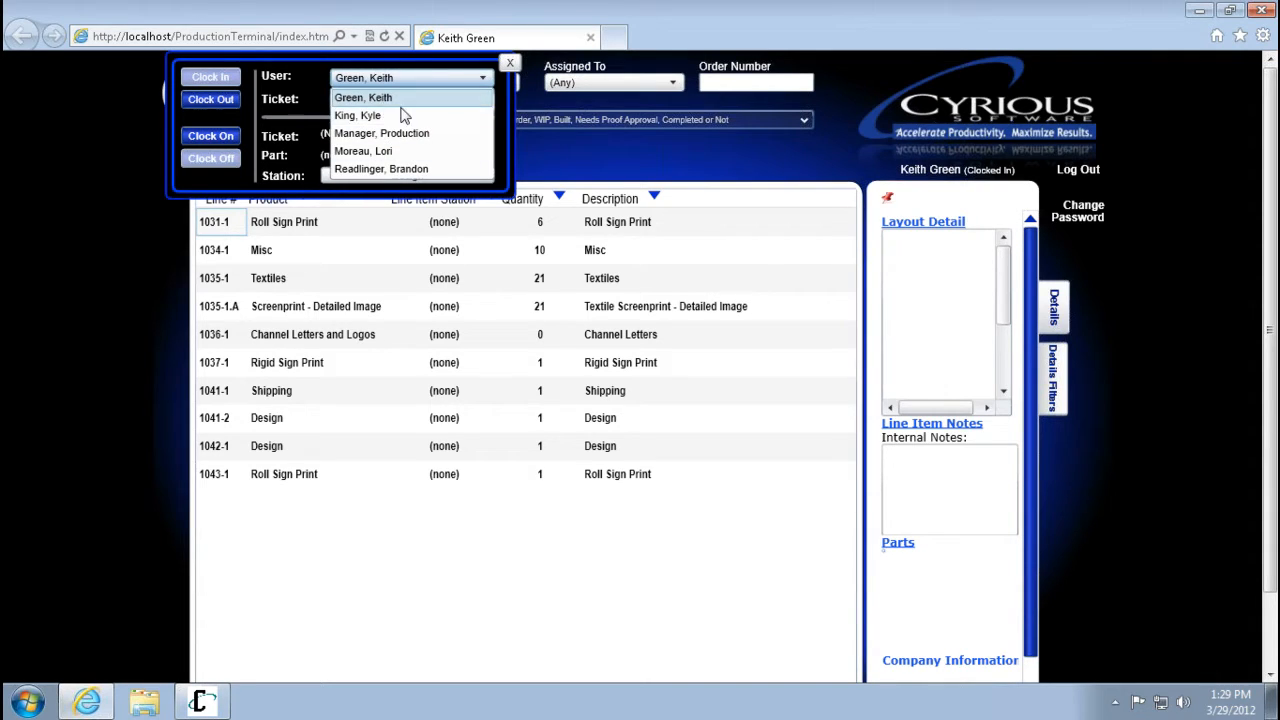
Attempt clocking onto ticket 1031-1 at Design, dismiss the invalid password error, and close
left_click(482, 99)
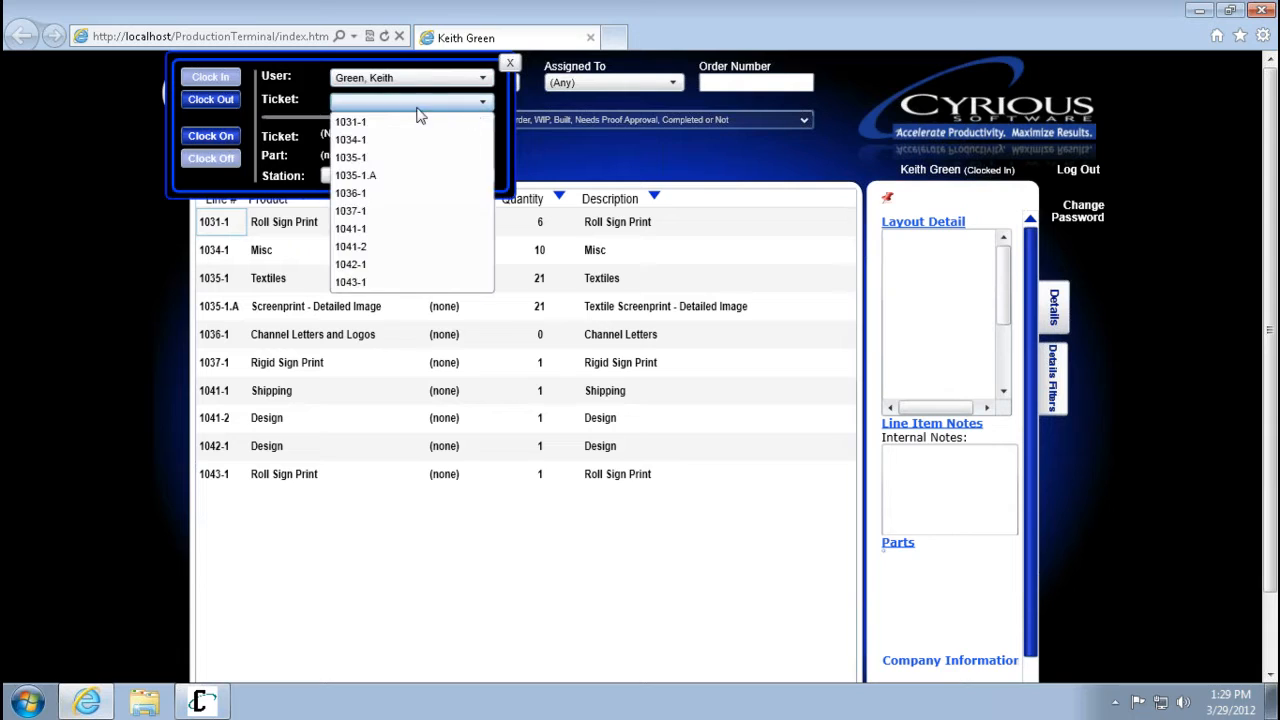
left_click(350, 121)
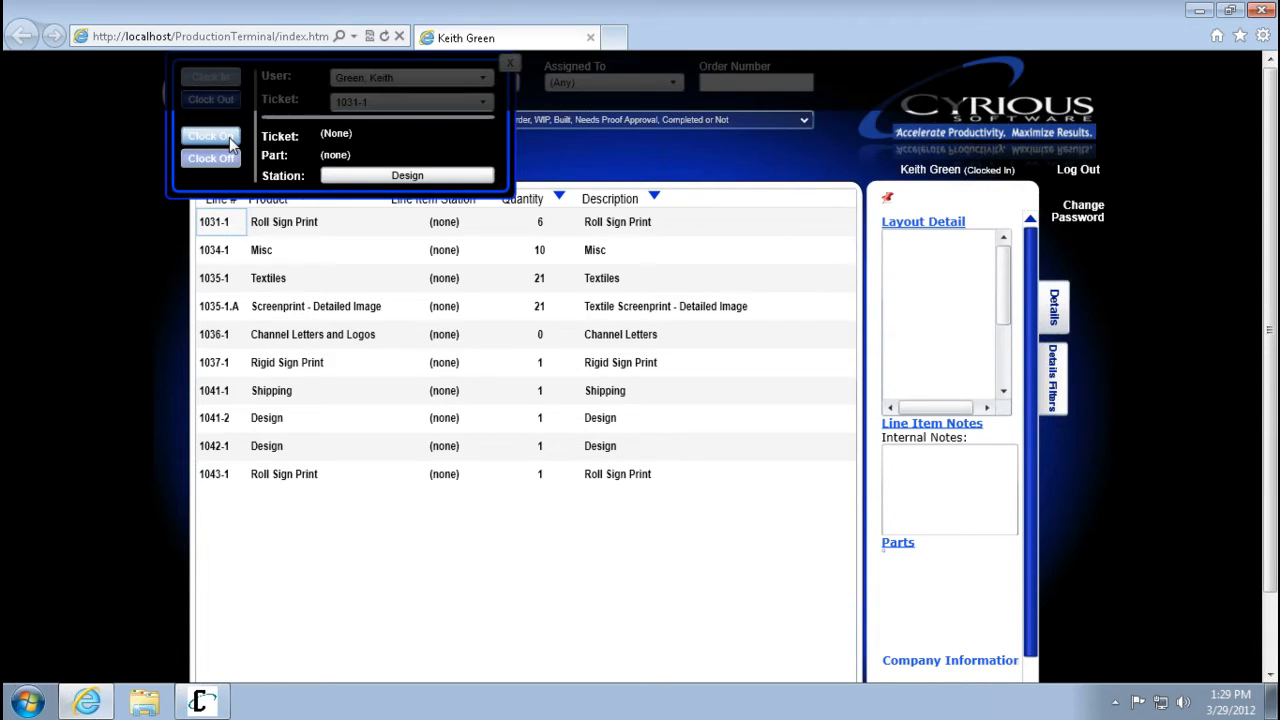
left_click(210, 135)
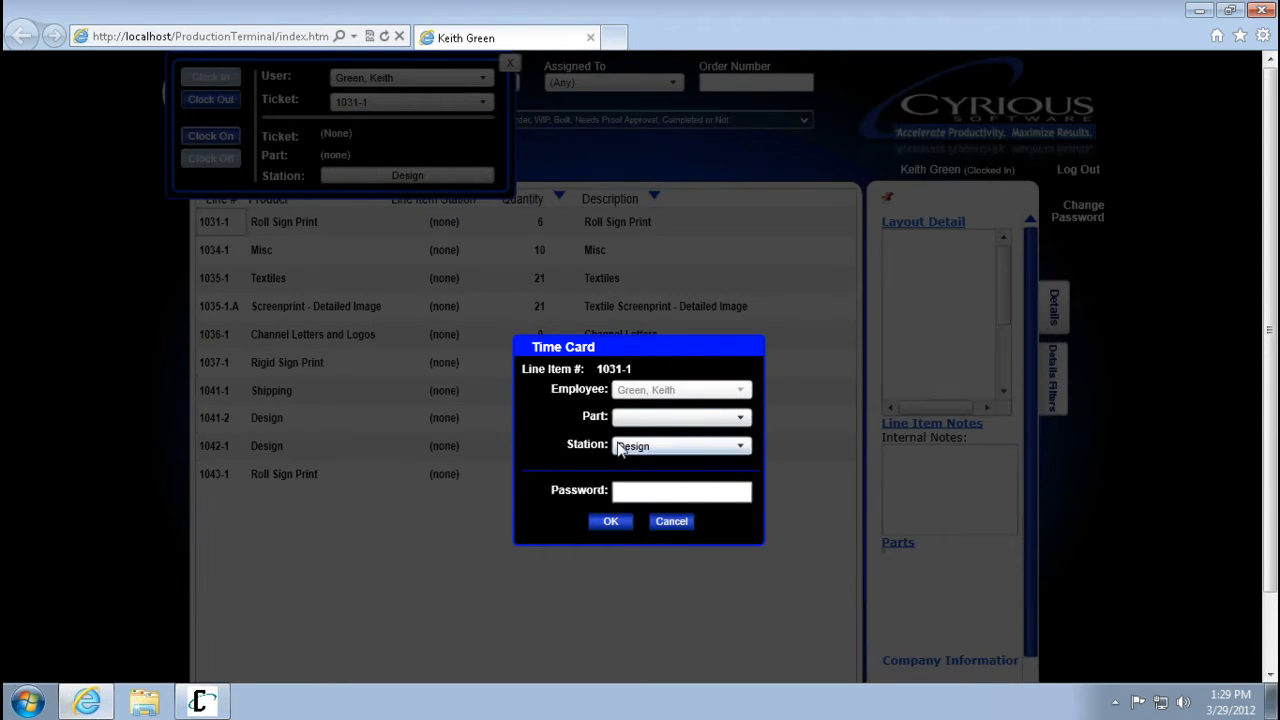
mouse_move(645, 553)
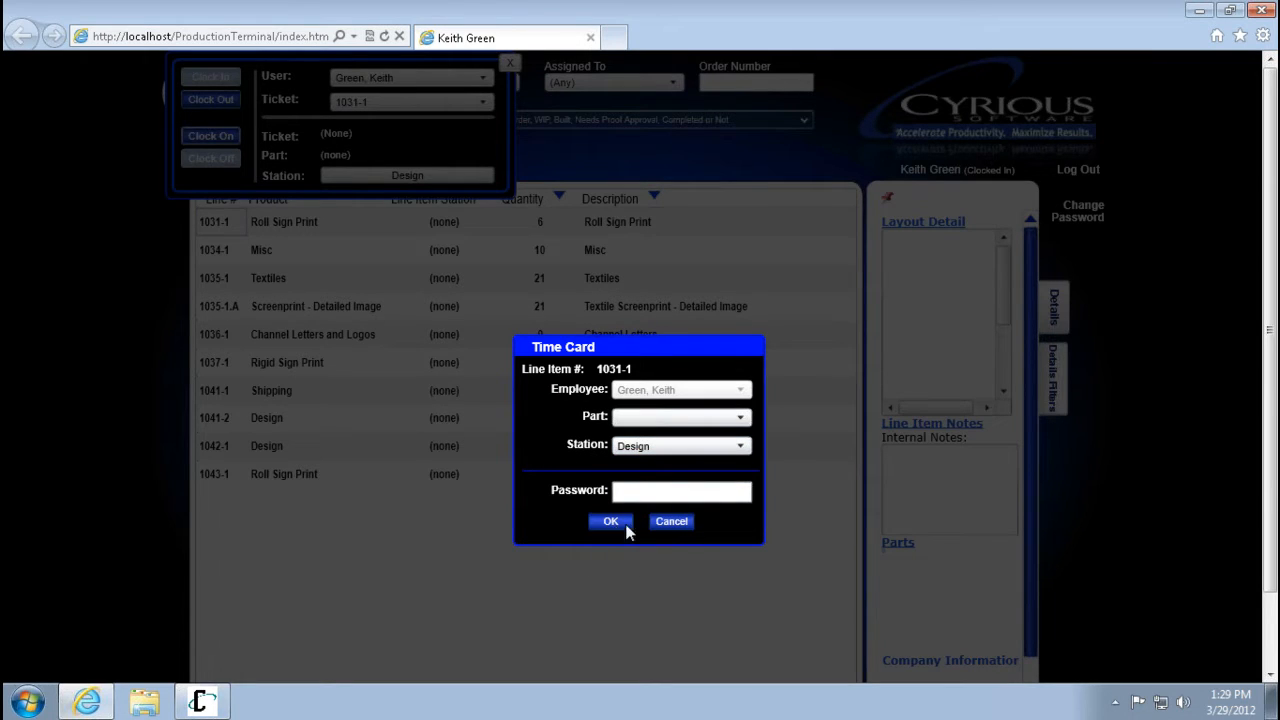
mouse_move(618, 538)
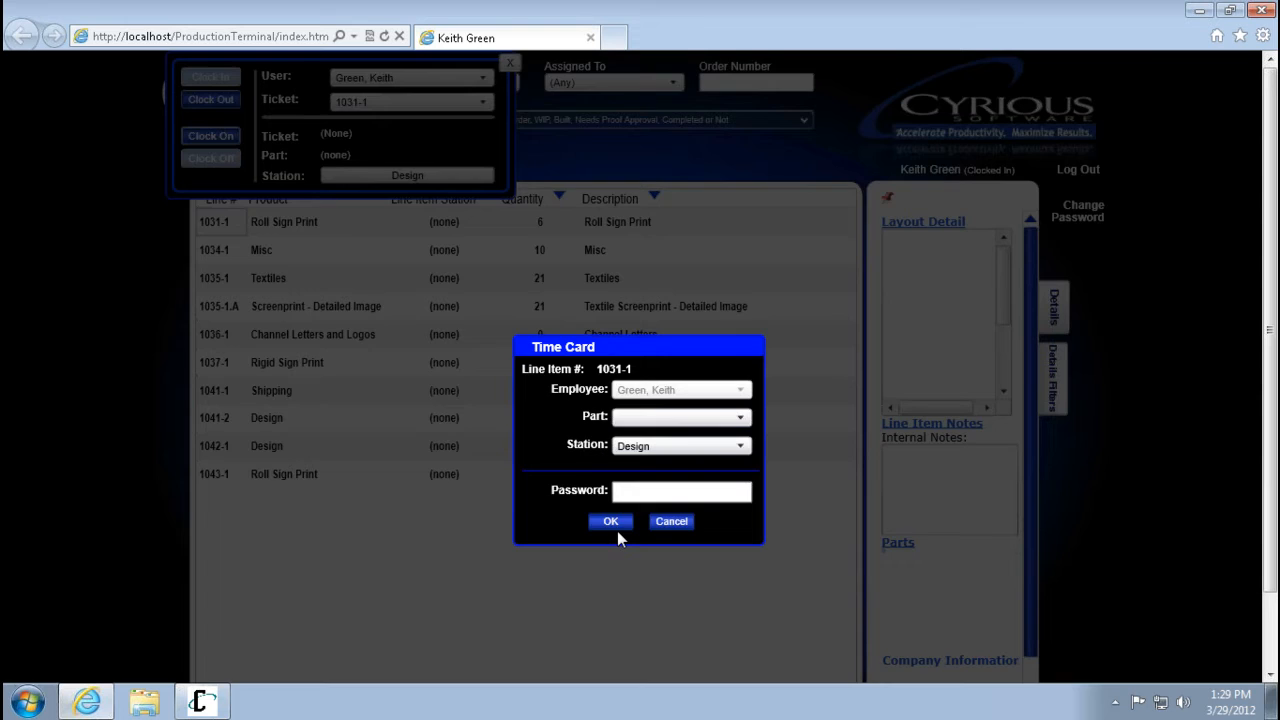
left_click(610, 521)
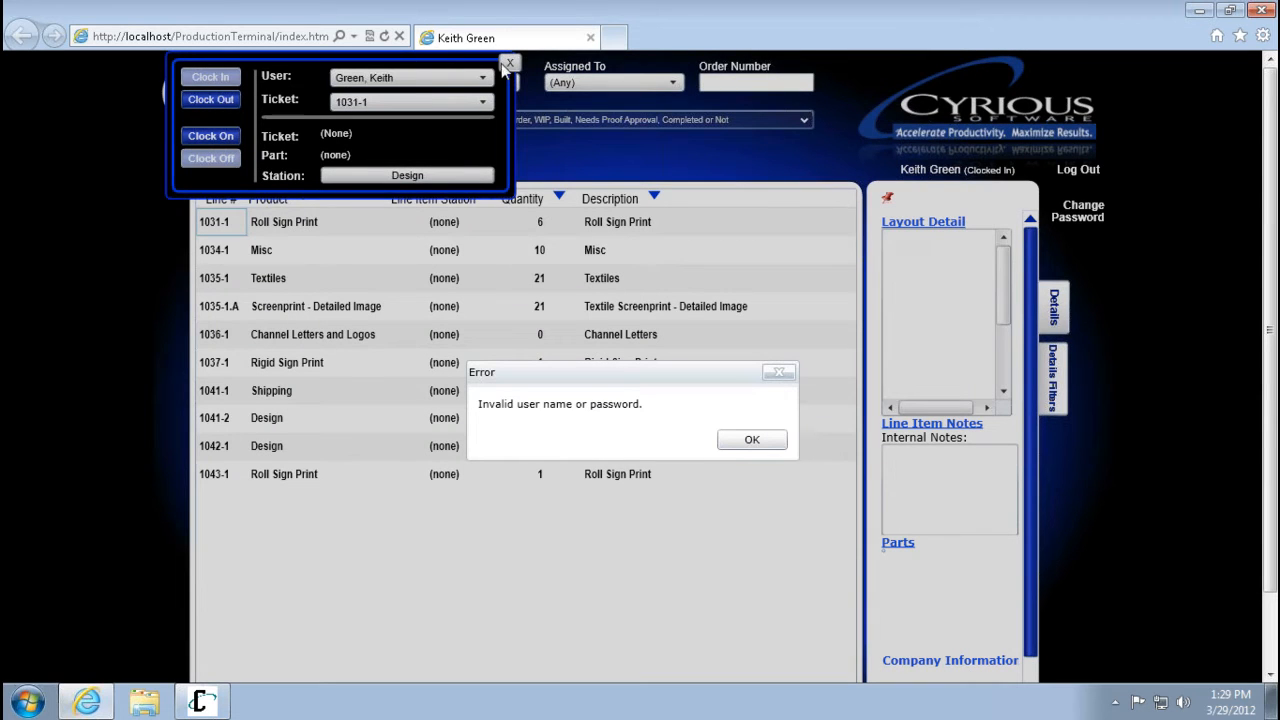
left_click(751, 439)
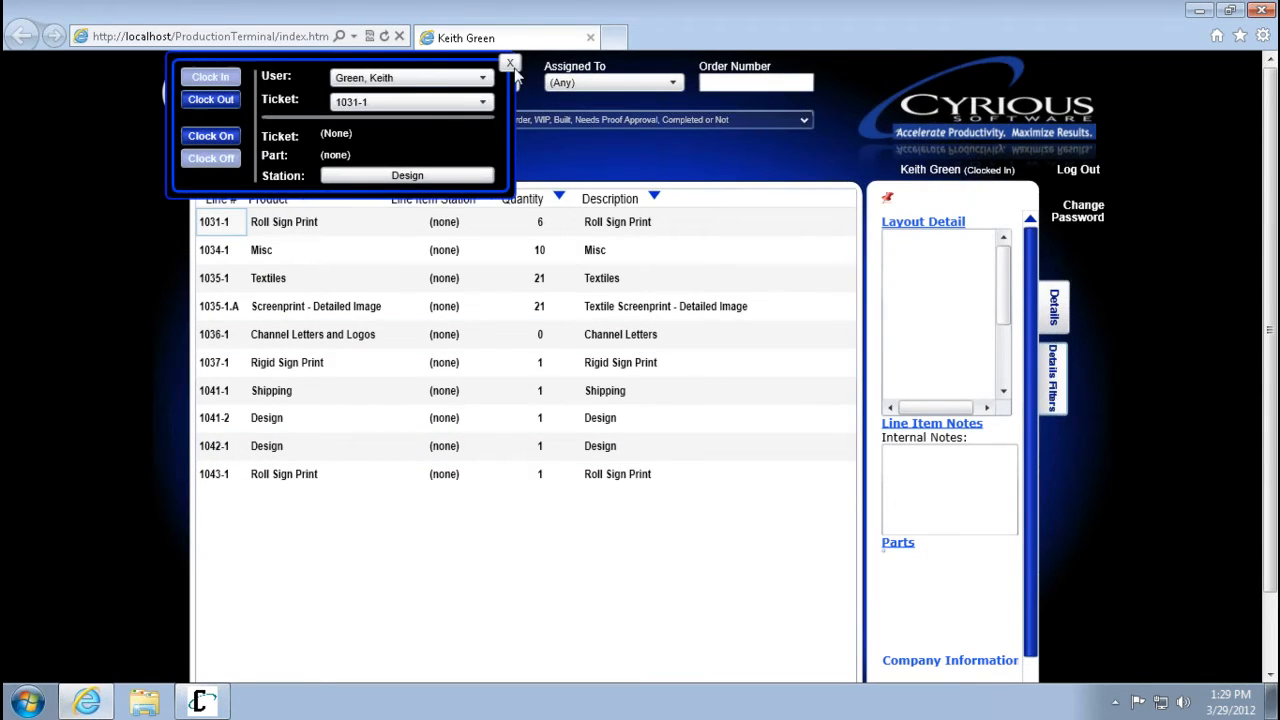
left_click(510, 63)
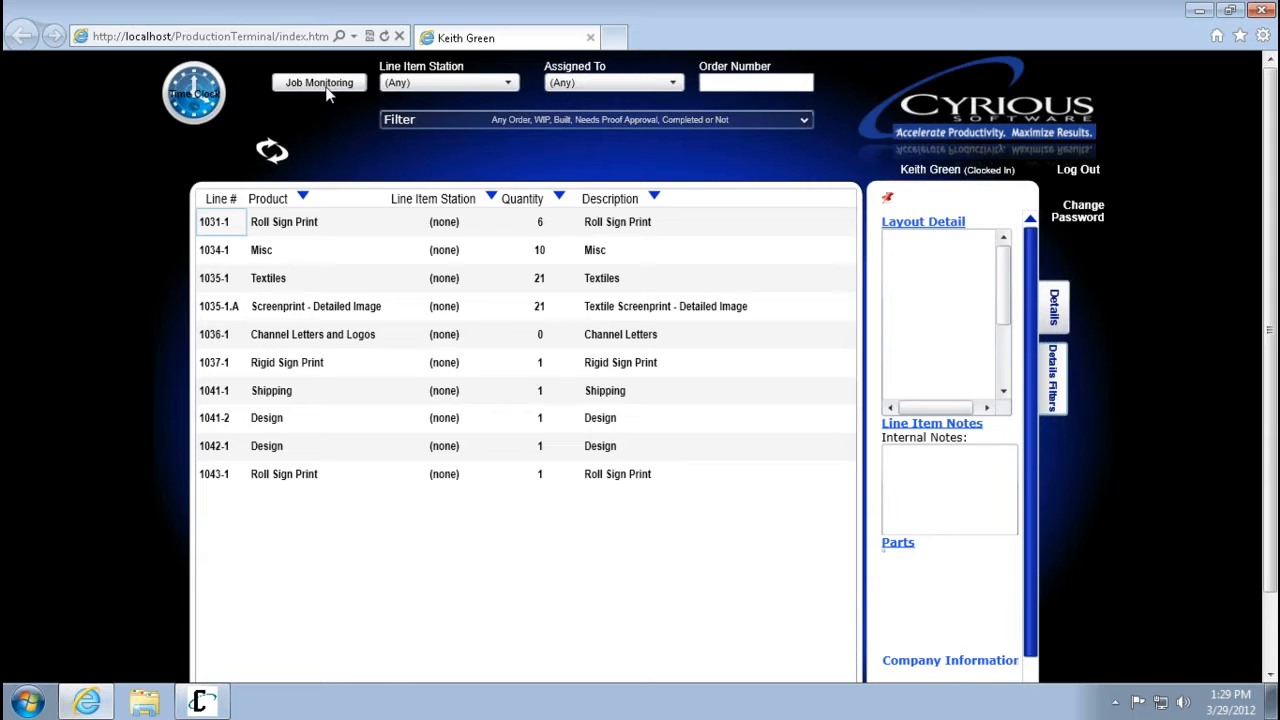
Move jobs 1011-1 and 1070-1 to Delivery-Scheduled, then close job monitoring
left_click(319, 82)
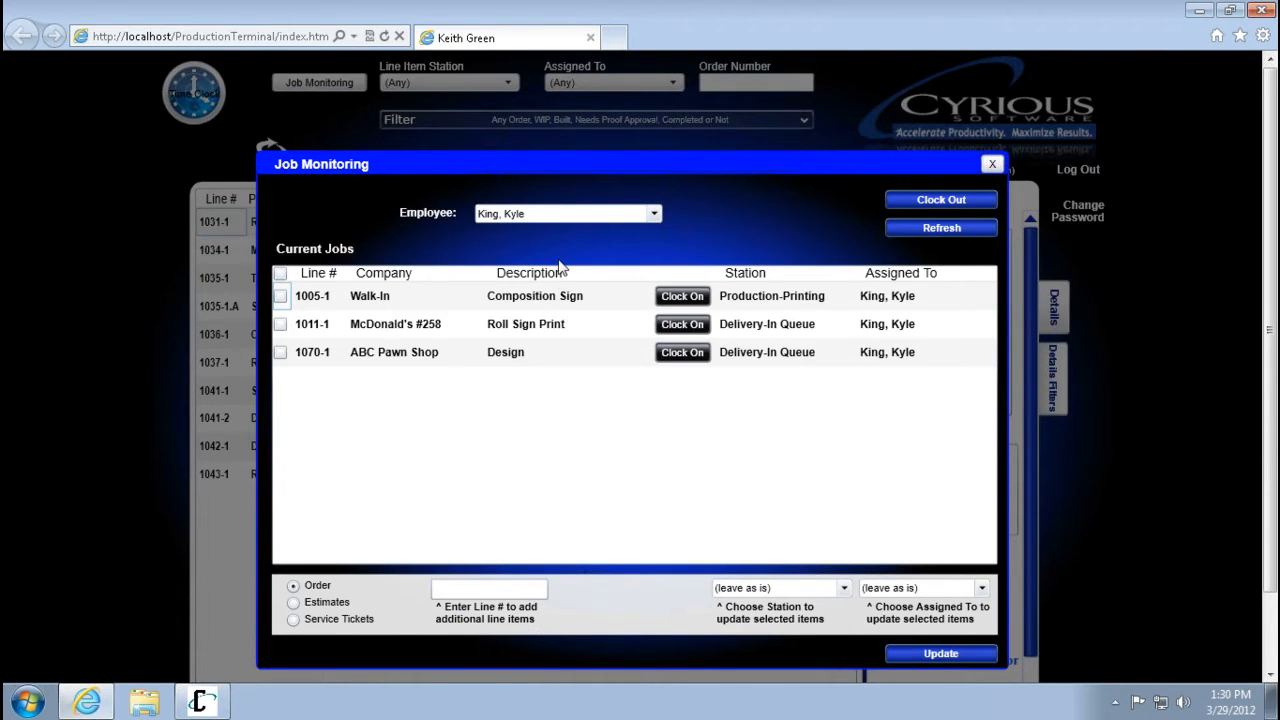
mouse_move(545, 258)
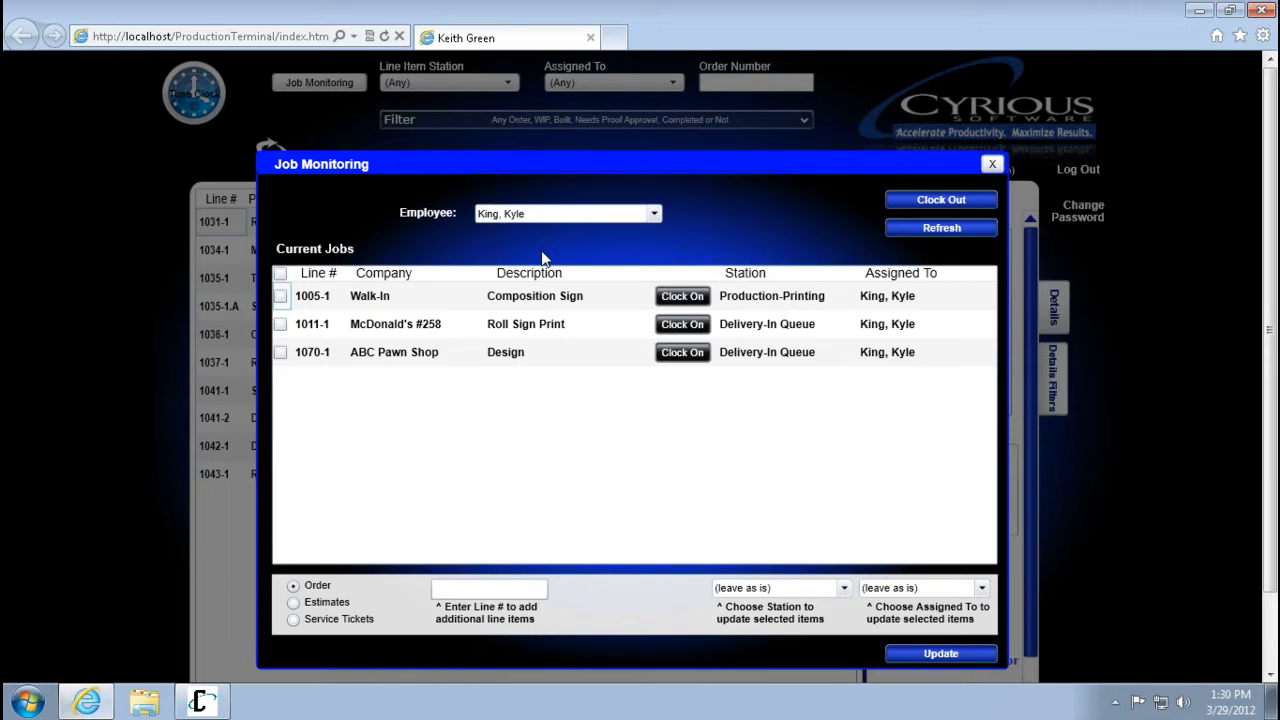
left_click(280, 323)
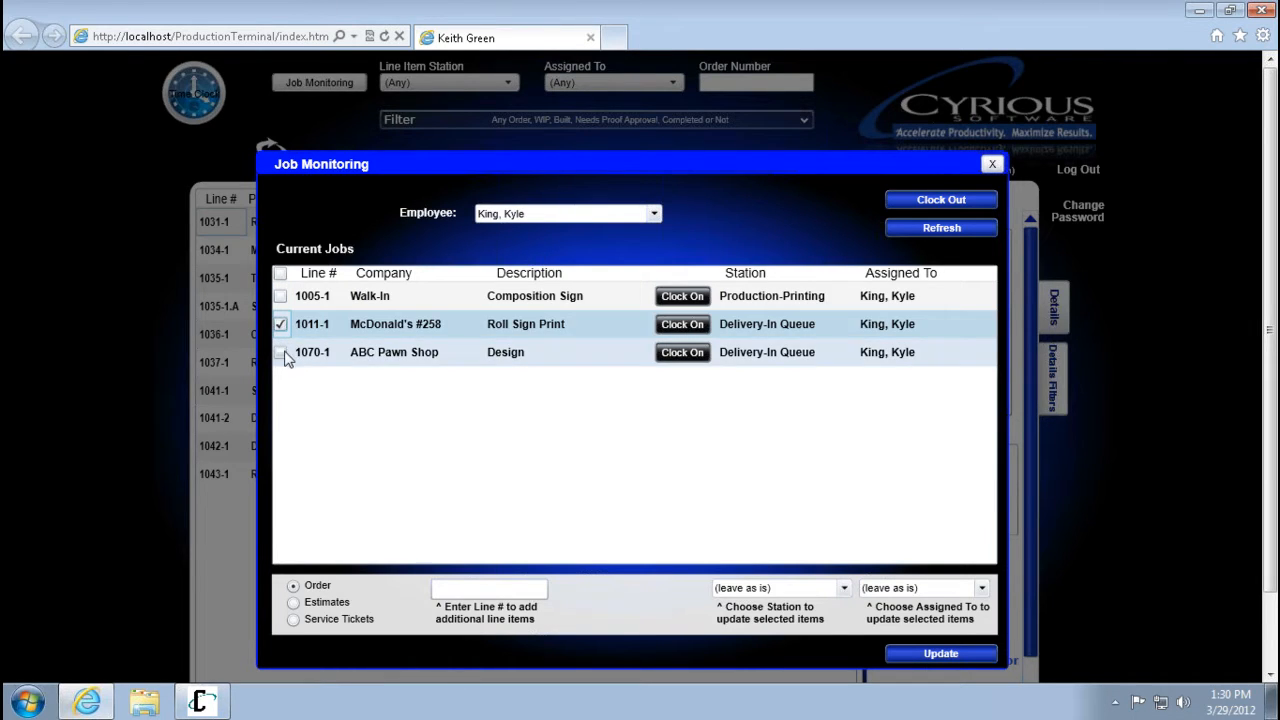
left_click(281, 352)
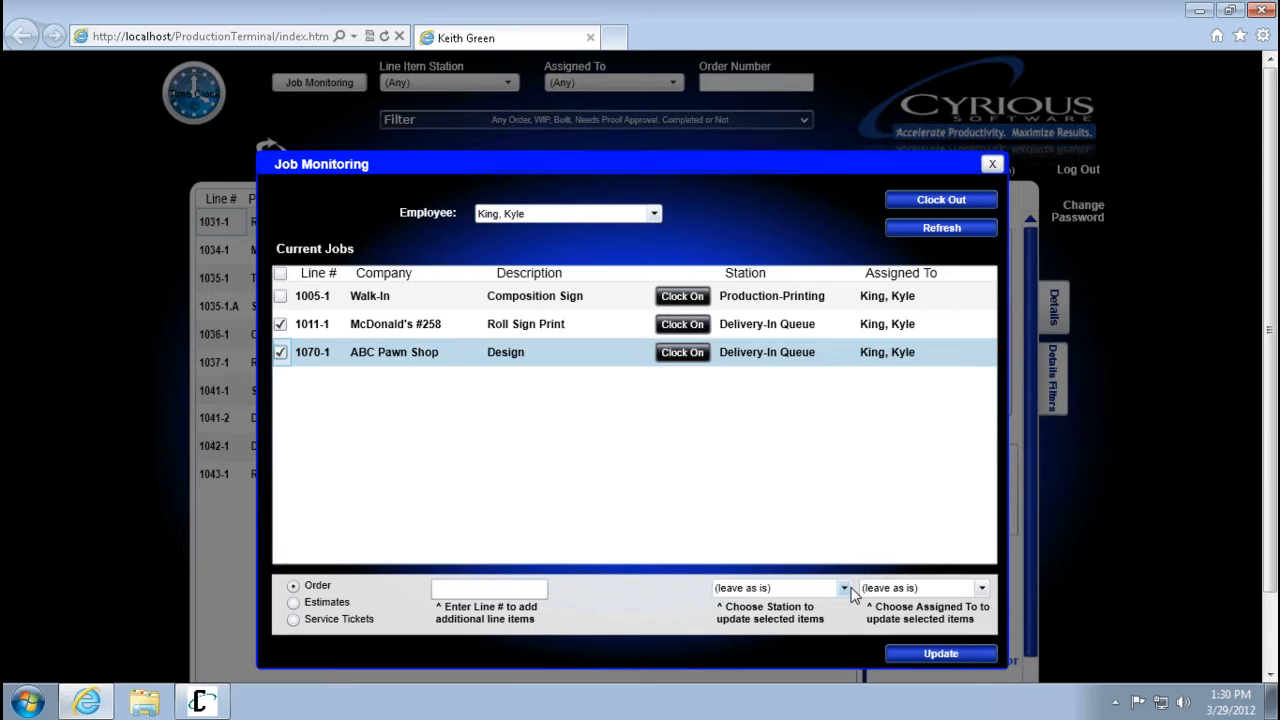
left_click(843, 588)
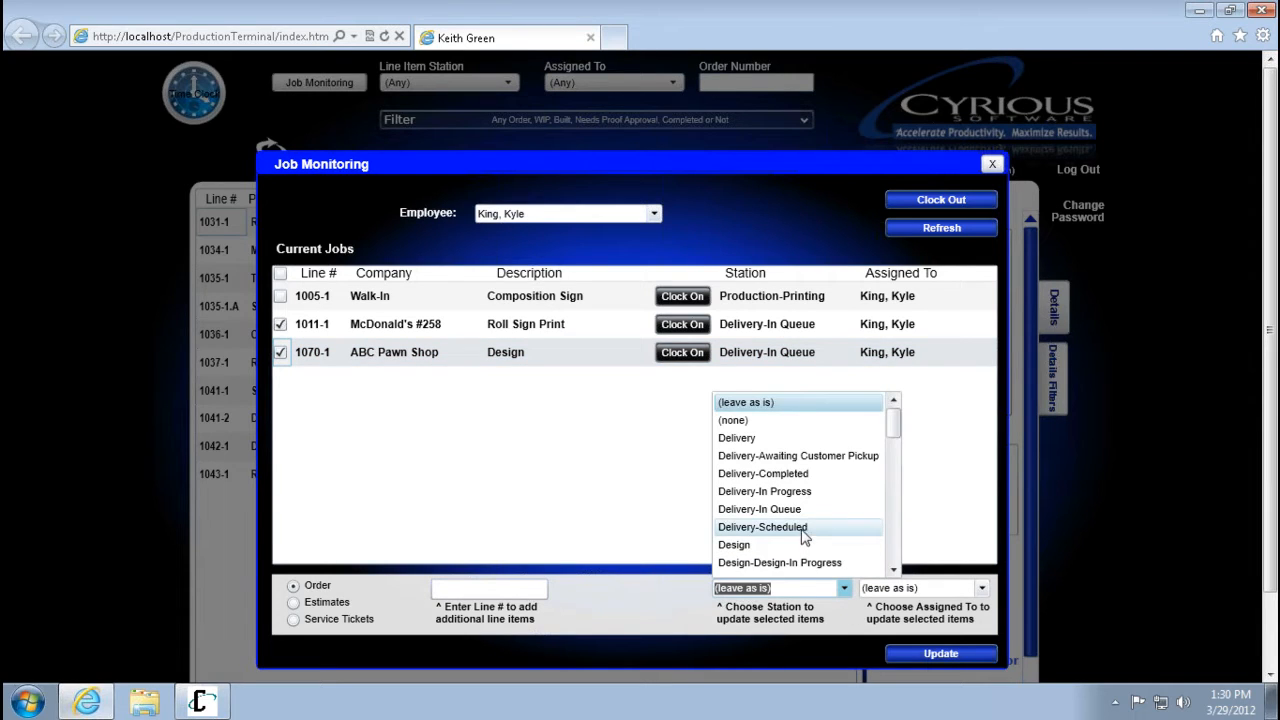
left_click(762, 526)
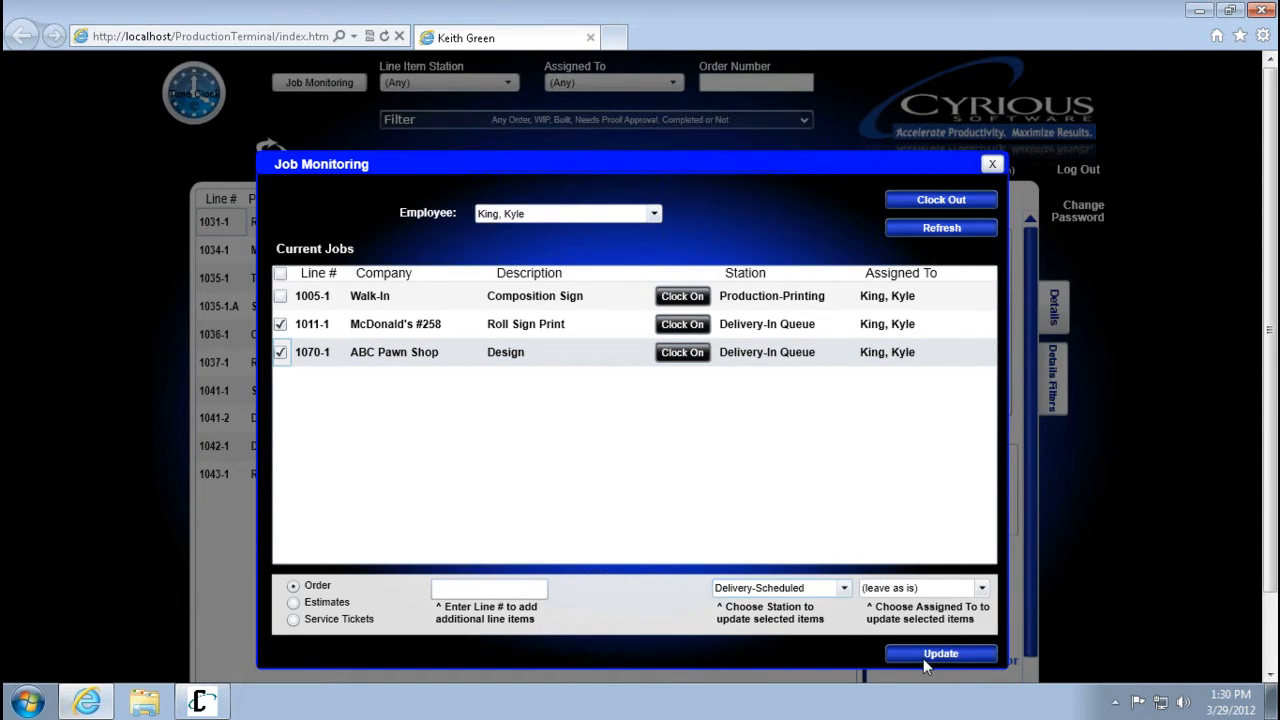
left_click(940, 653)
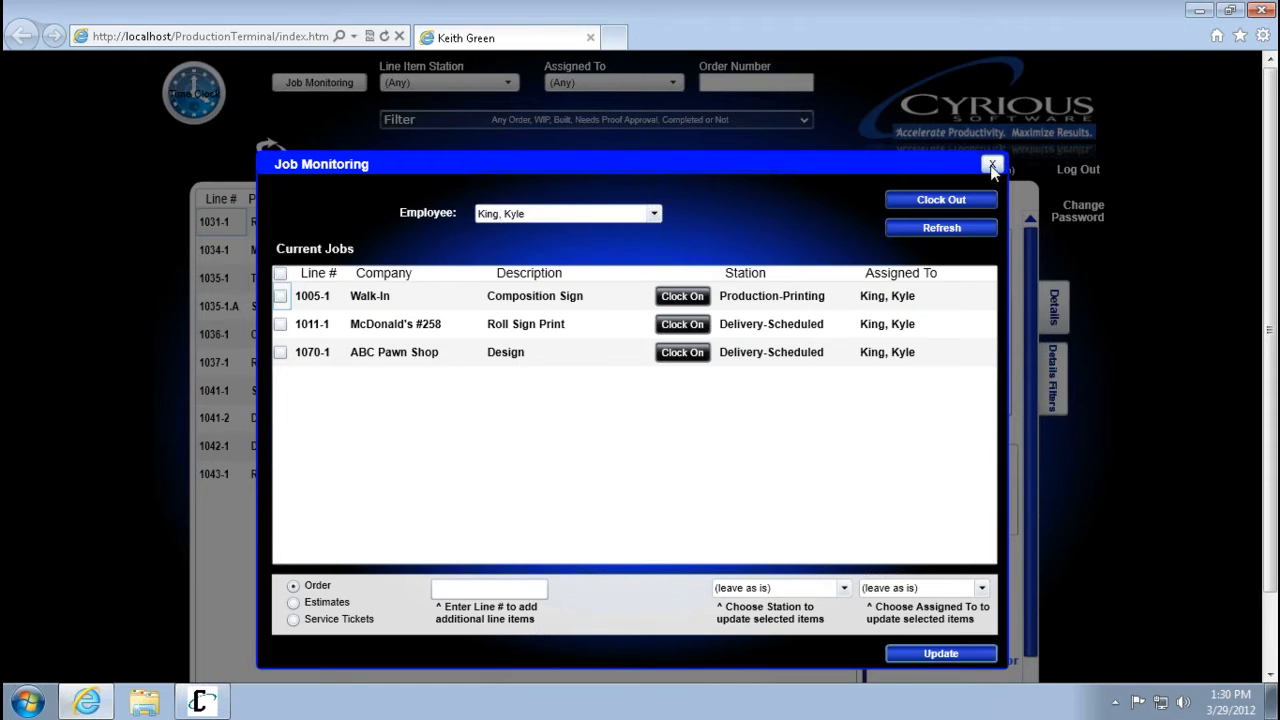
left_click(991, 164)
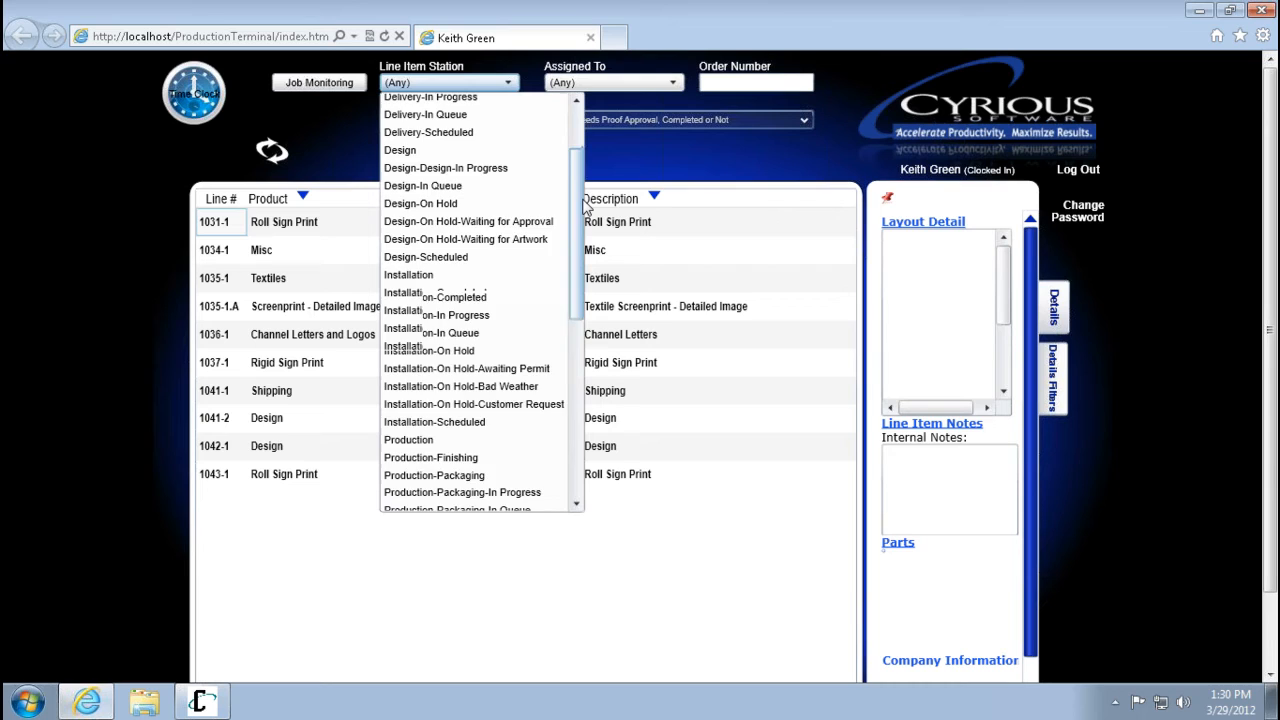
Filter line items to the Design station, leaving 1058-1 and 1088-1
scroll("down", 3)
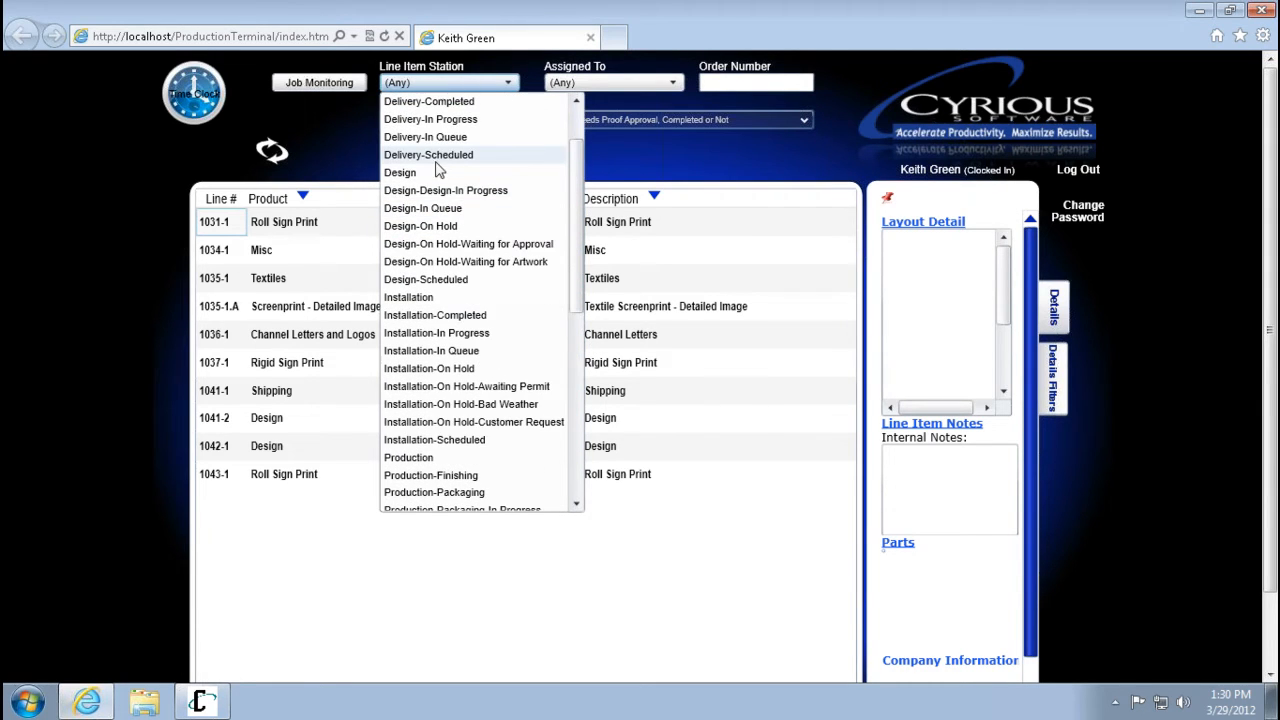
left_click(400, 172)
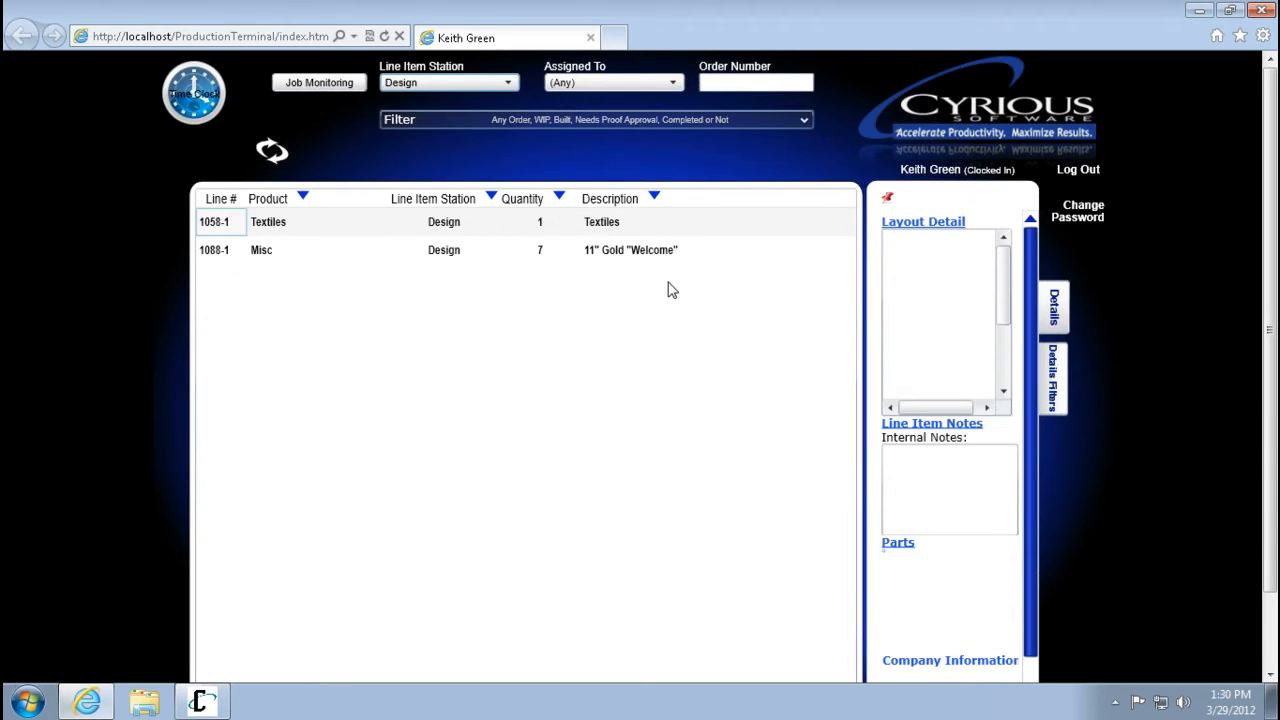
mouse_move(512, 118)
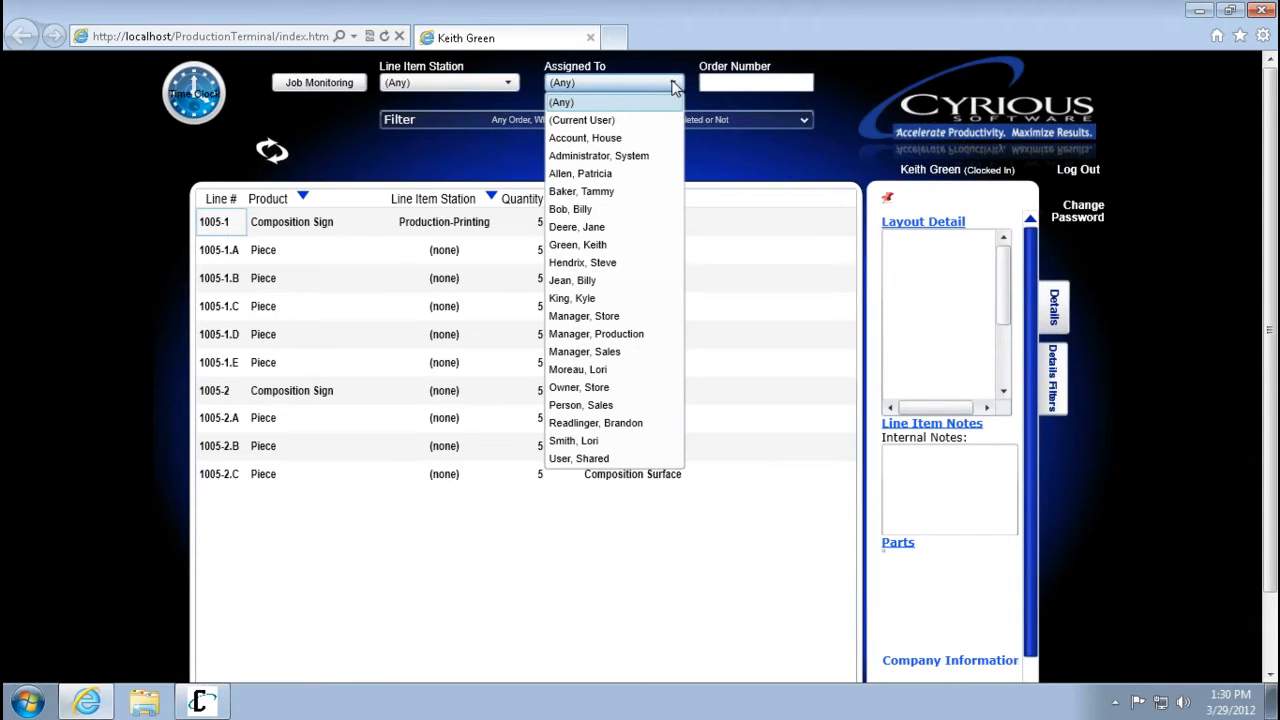
mouse_move(584, 351)
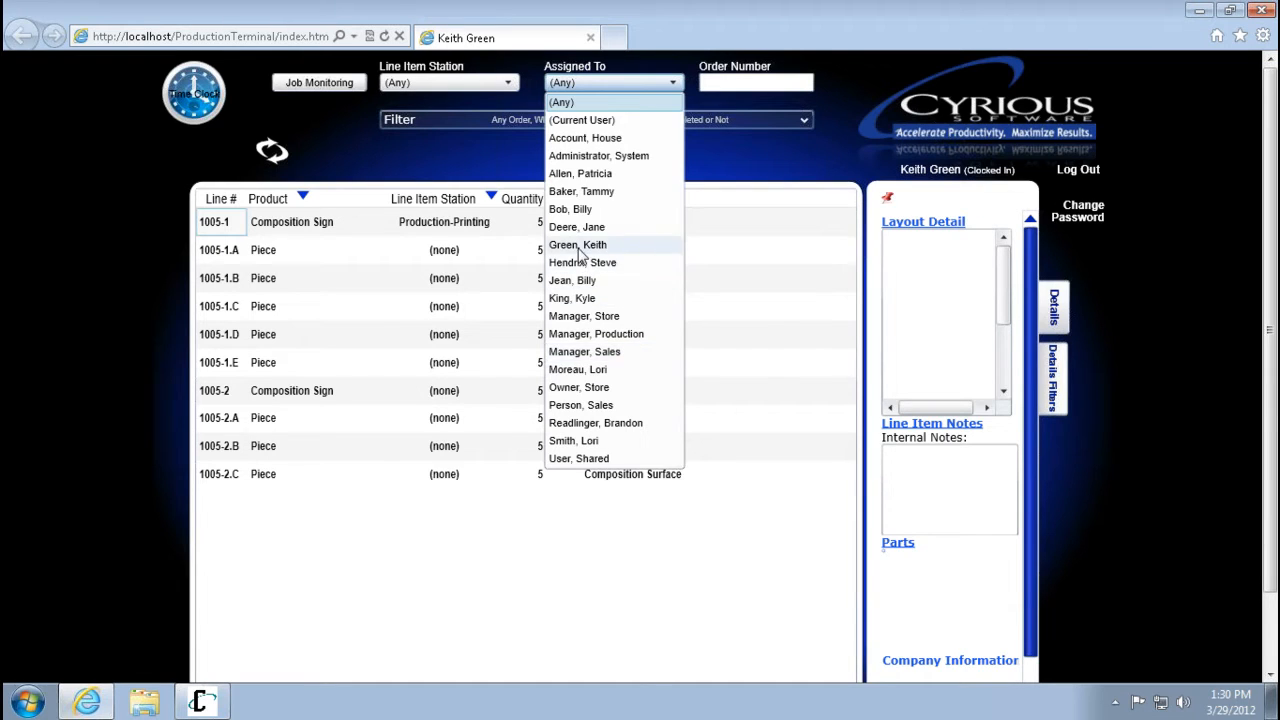
Set the Line Item Station filter back to (Any)
left_click(577, 244)
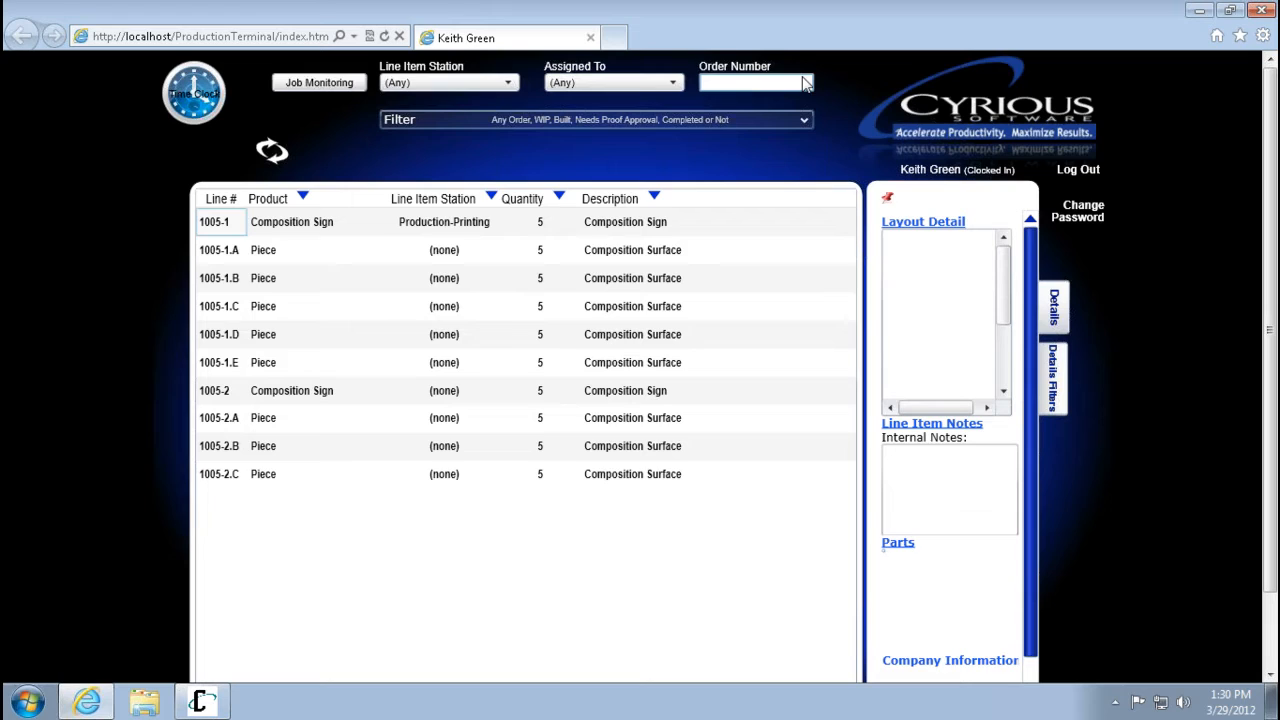
mouse_move(466, 118)
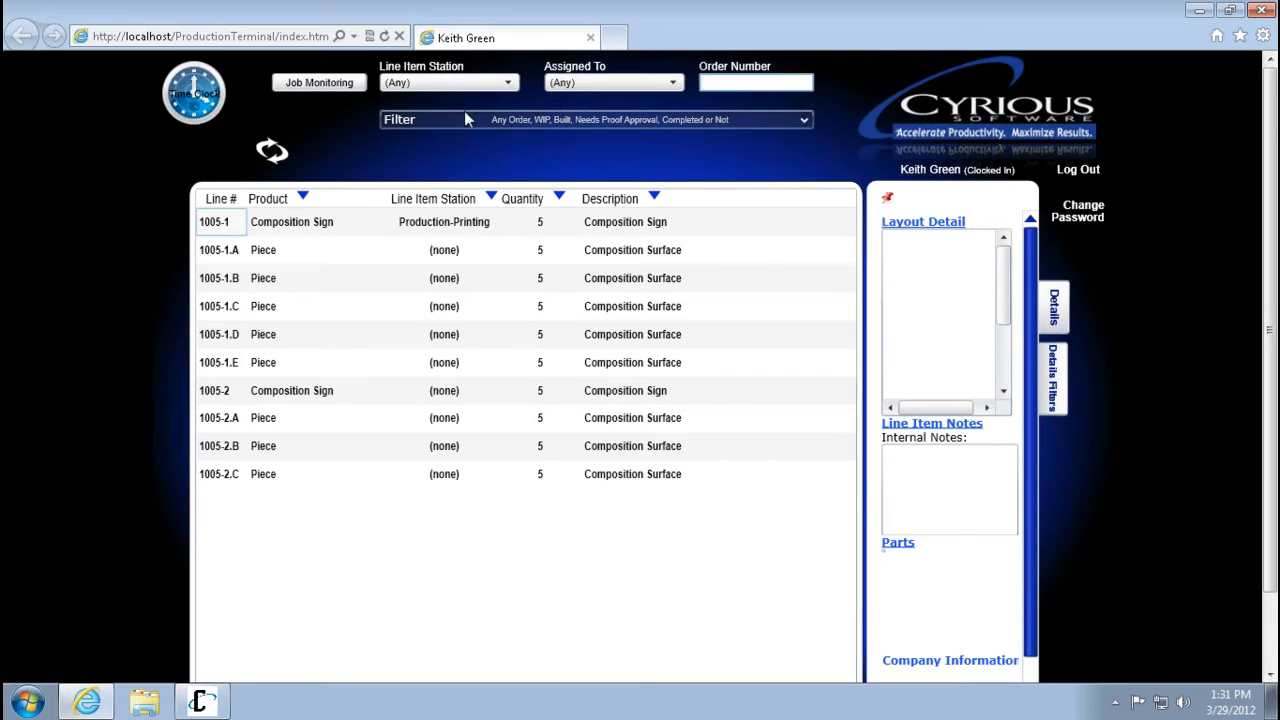
mouse_move(818, 143)
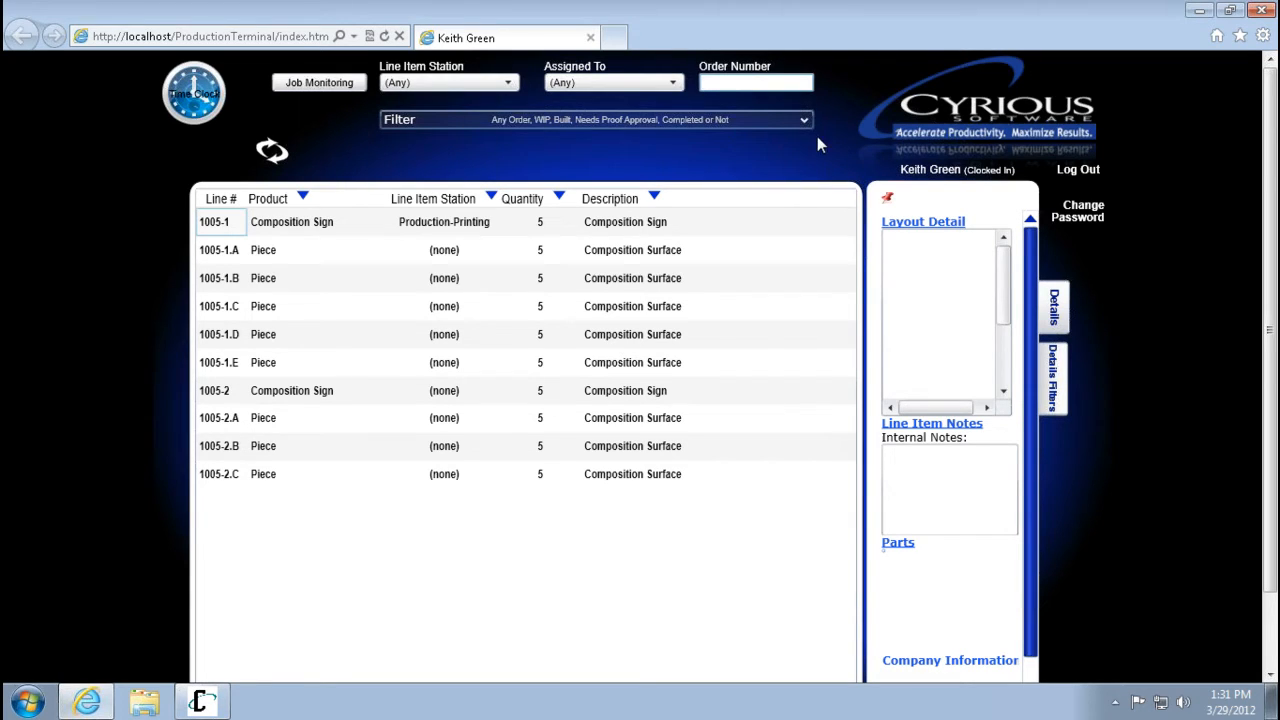
left_click(803, 119)
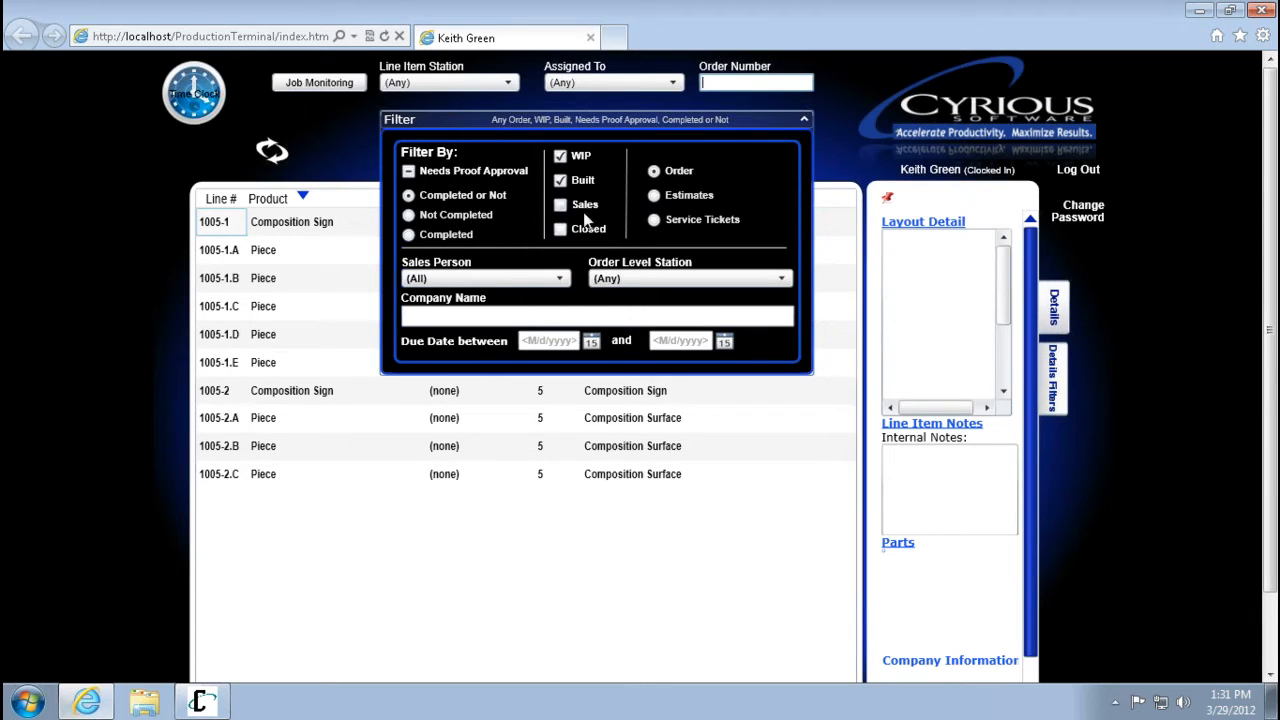
mouse_move(640, 238)
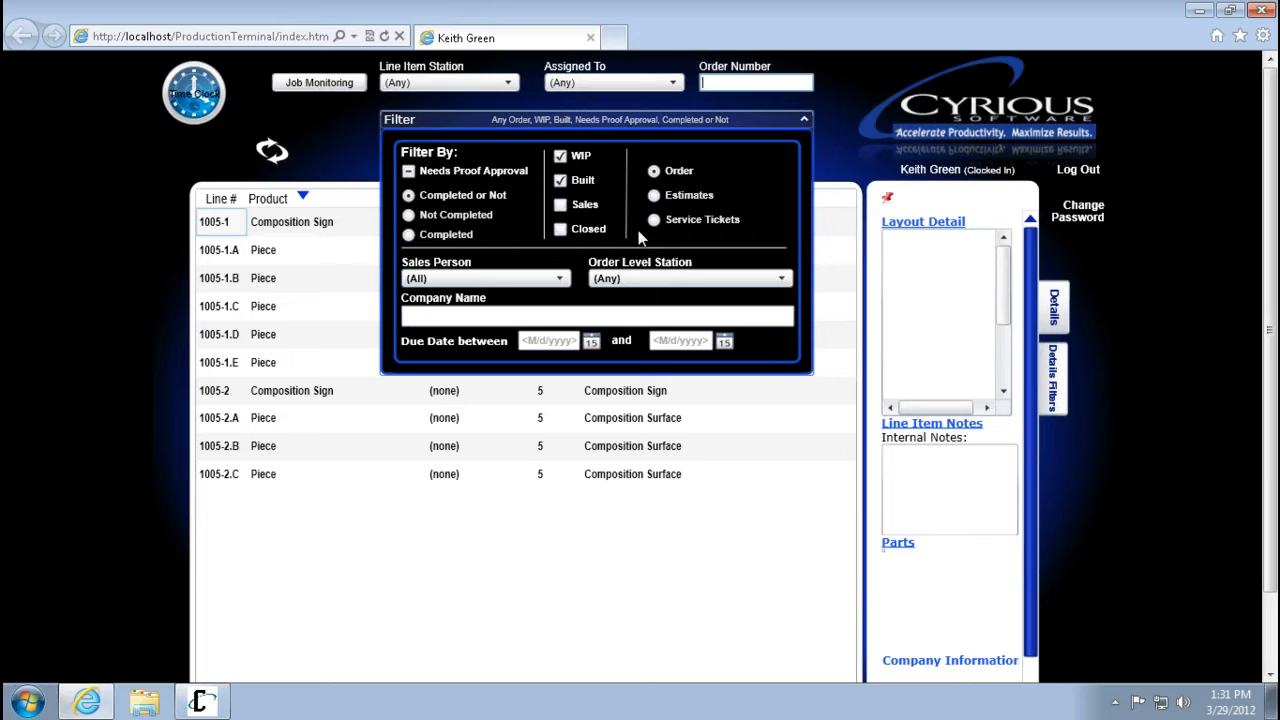
mouse_move(615, 202)
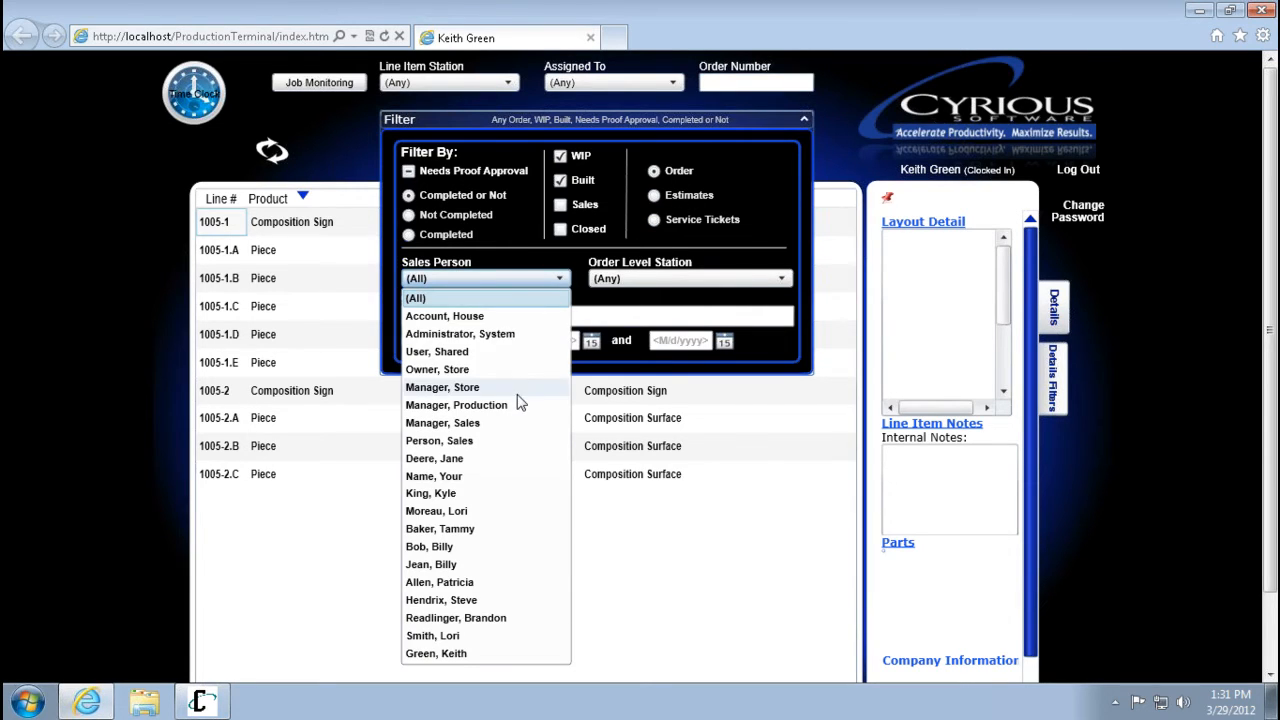
mouse_move(685, 327)
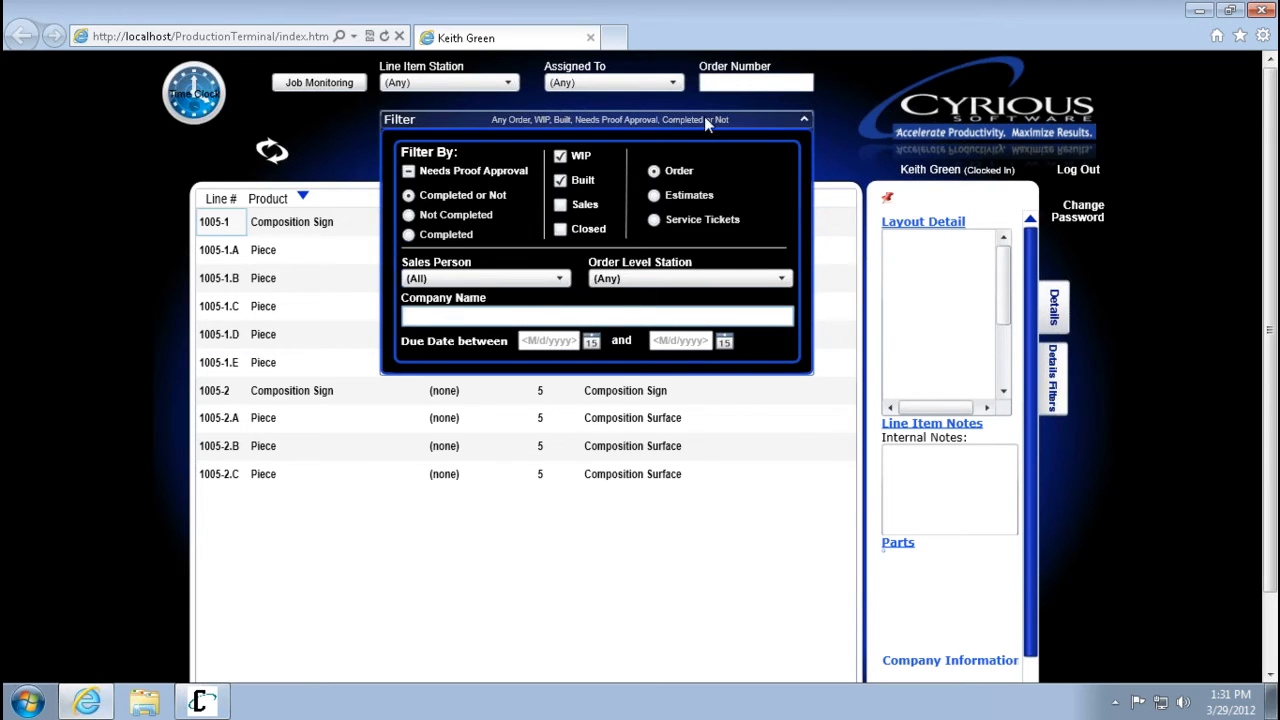
left_click(803, 119)
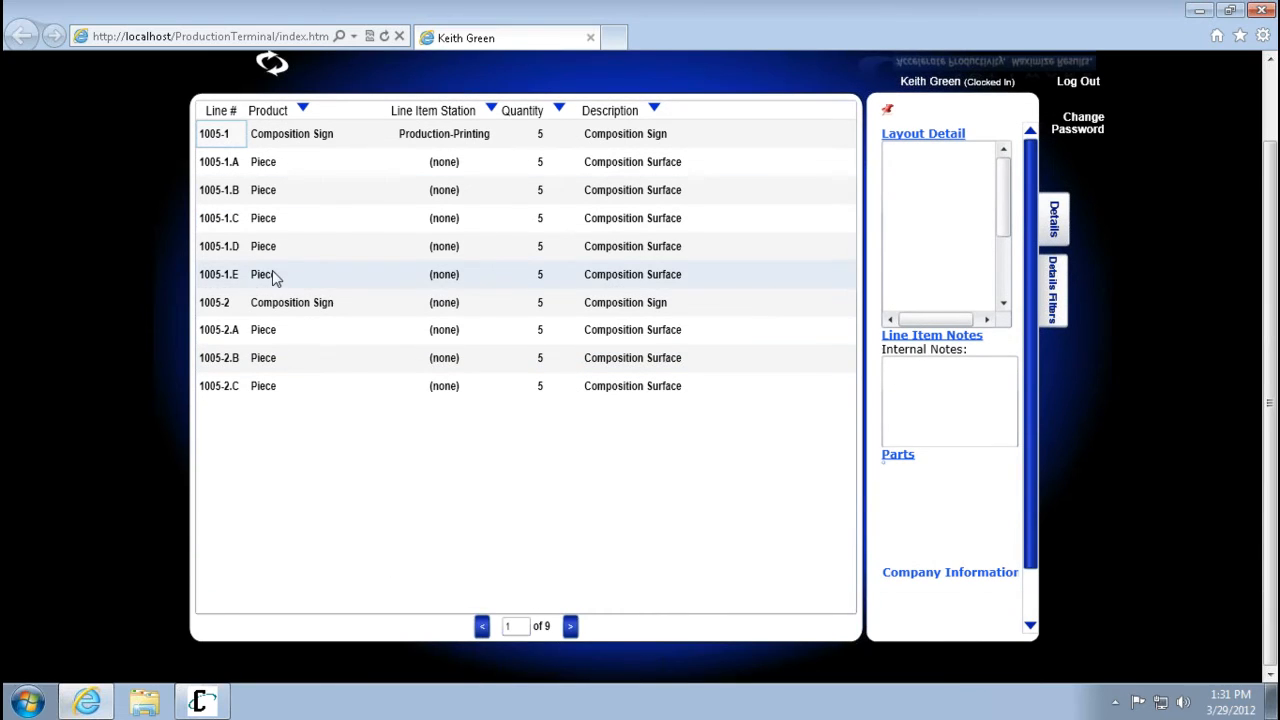
Expand line item 1005-2.A and open its Parts list
left_click(263, 246)
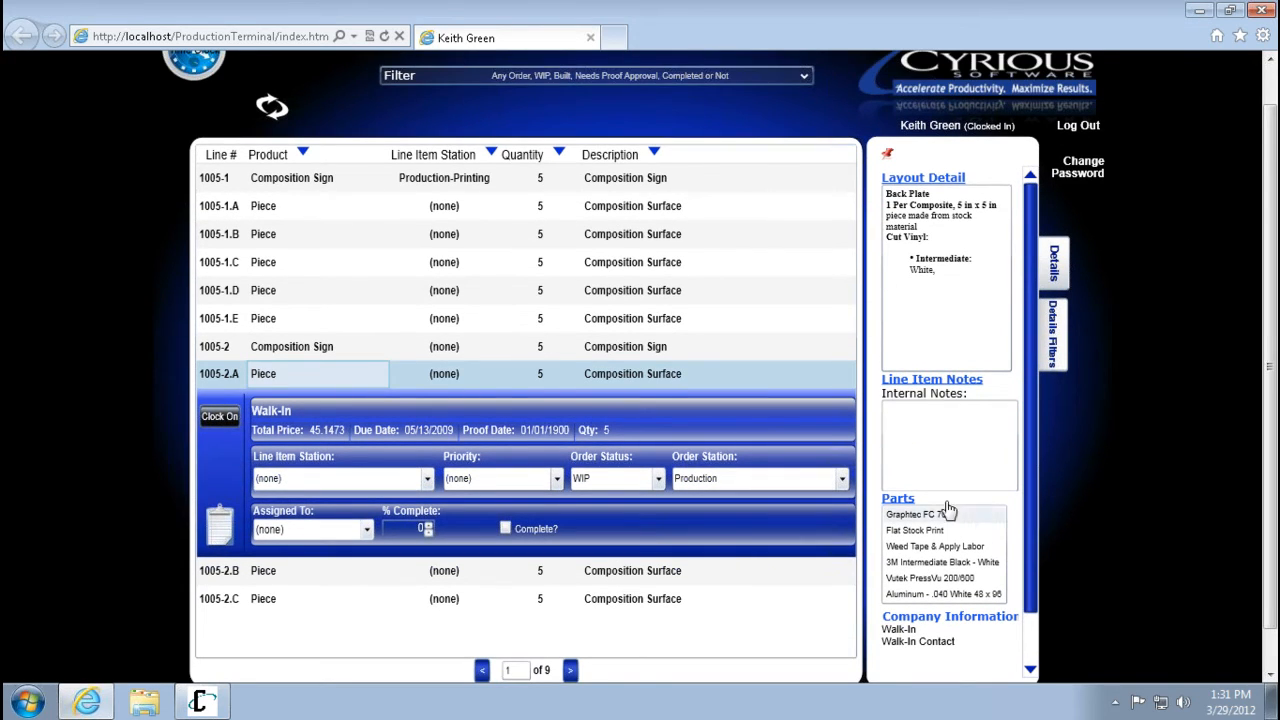
left_click(898, 497)
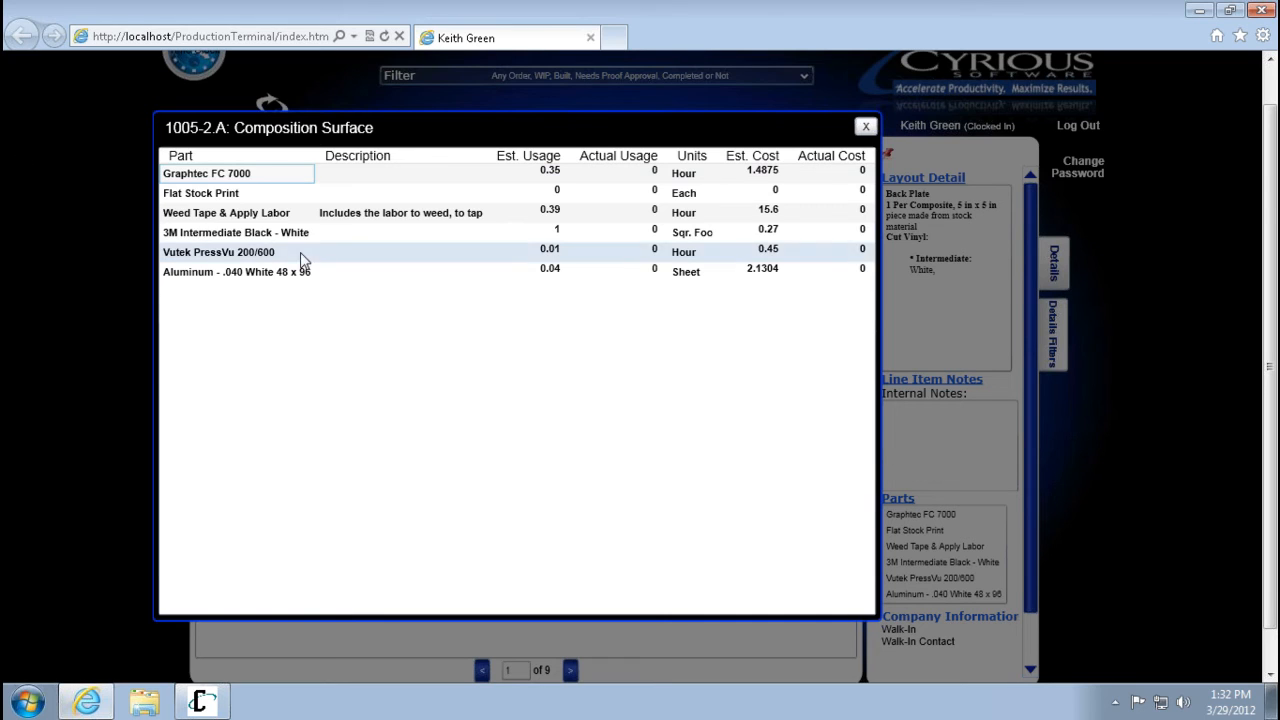
Add 0.5 actual usage for Graphtec FC 7000, close the parts list, and view layout detail
left_click(207, 173)
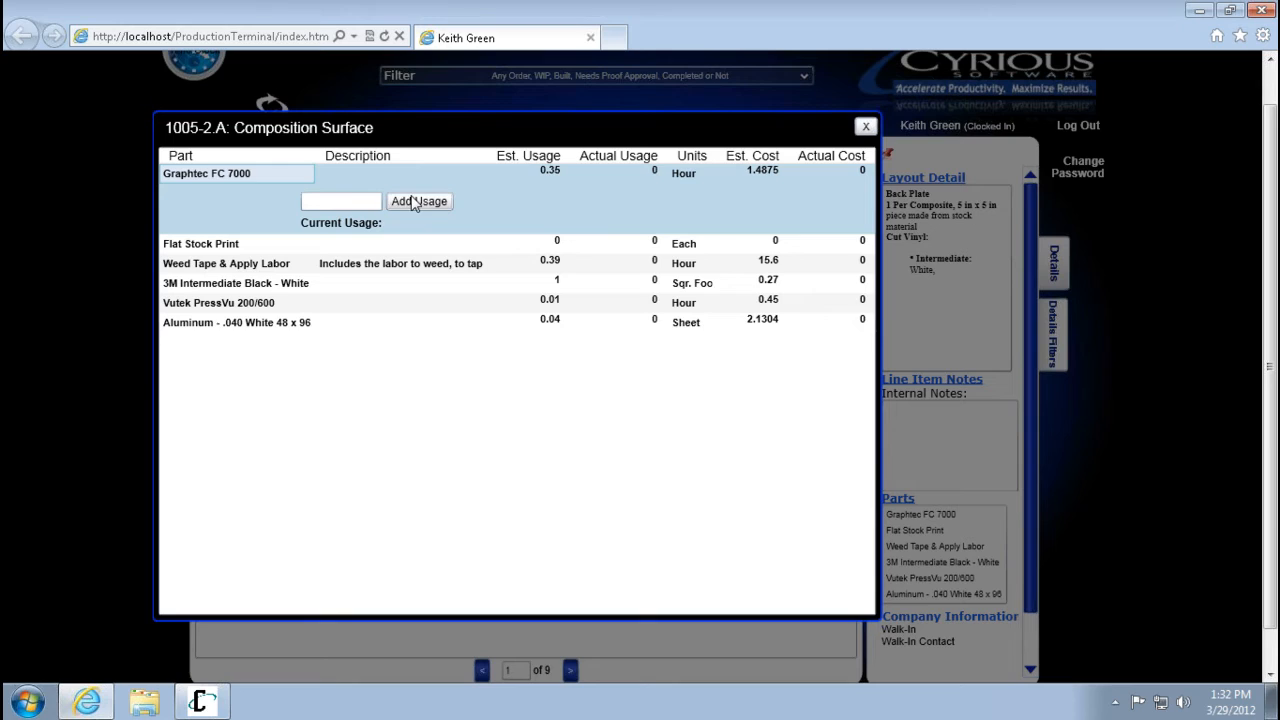
left_click(340, 201)
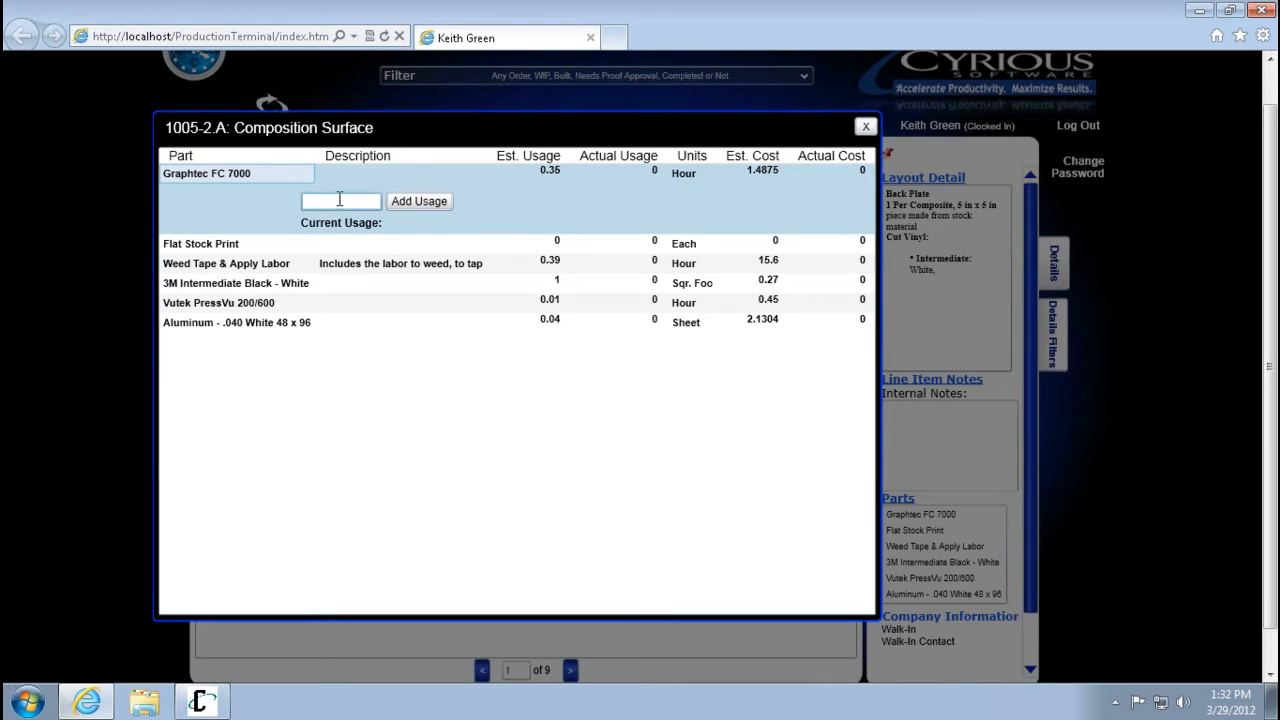
type(".5")
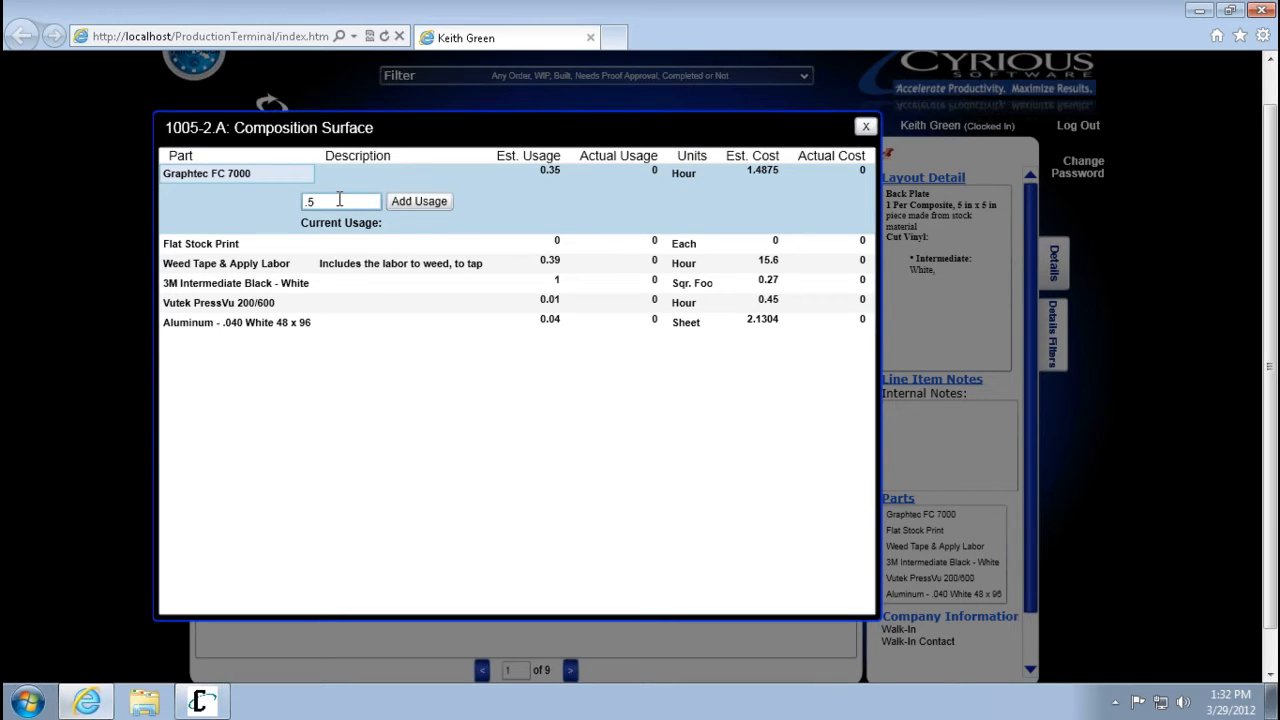
left_click(418, 201)
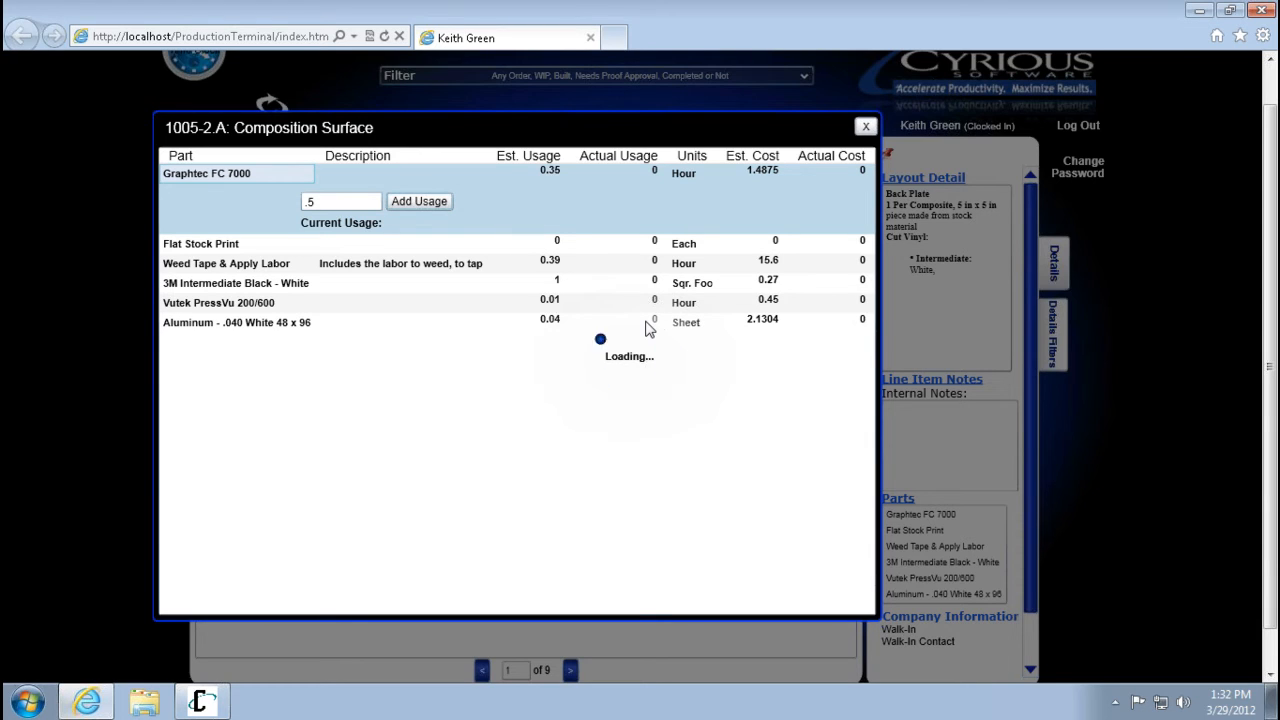
mouse_move(583, 358)
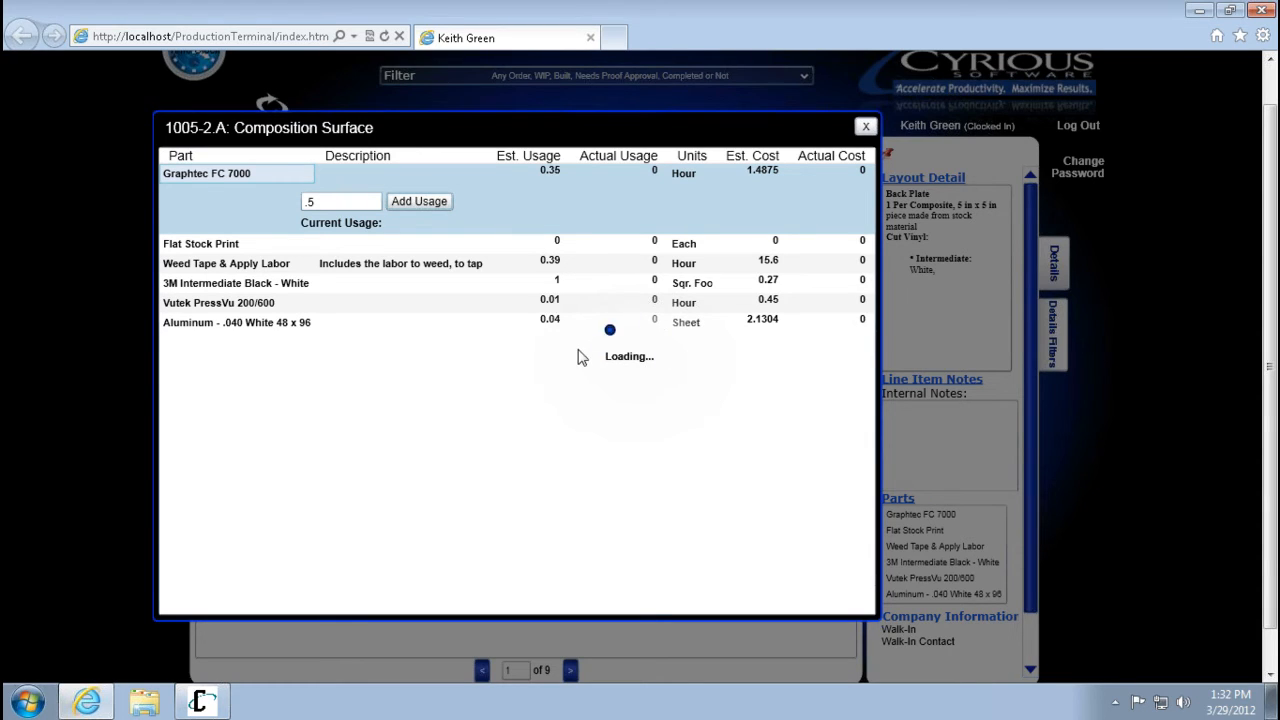
left_click(419, 201)
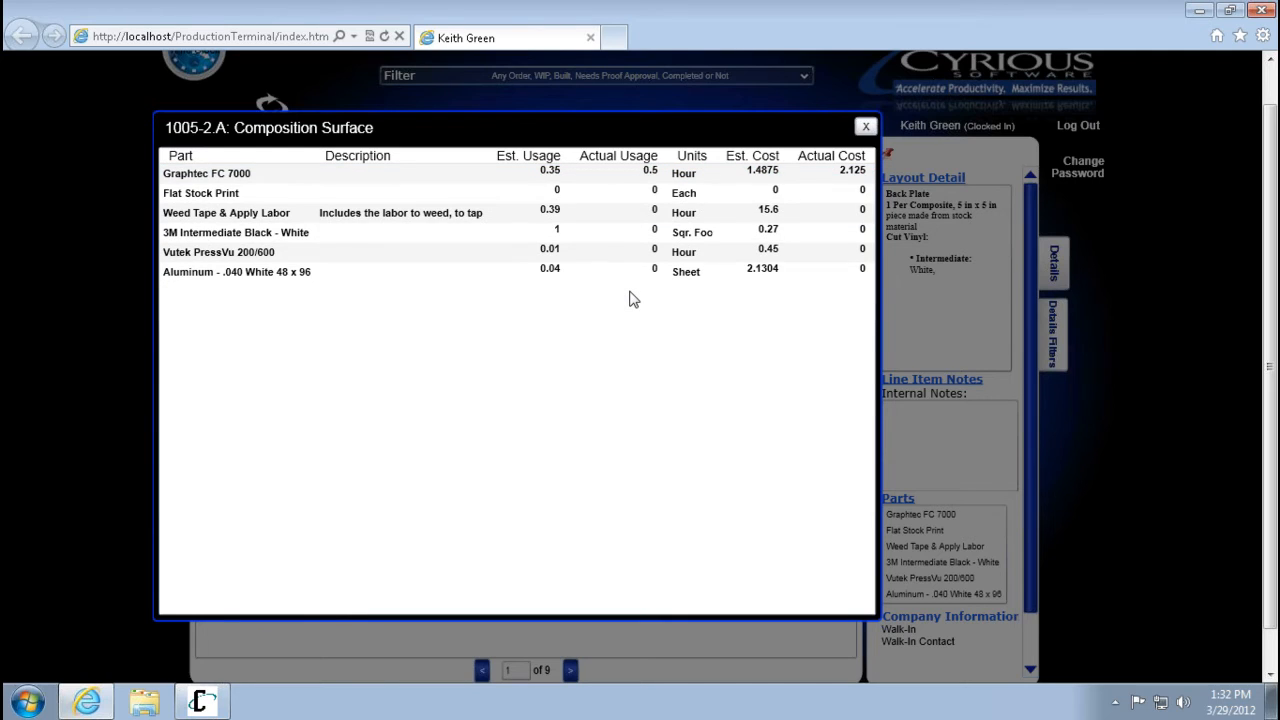
mouse_move(650, 307)
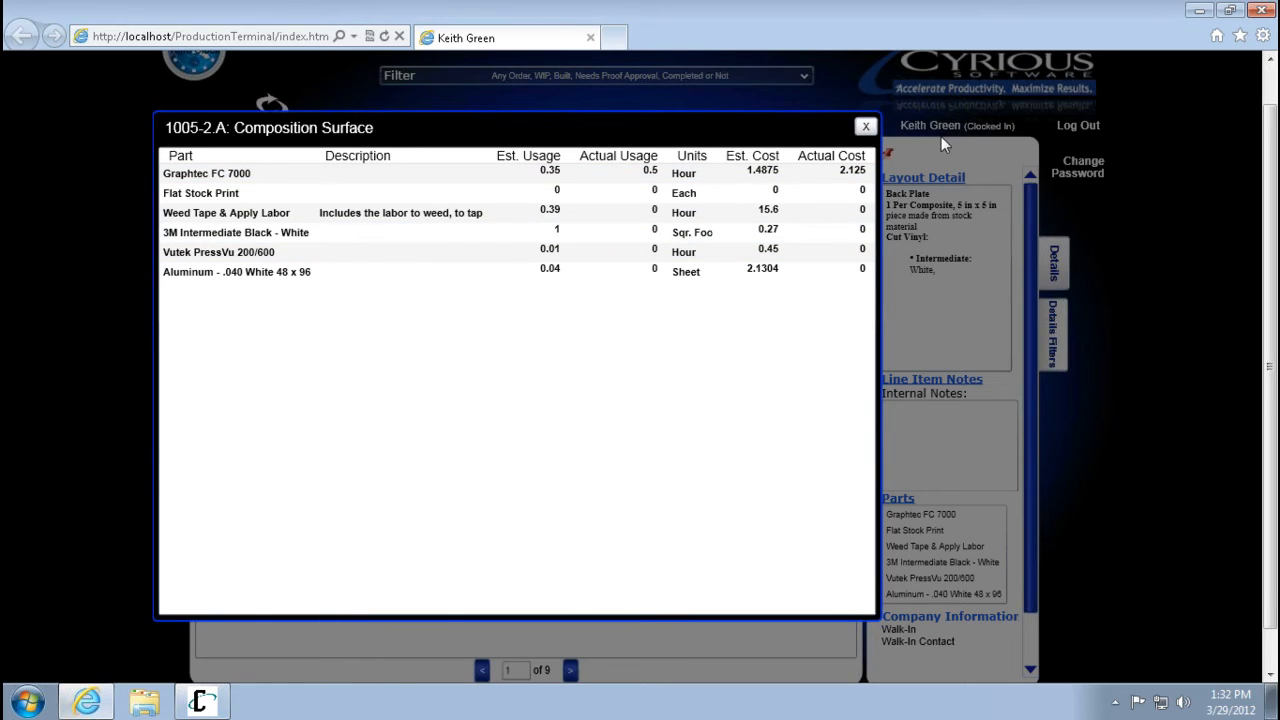
left_click(865, 127)
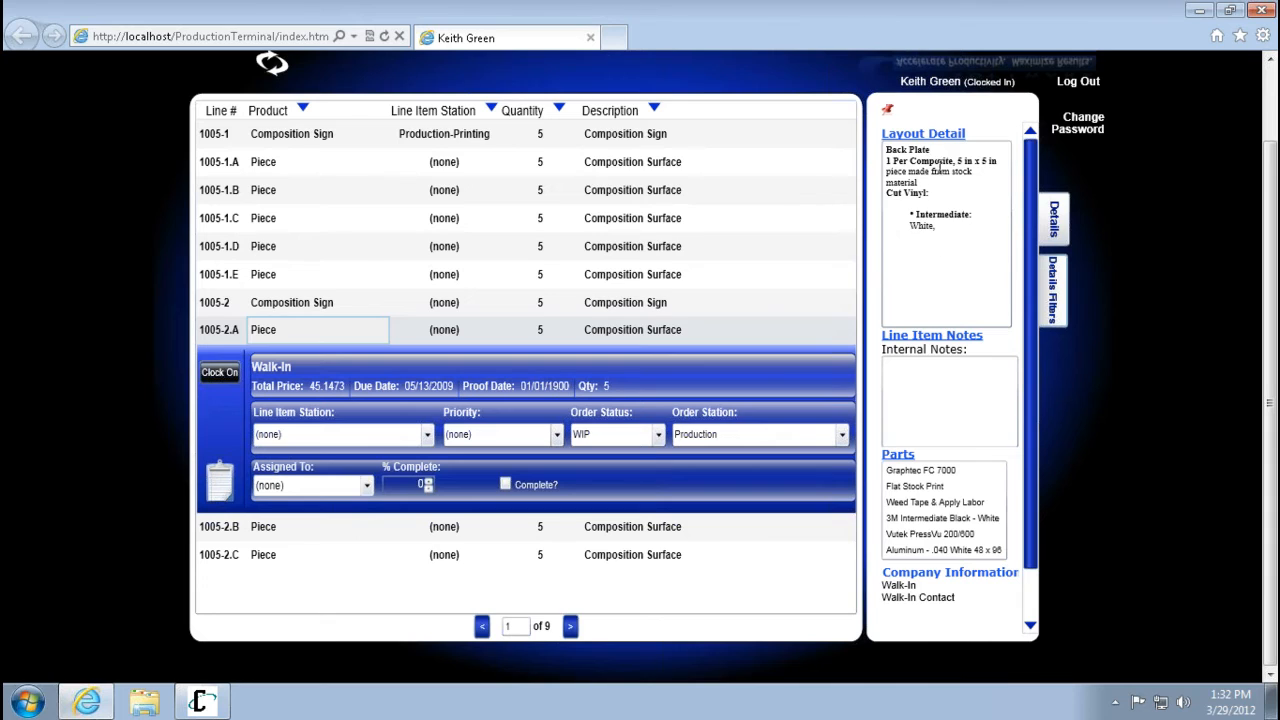
left_click(318, 329)
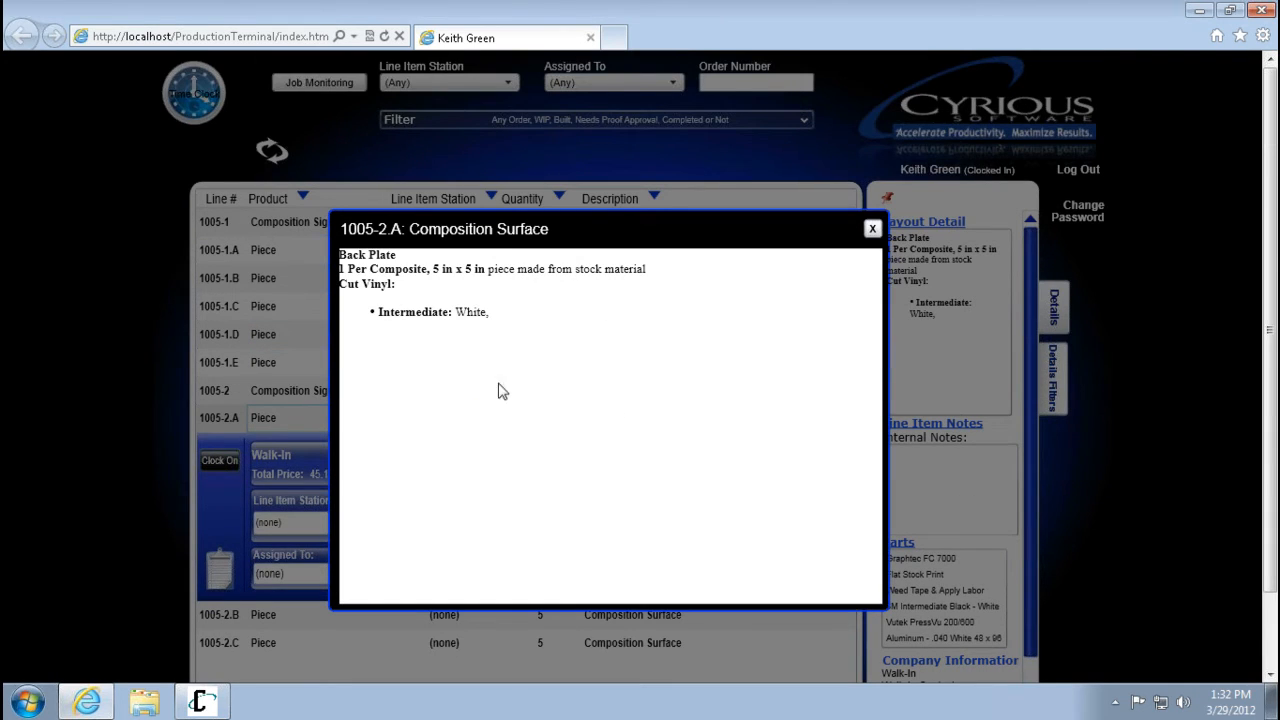
mouse_move(438, 344)
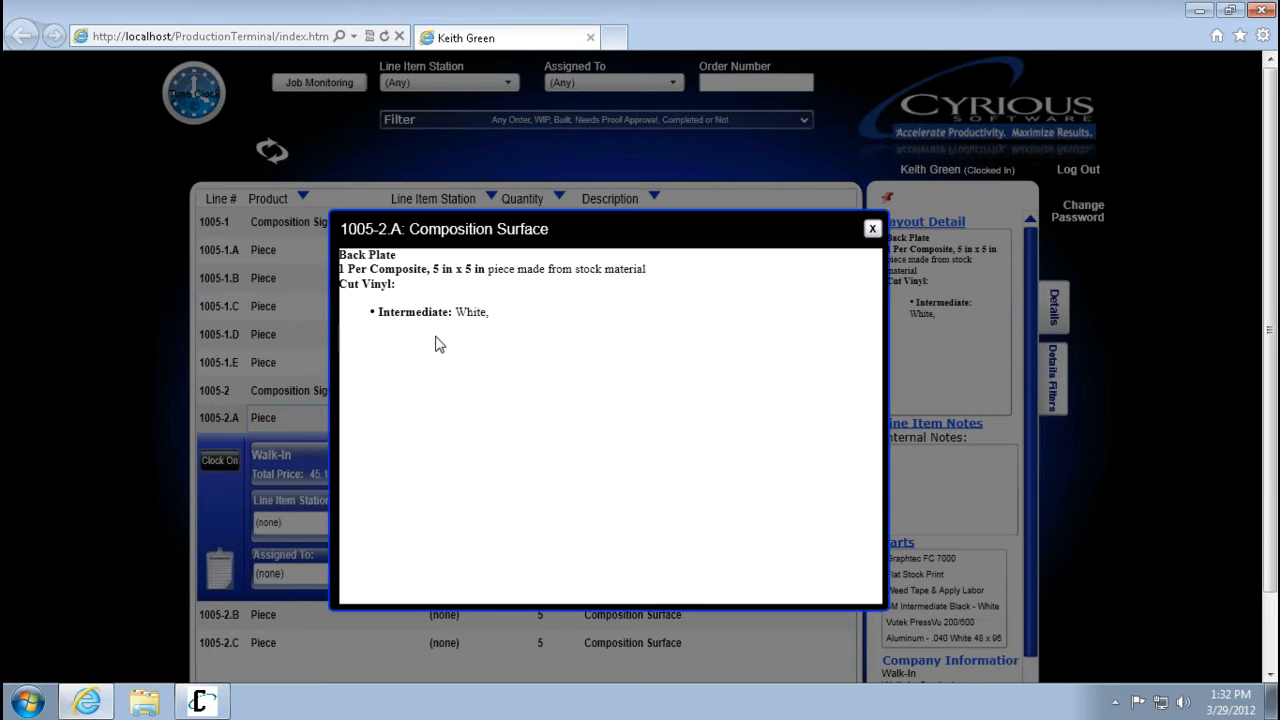
mouse_move(770, 241)
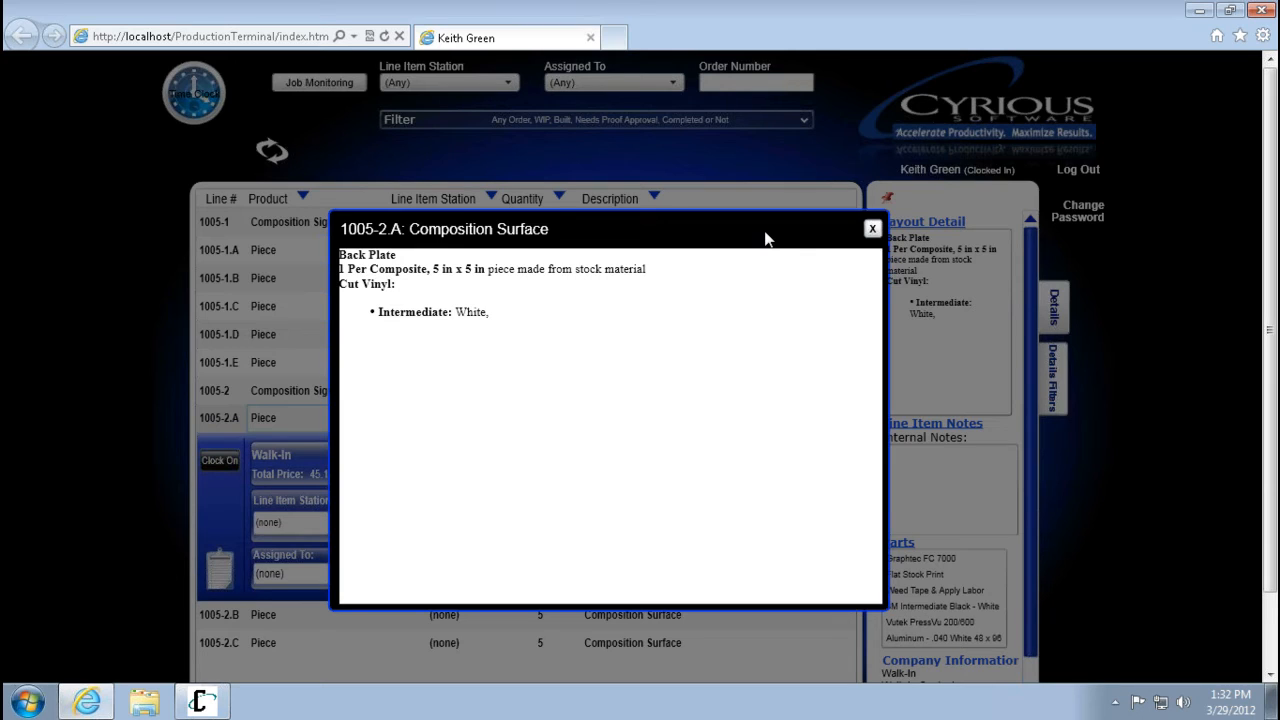
mouse_move(845, 250)
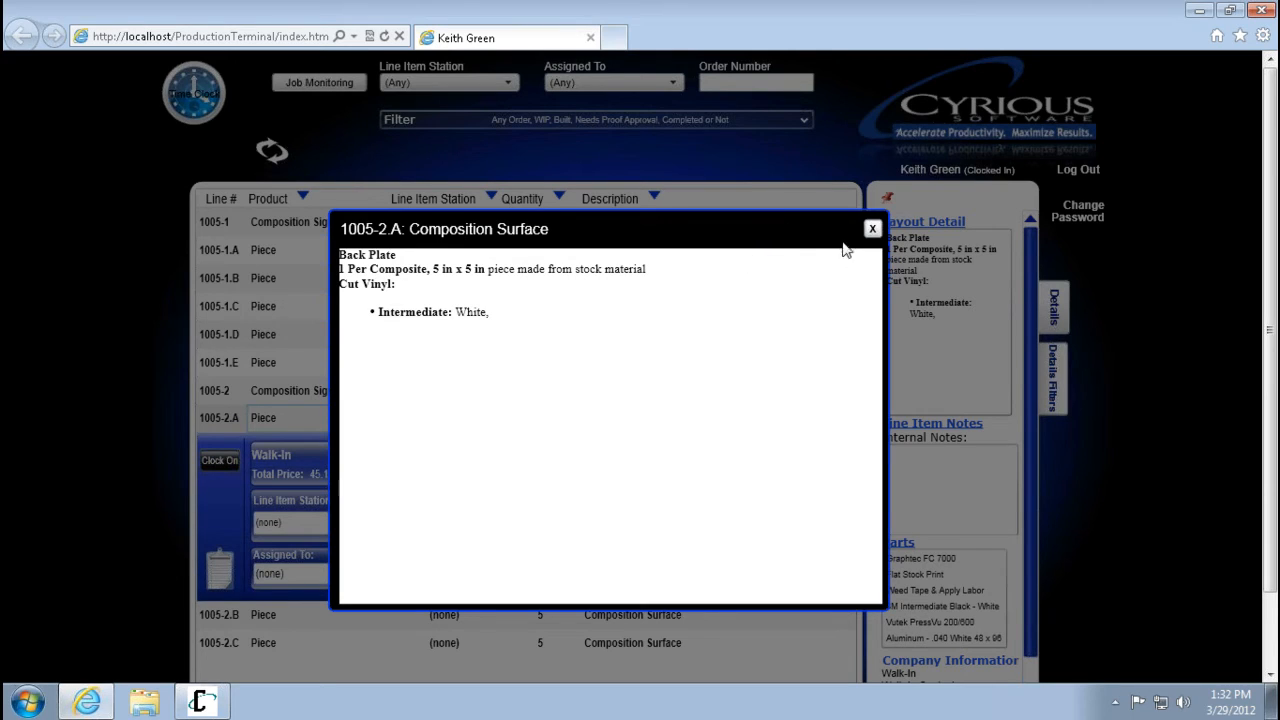
mouse_move(910, 283)
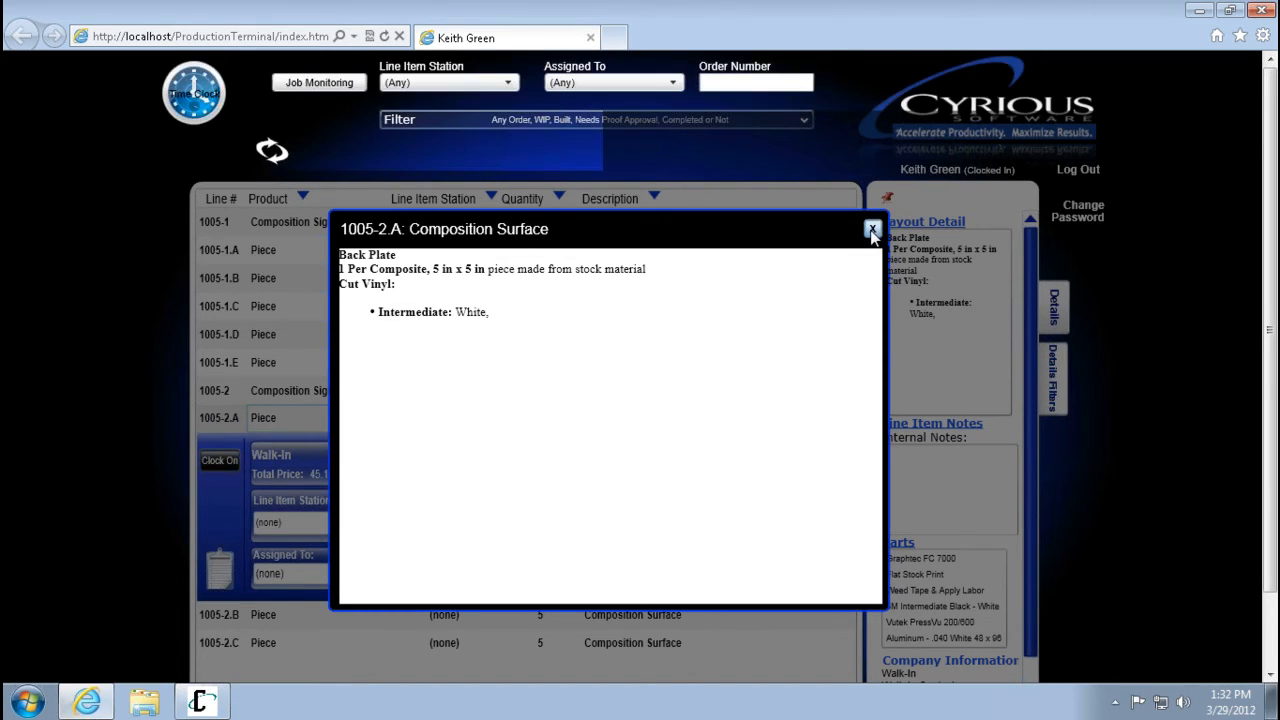
Close the 1005-2.A layout detail popup and reopen the details side panel
left_click(871, 229)
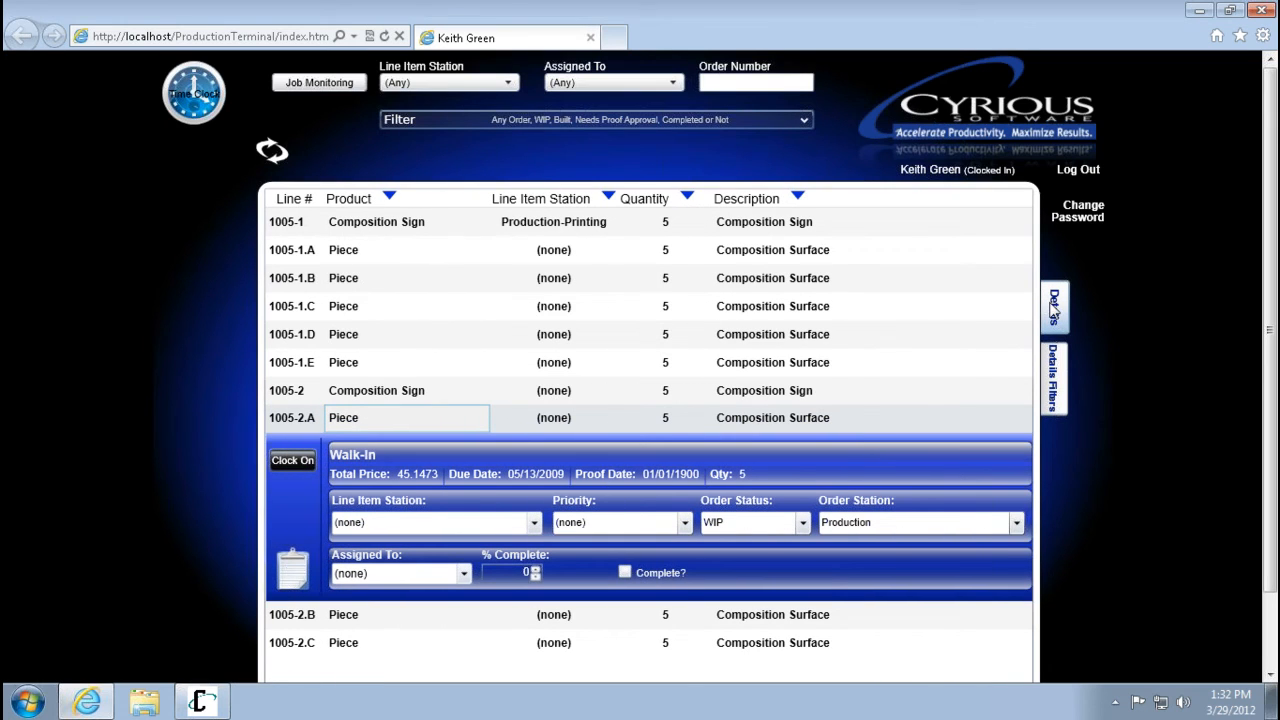
left_click(1053, 305)
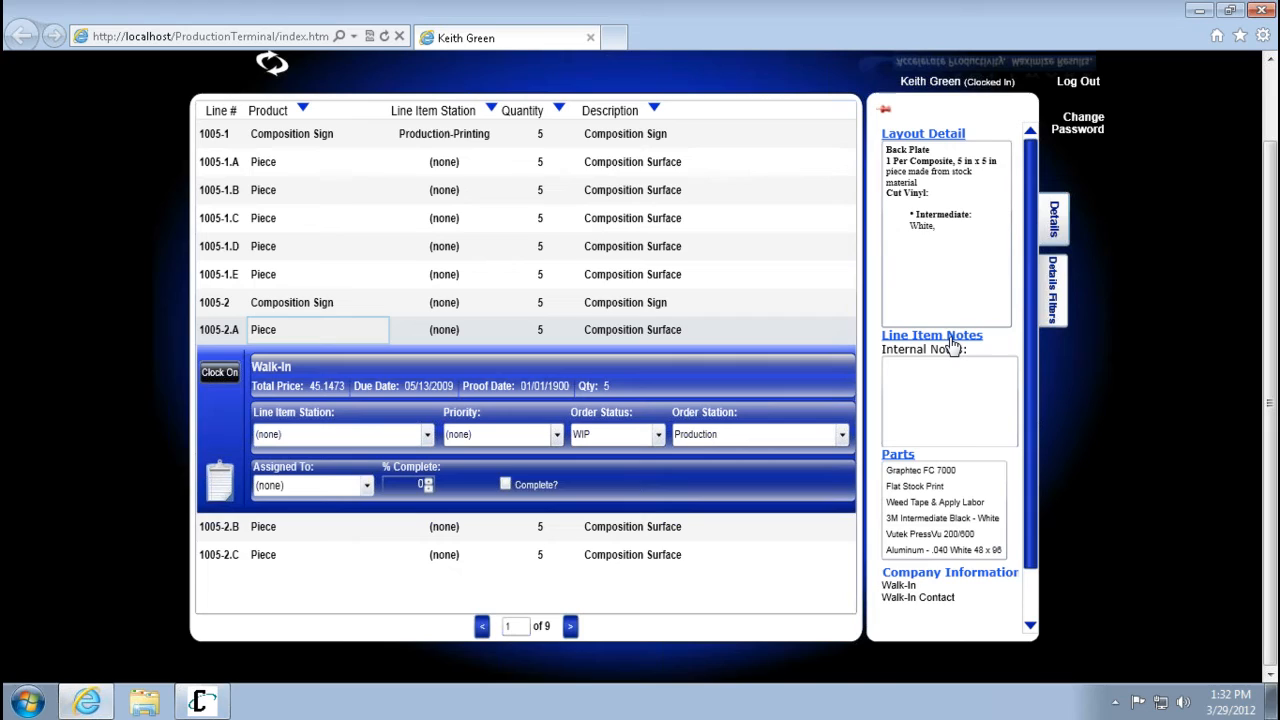
mouse_move(955, 345)
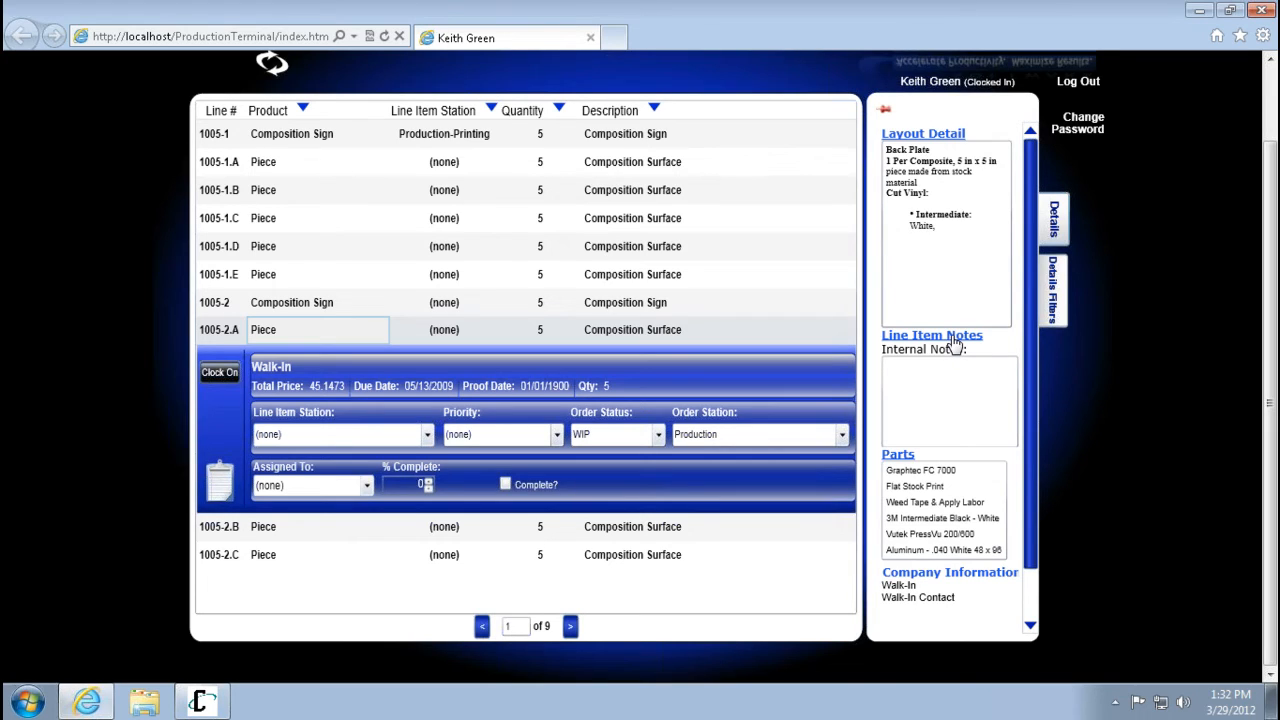
mouse_move(977, 387)
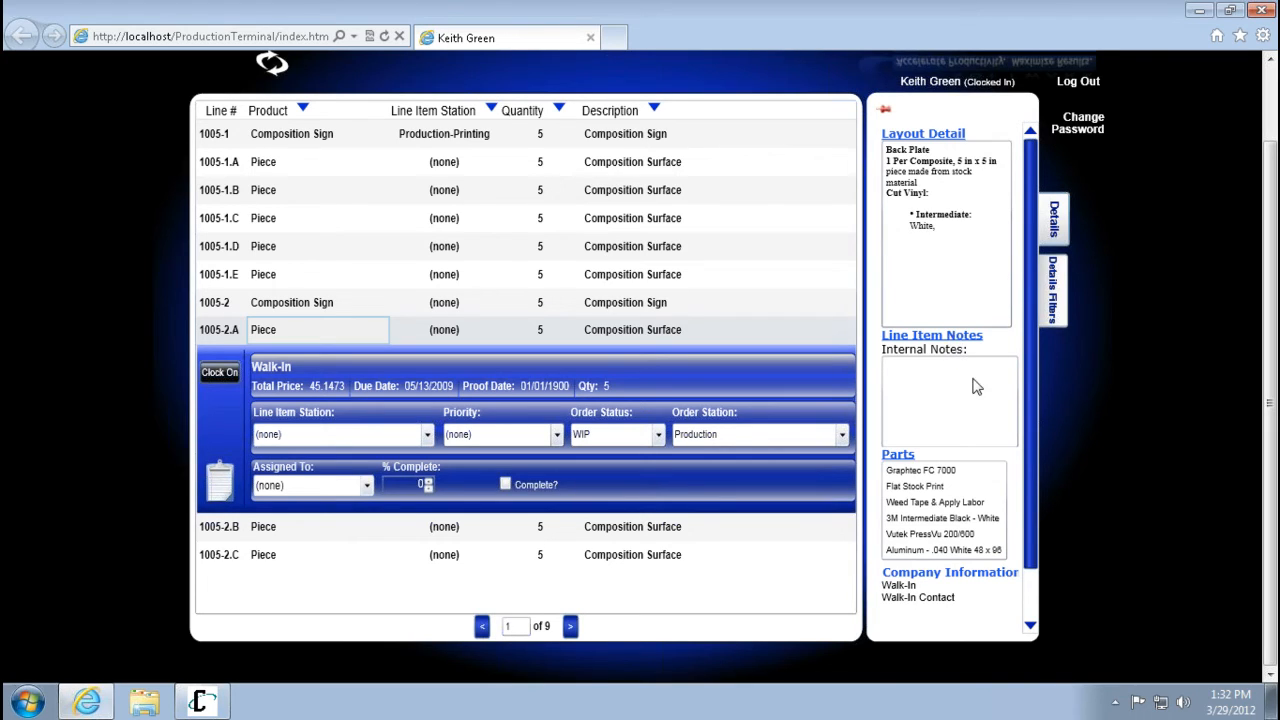
mouse_move(975, 395)
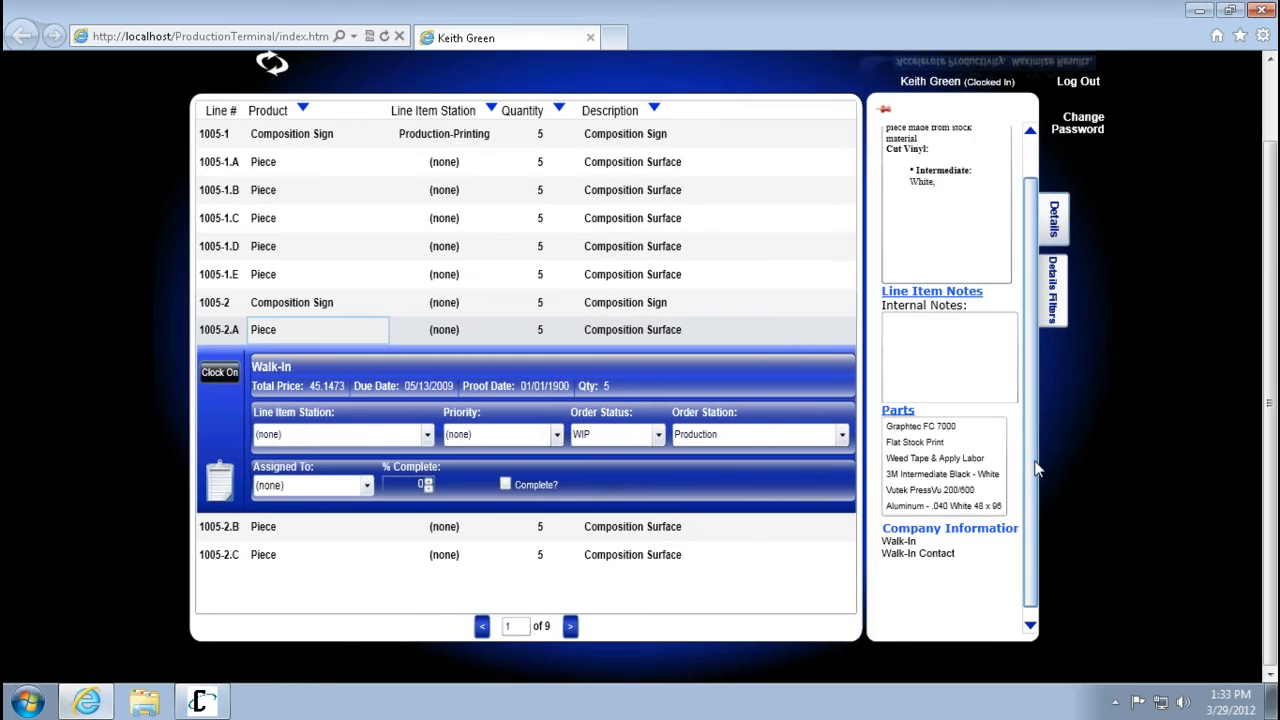
Scroll the details panel down to the Walk-In company information
scroll("down", 3)
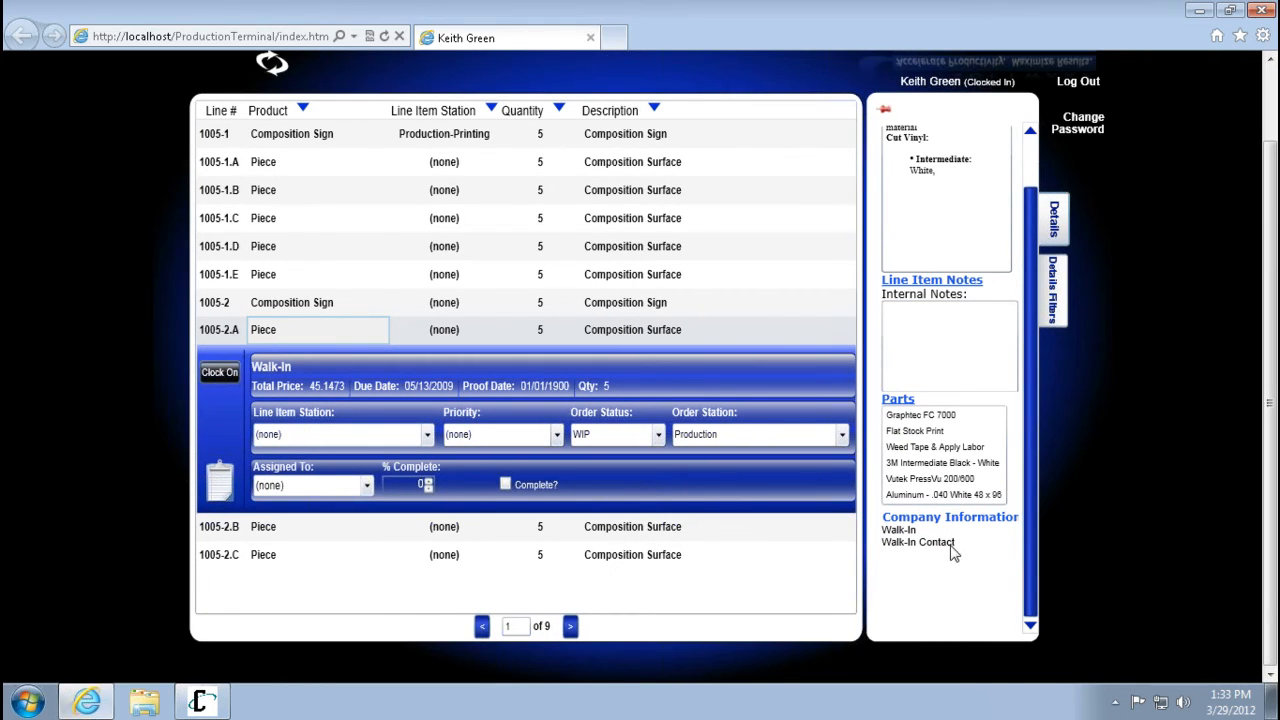
mouse_move(910, 560)
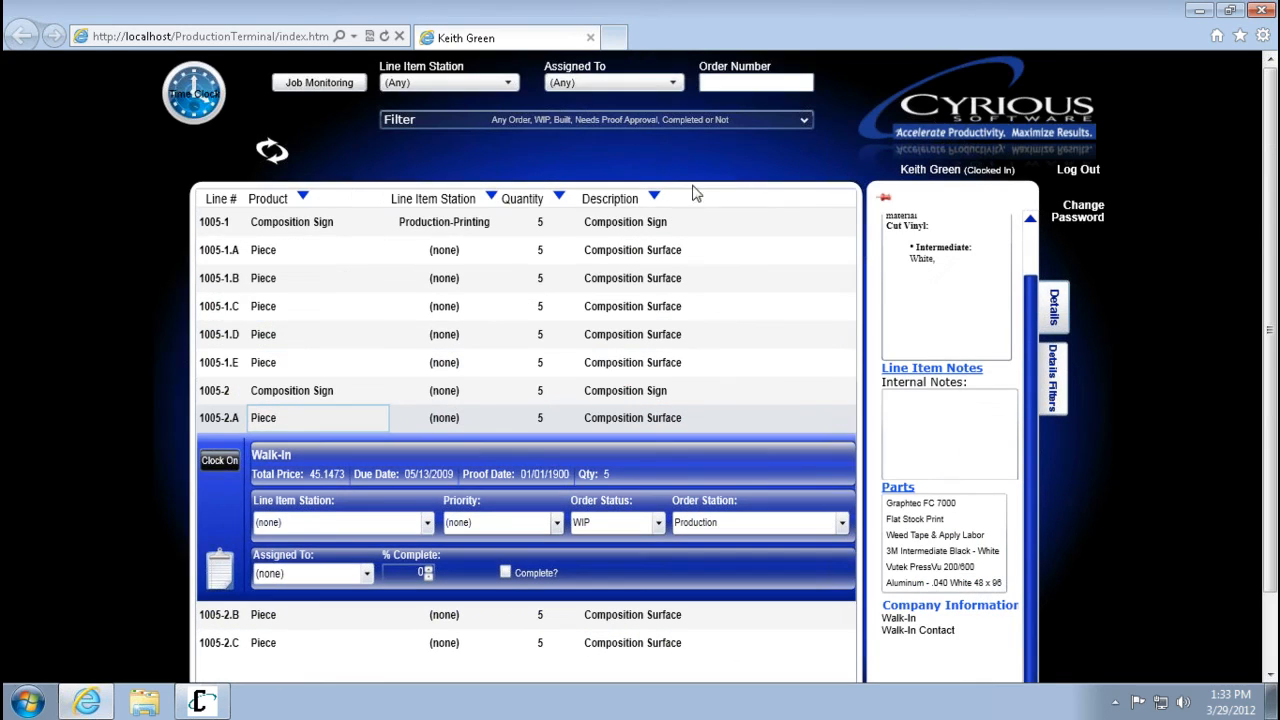
Swap the job list's Quantity and Description columns for Due Date and Priority
left_click(214, 221)
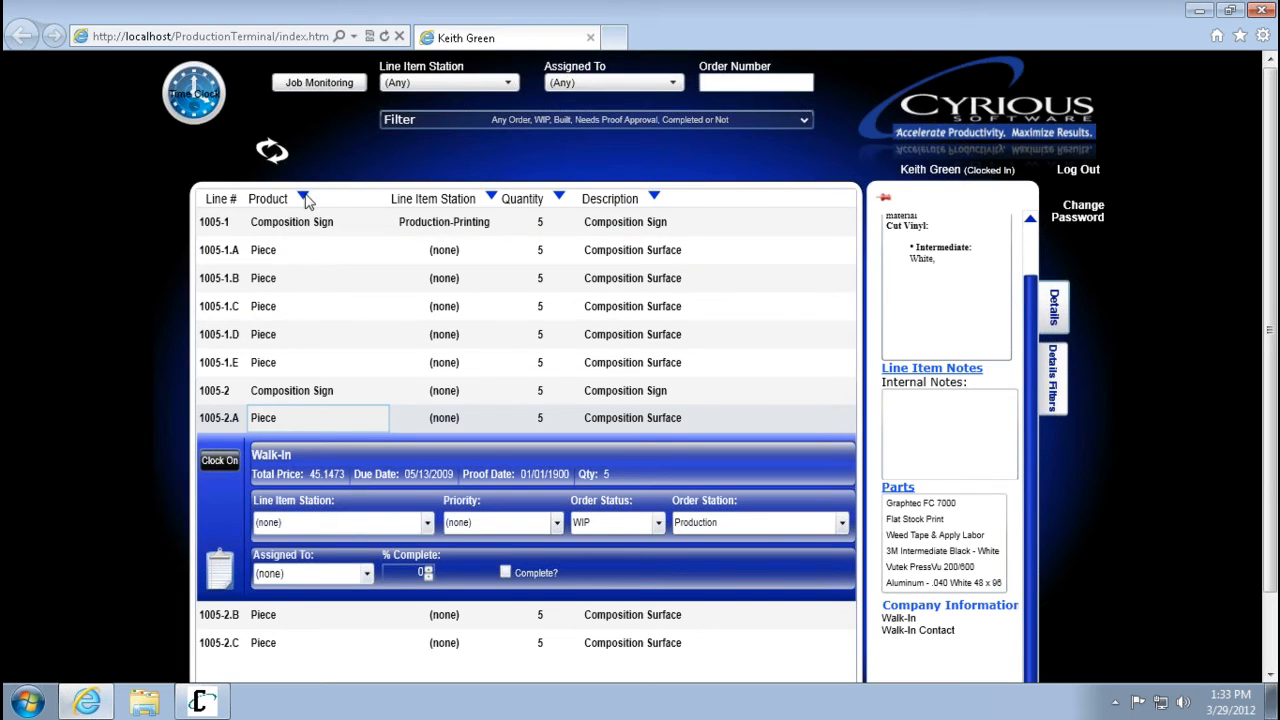
mouse_move(518, 207)
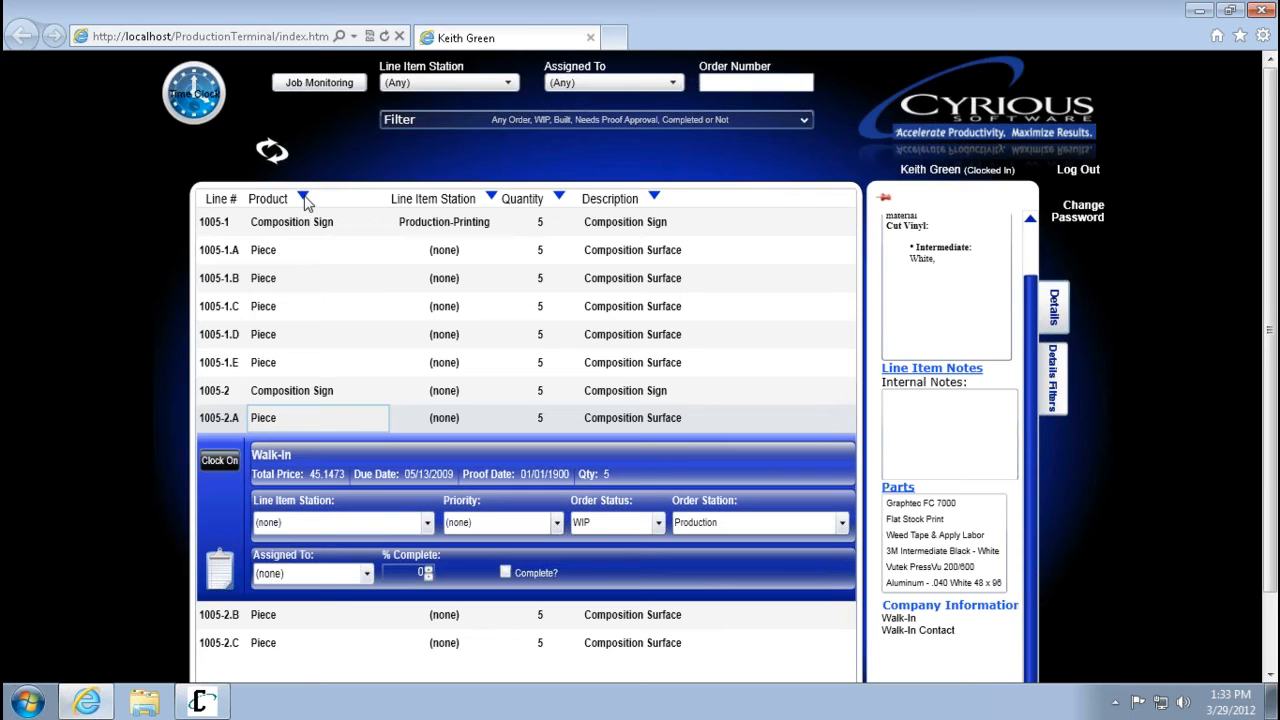
left_click(303, 198)
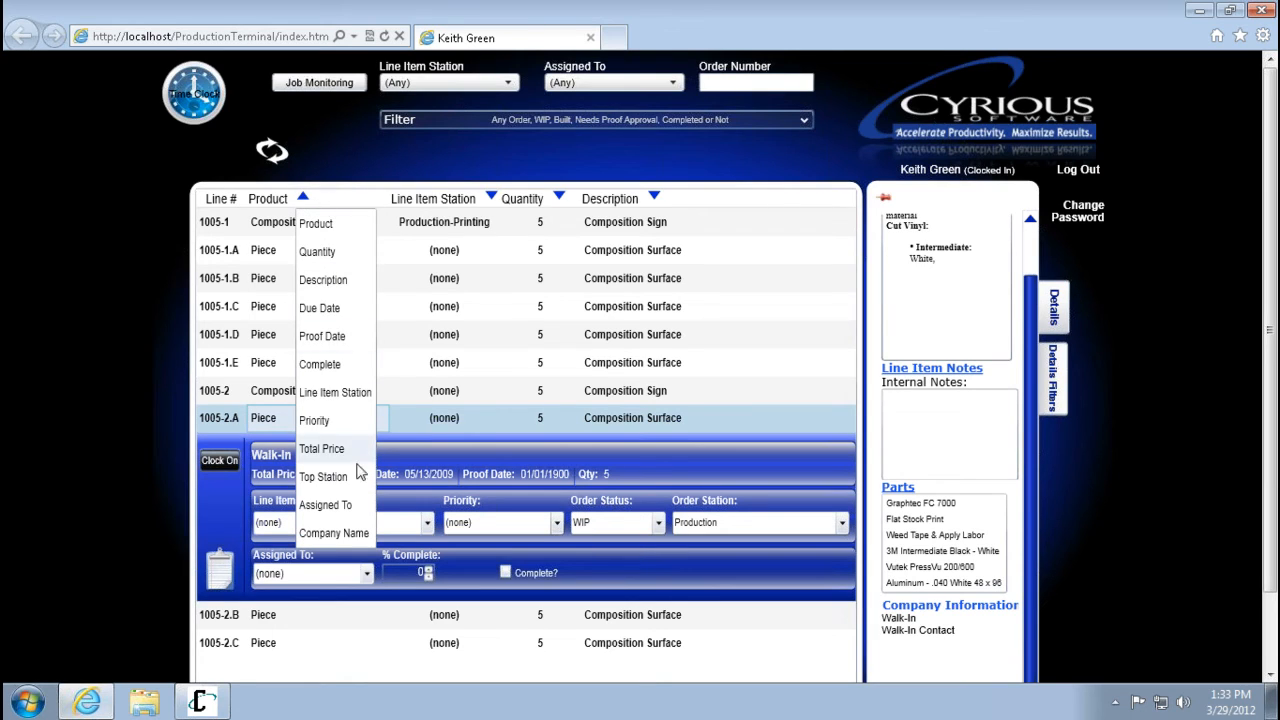
left_click(547, 195)
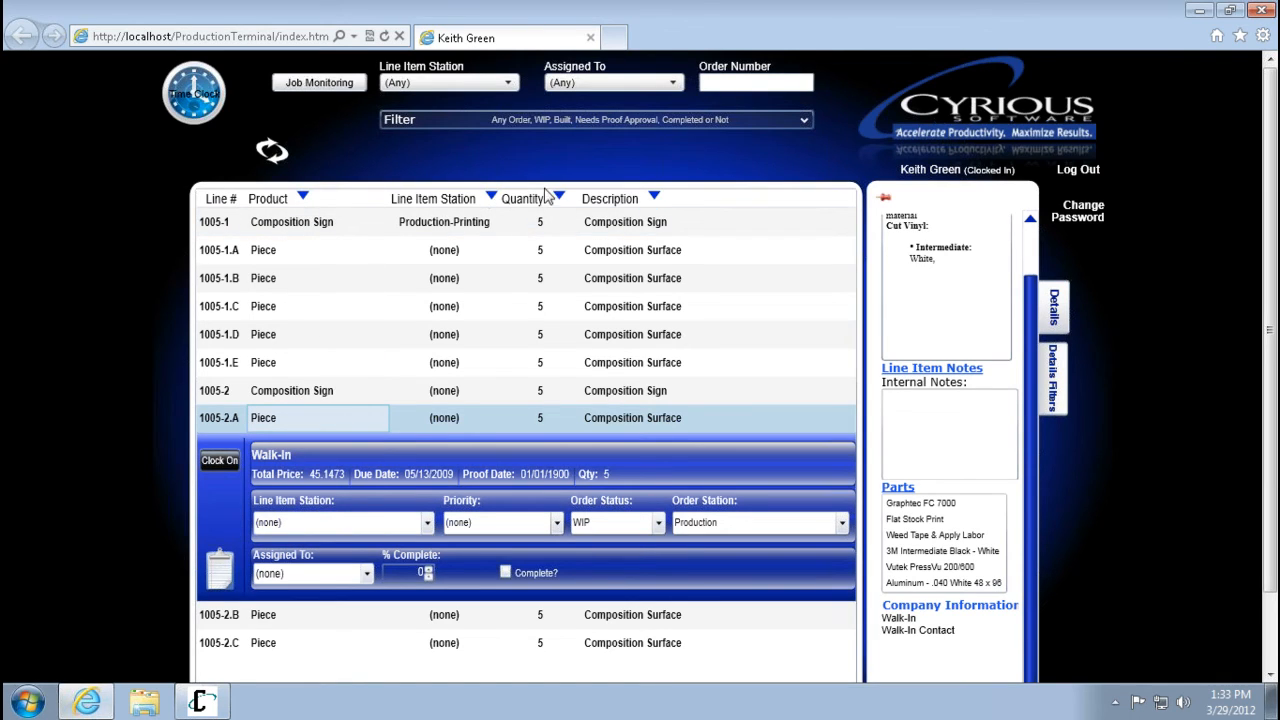
mouse_move(665, 205)
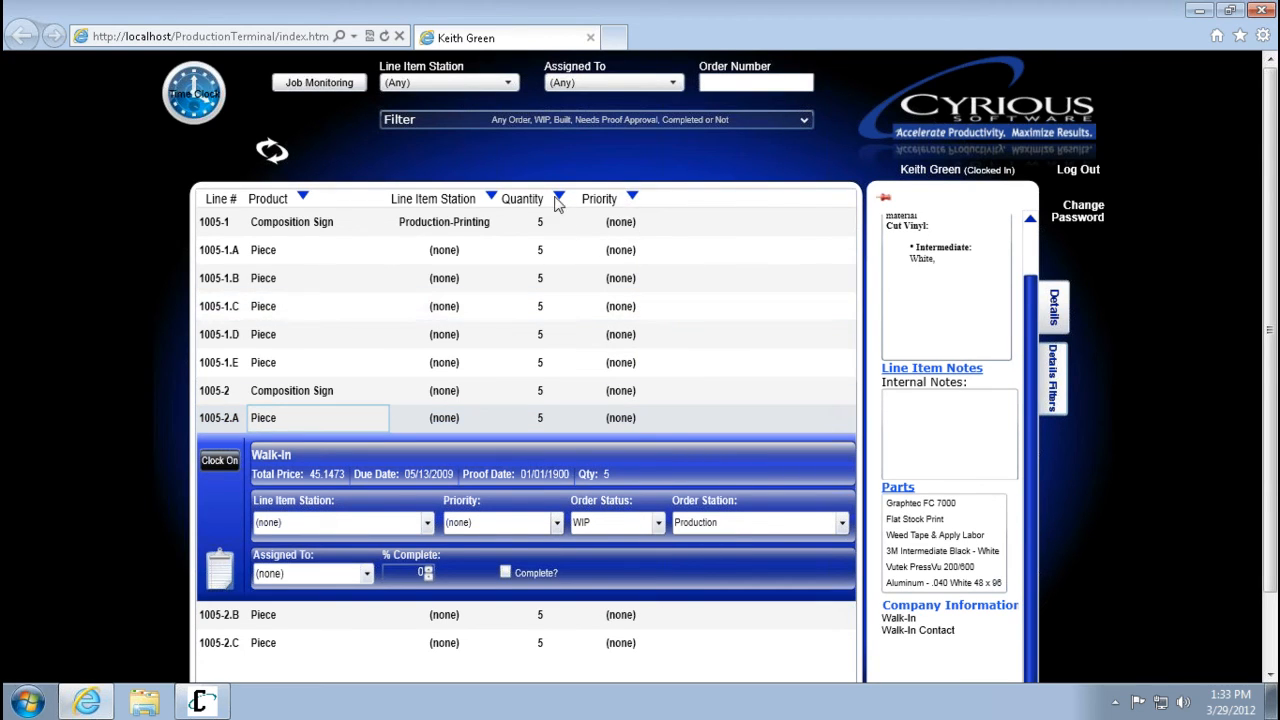
left_click(559, 198)
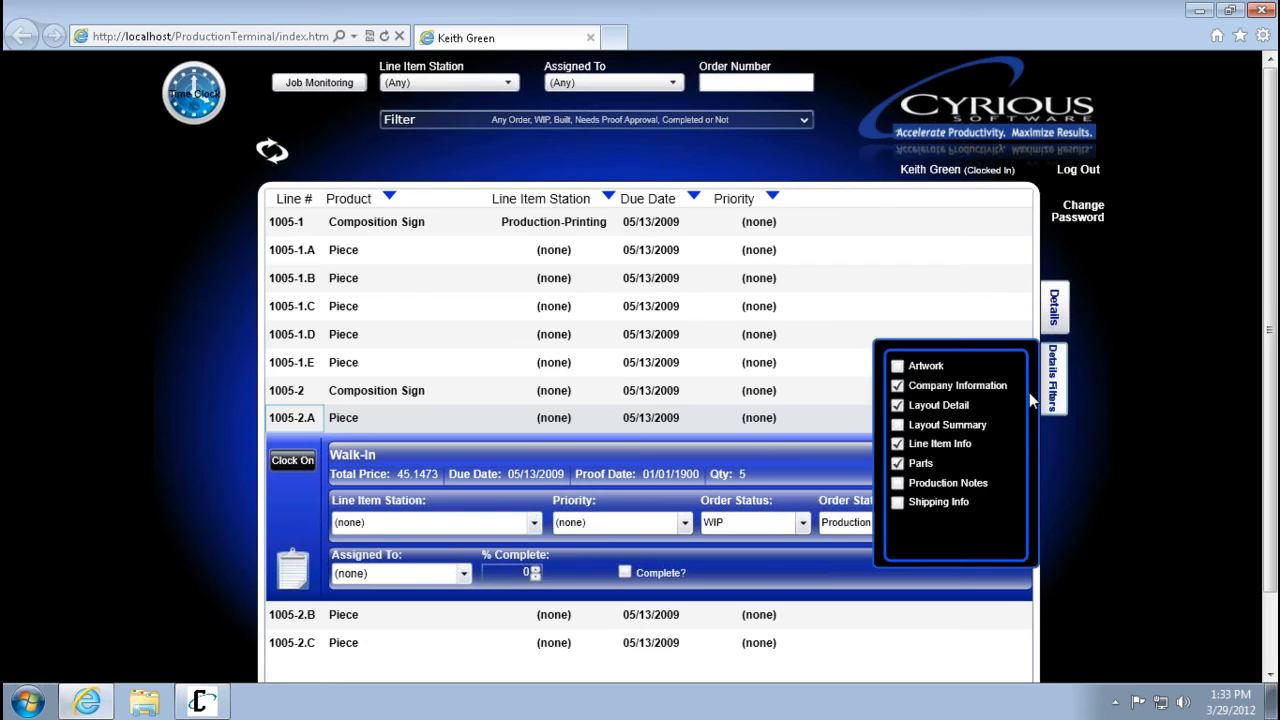
mouse_move(945, 518)
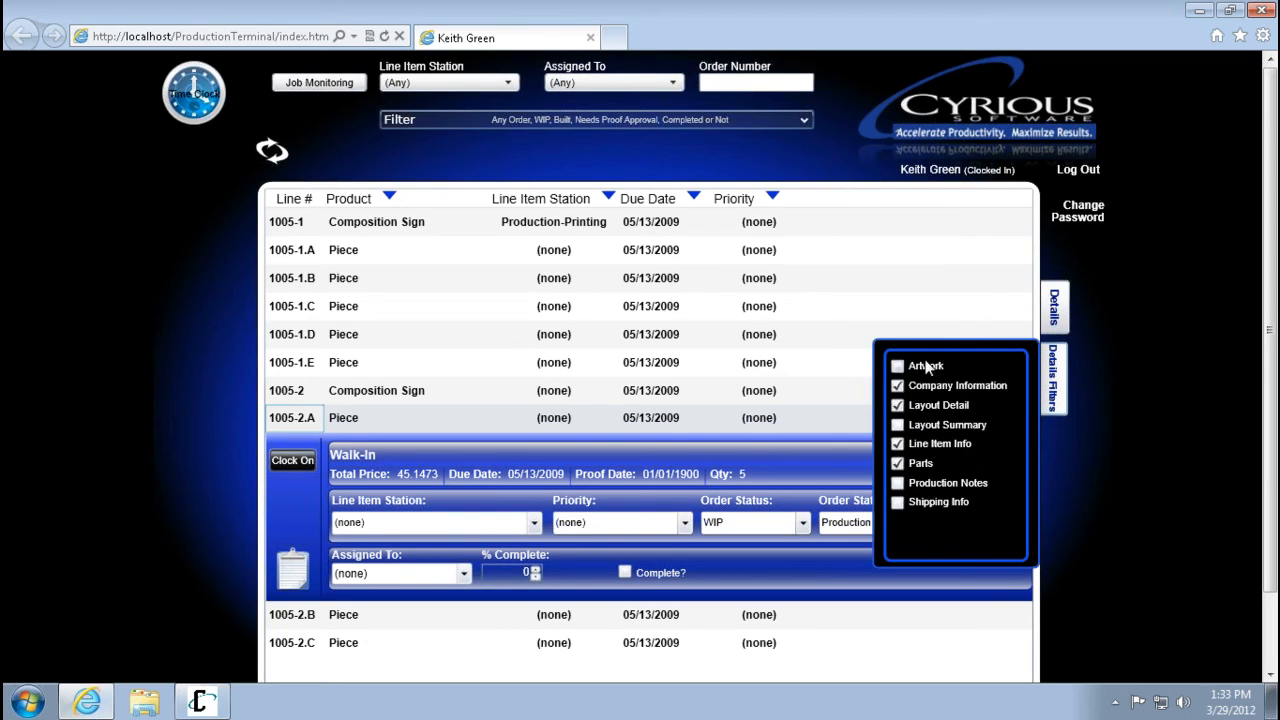
Tick the Shipping Info checkbox in the details filters
left_click(897, 502)
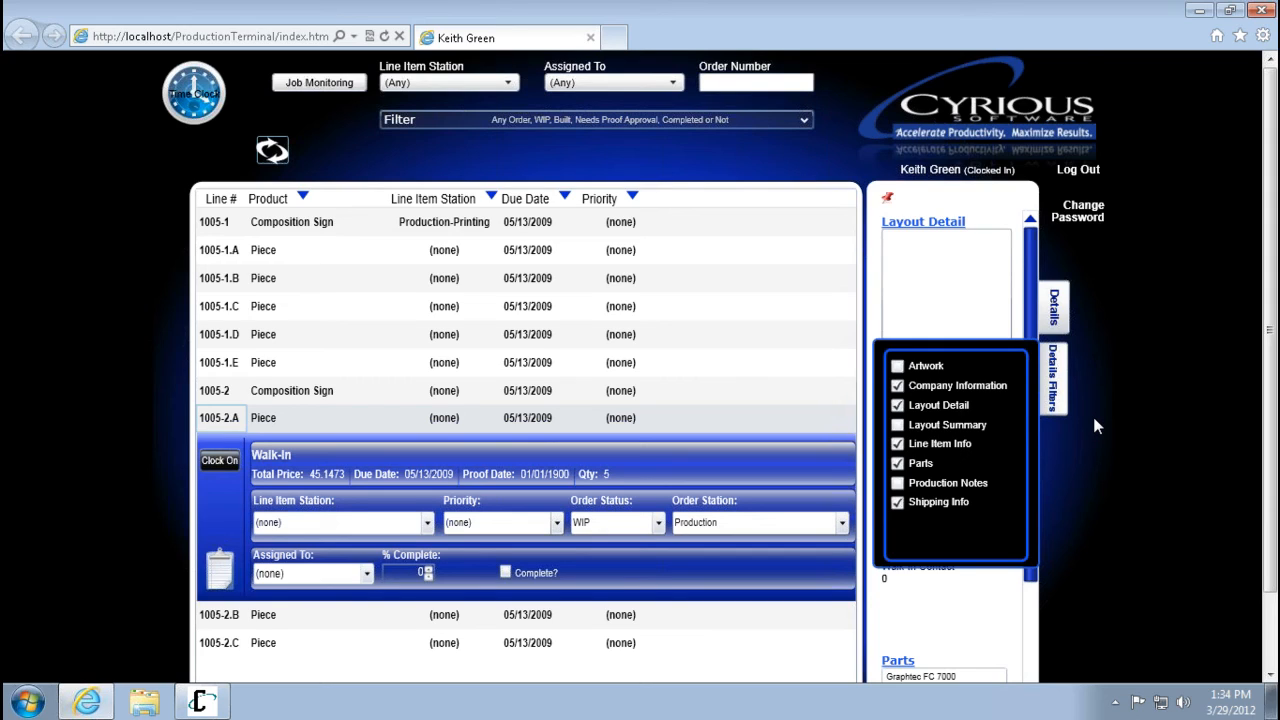
mouse_move(1268, 78)
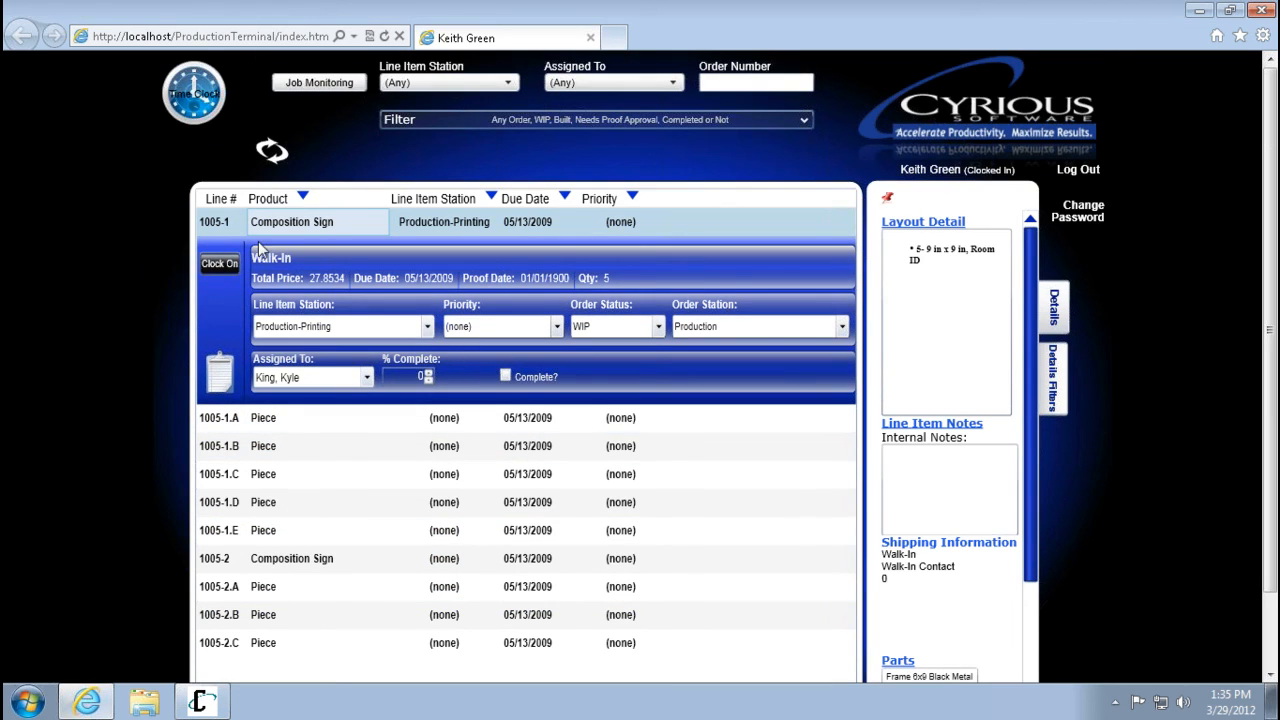
Change line 1005-1 to station Installation-In Progress and High priority, then save
left_click(291, 221)
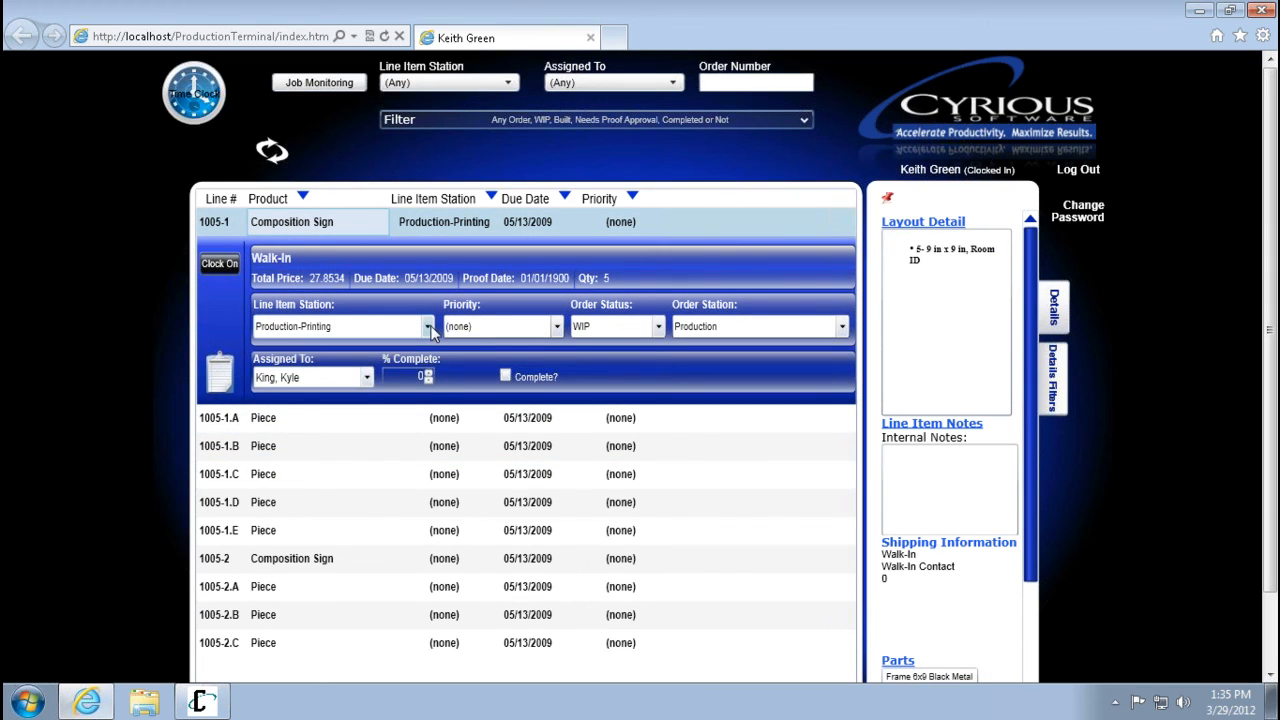
left_click(428, 326)
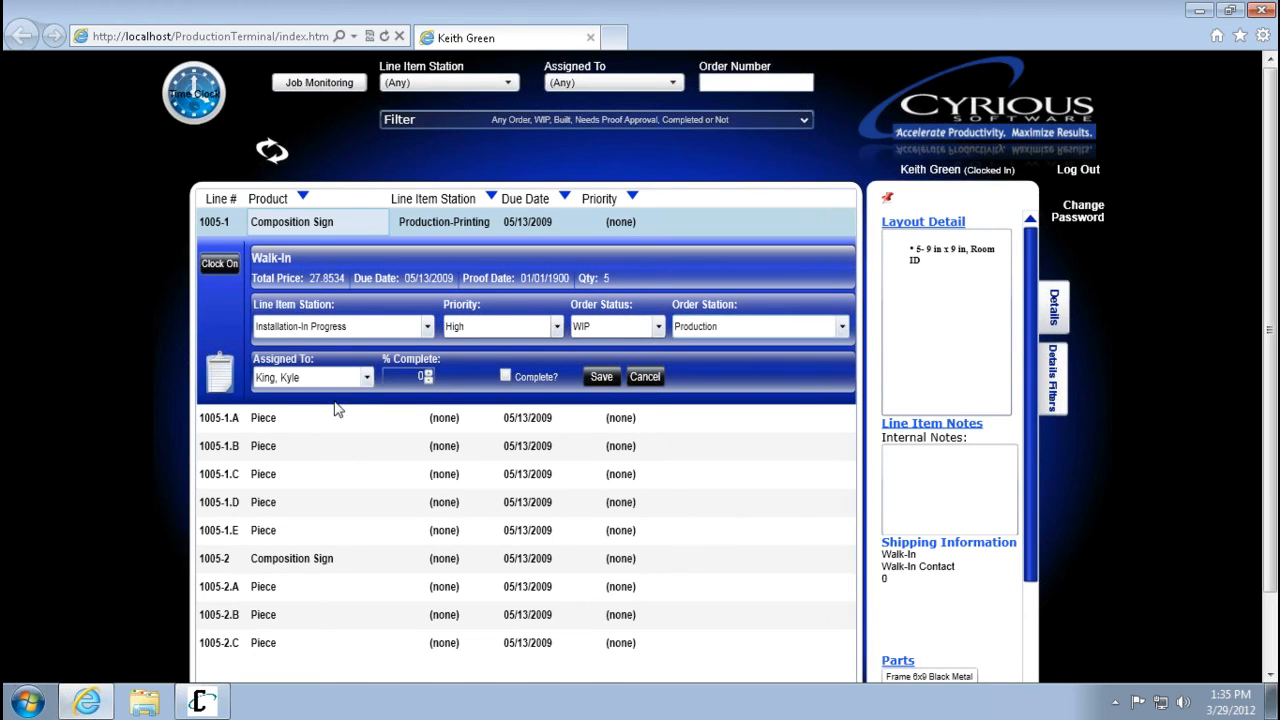
left_click(366, 376)
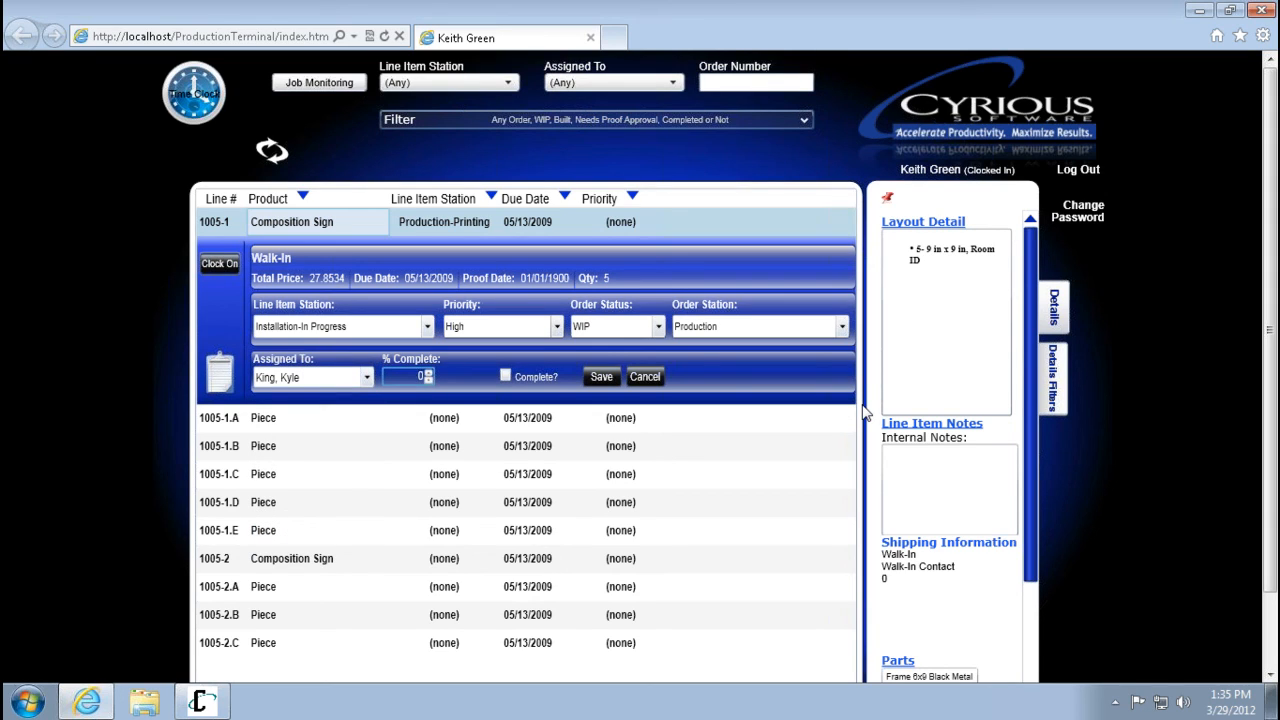
mouse_move(724, 368)
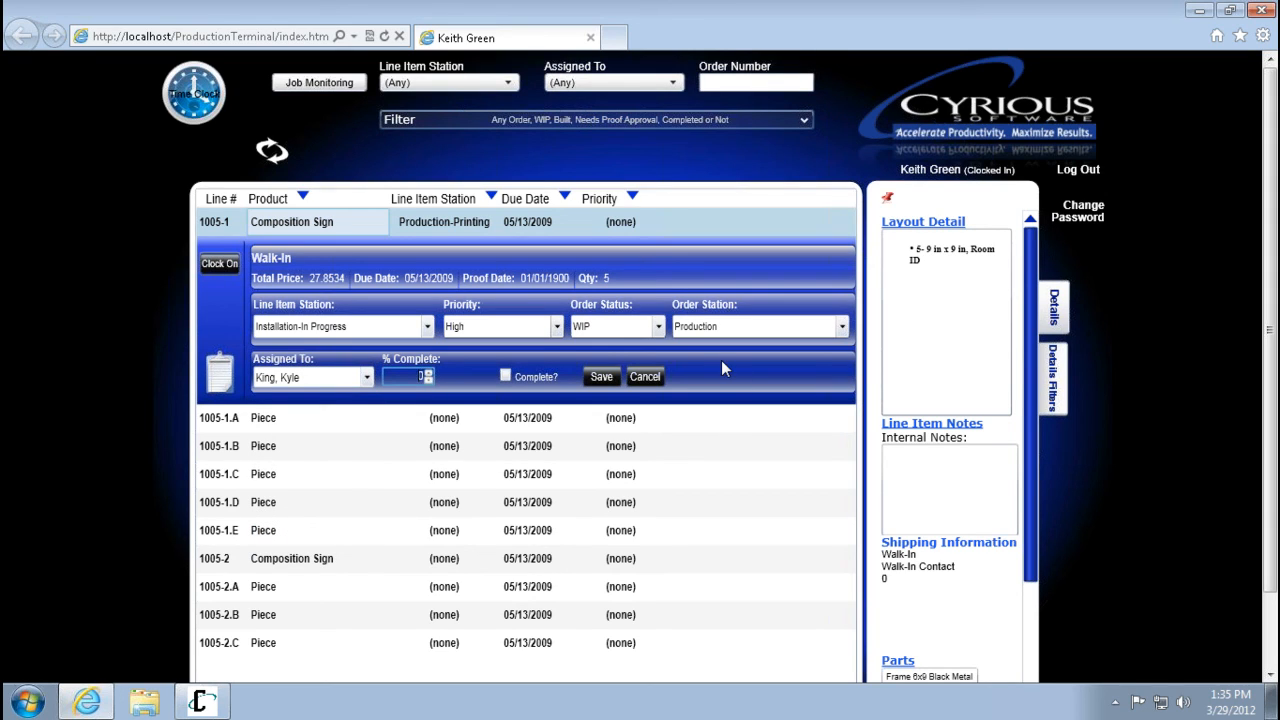
mouse_move(407, 485)
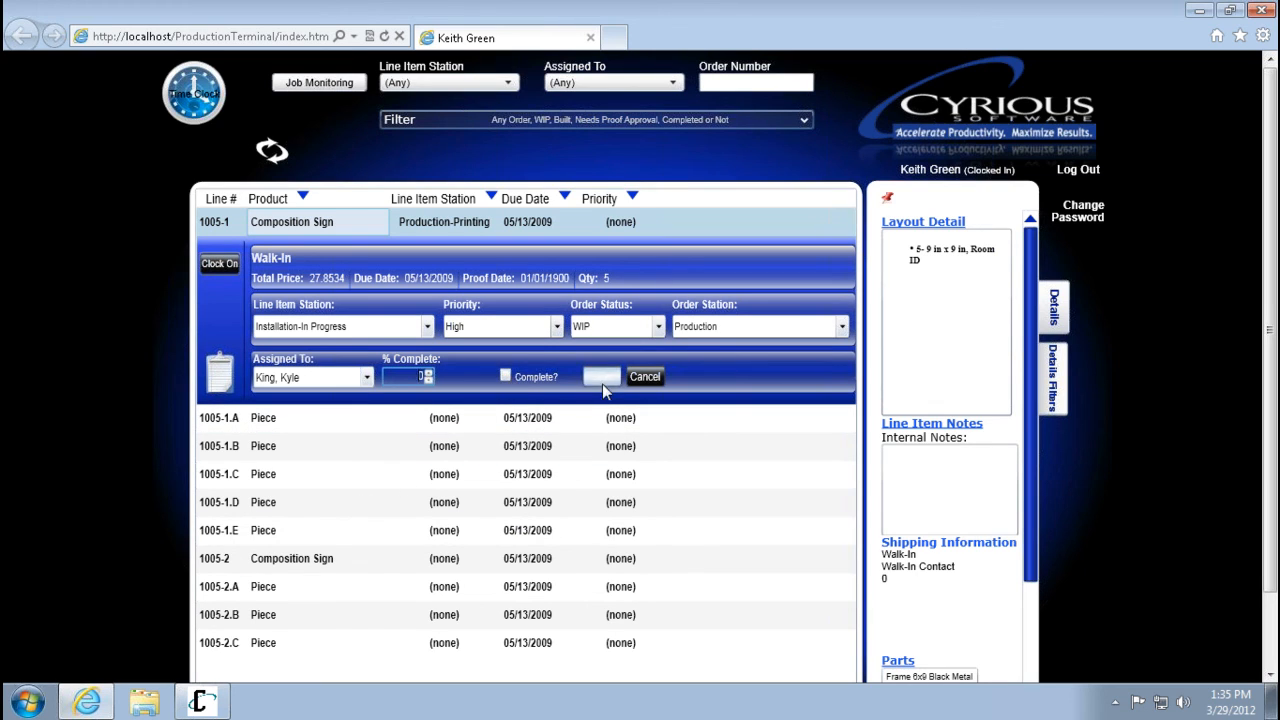
left_click(600, 377)
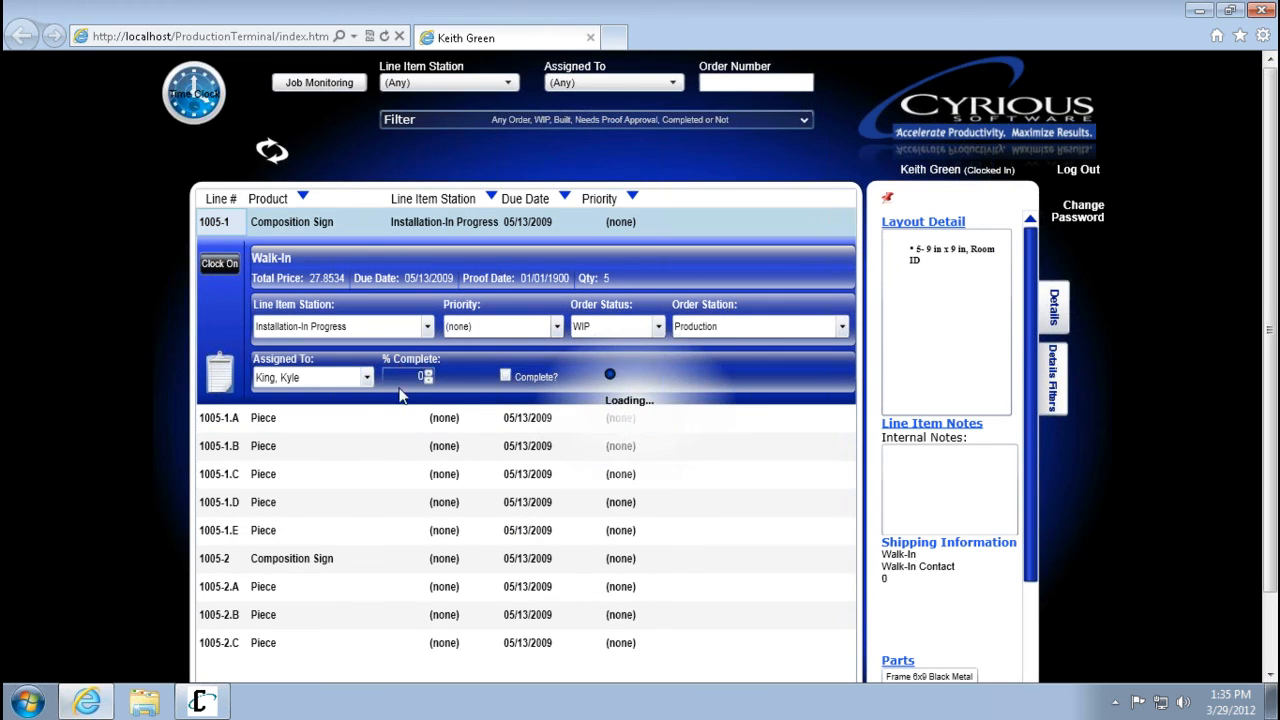
left_click(500, 326)
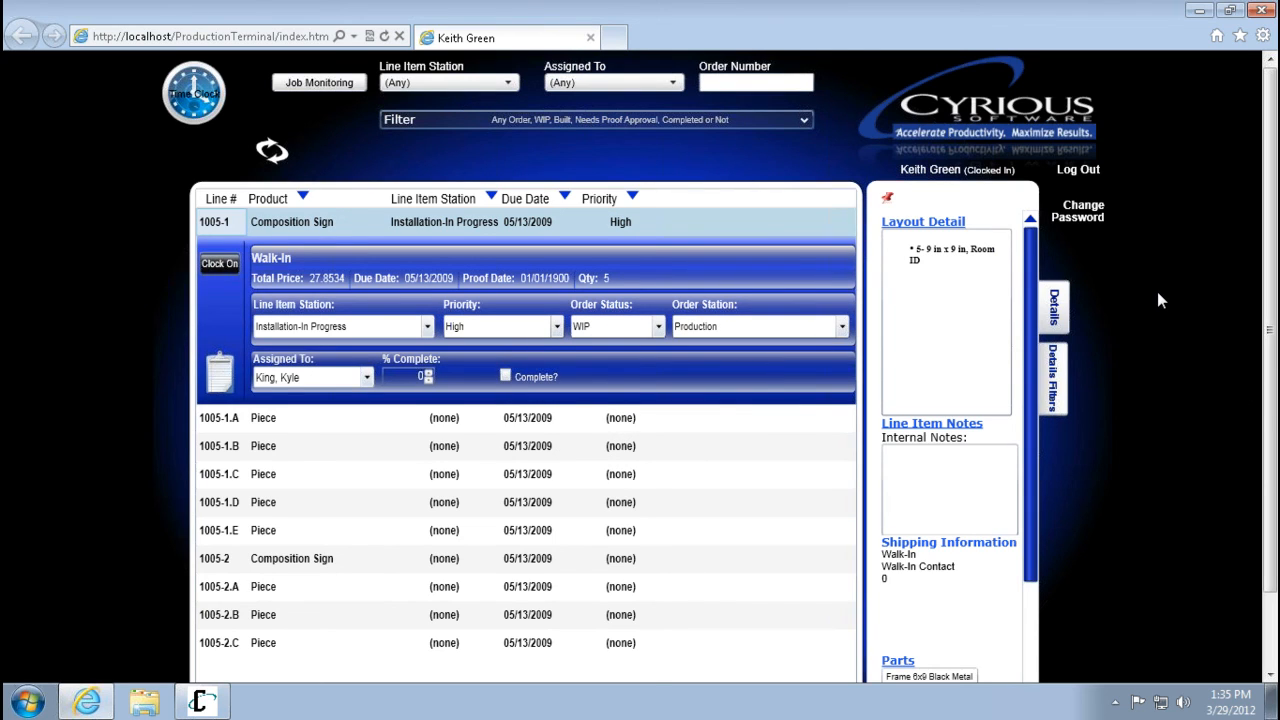